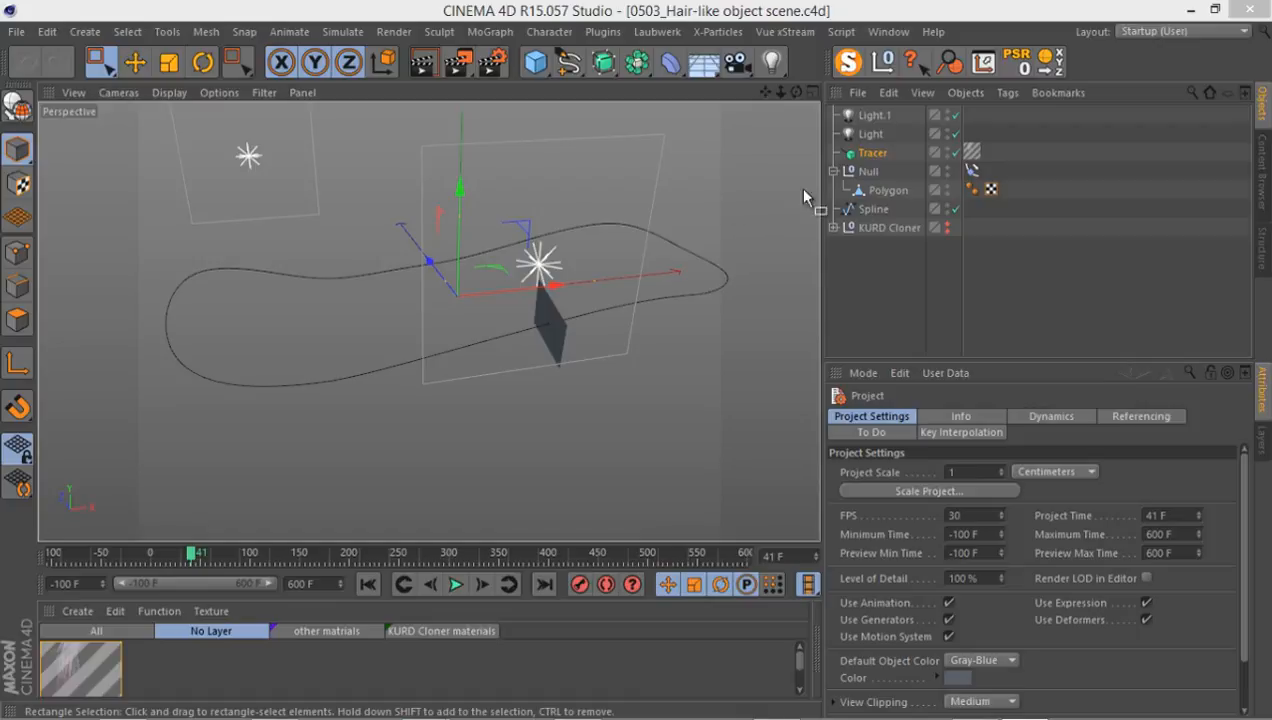
Rename the Null object to 'Null On spline'.
{"action": "left_click", "coordinate": [871, 170]}
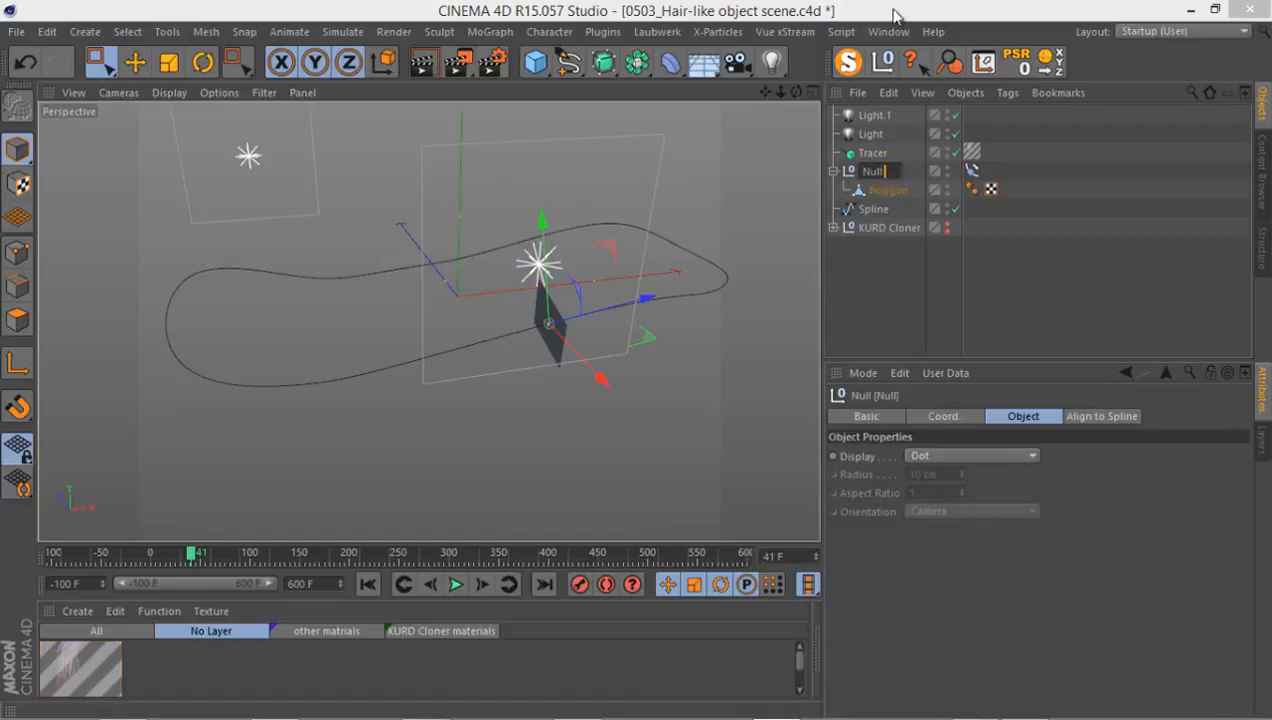
{"action": "double_click", "coordinate": [872, 170]}
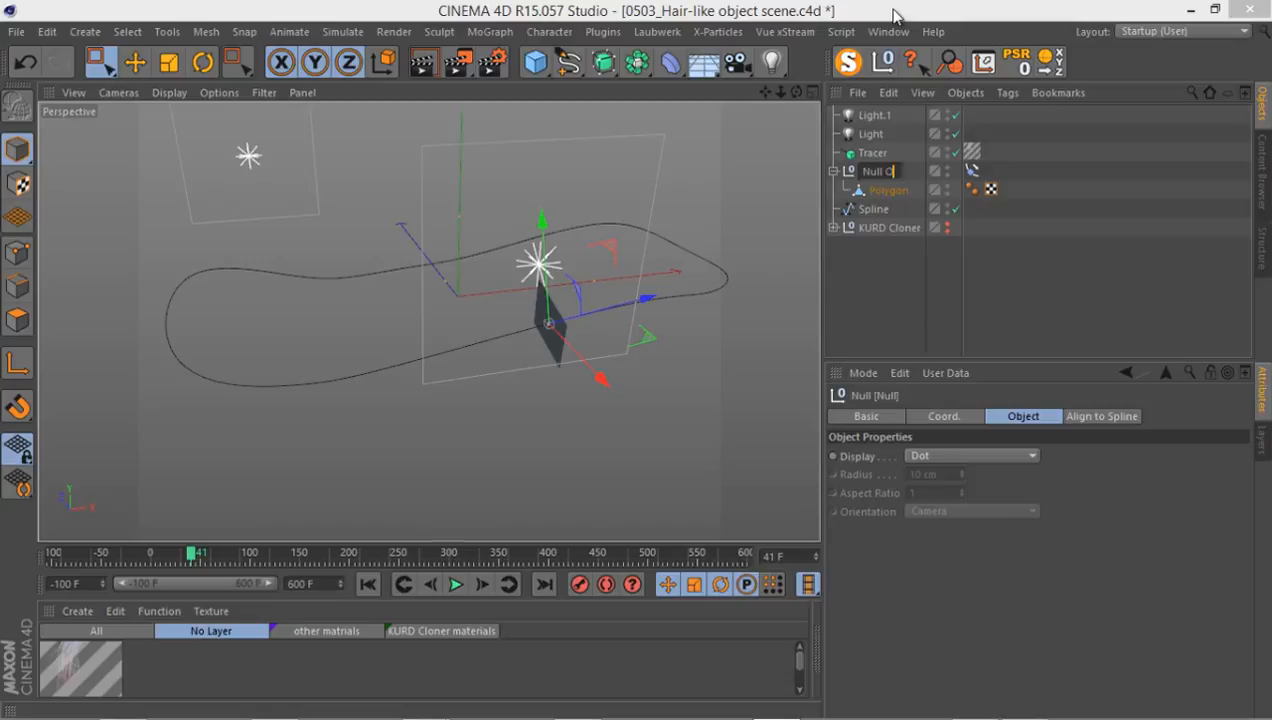
{"action": "type", "text": "in spline"}
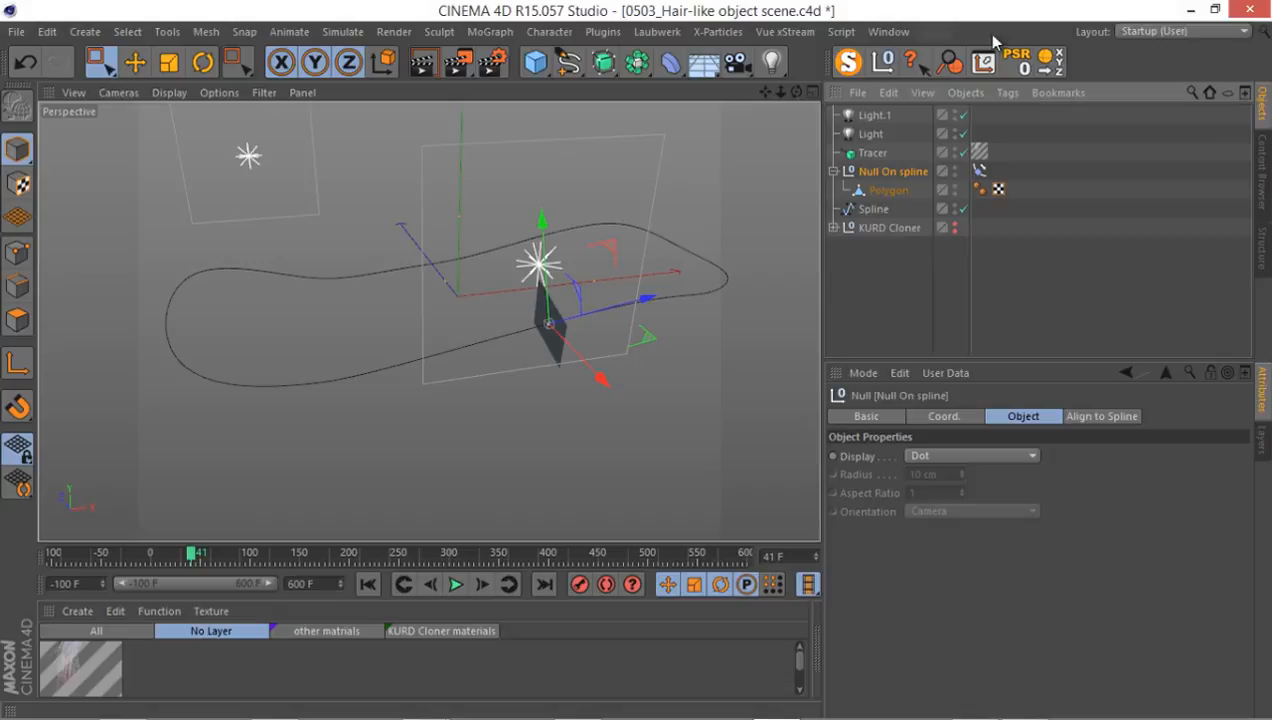
Group Tracer, Null On spline and Spline into a null named 'Hair setup'.
{"action": "left_click", "coordinate": [872, 152]}
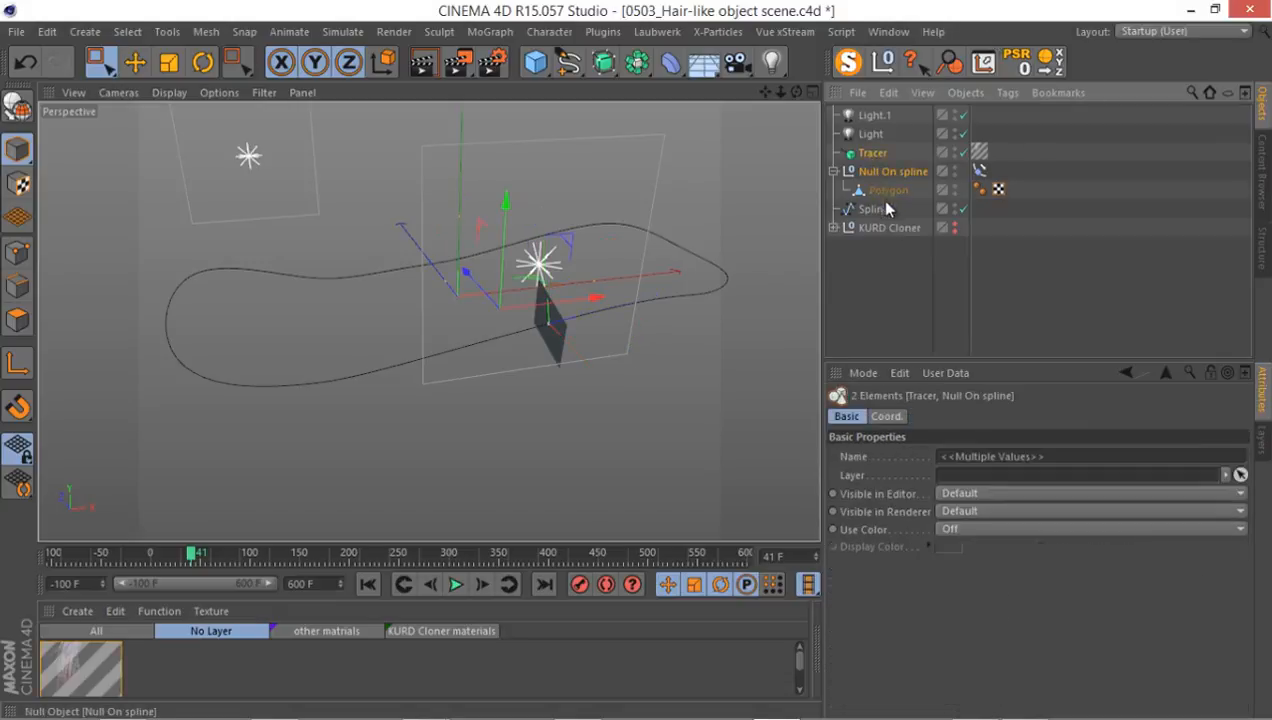
{"action": "left_click", "coordinate": [872, 209]}
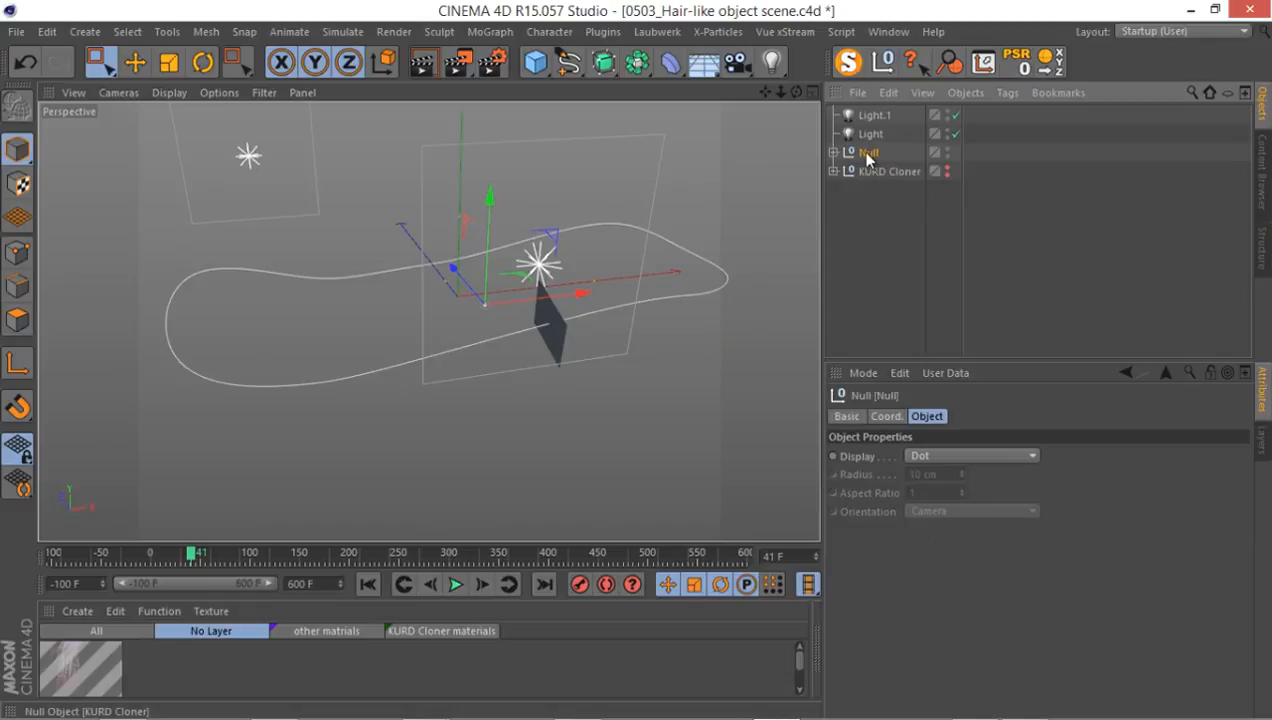
{"action": "double_click", "coordinate": [866, 151]}
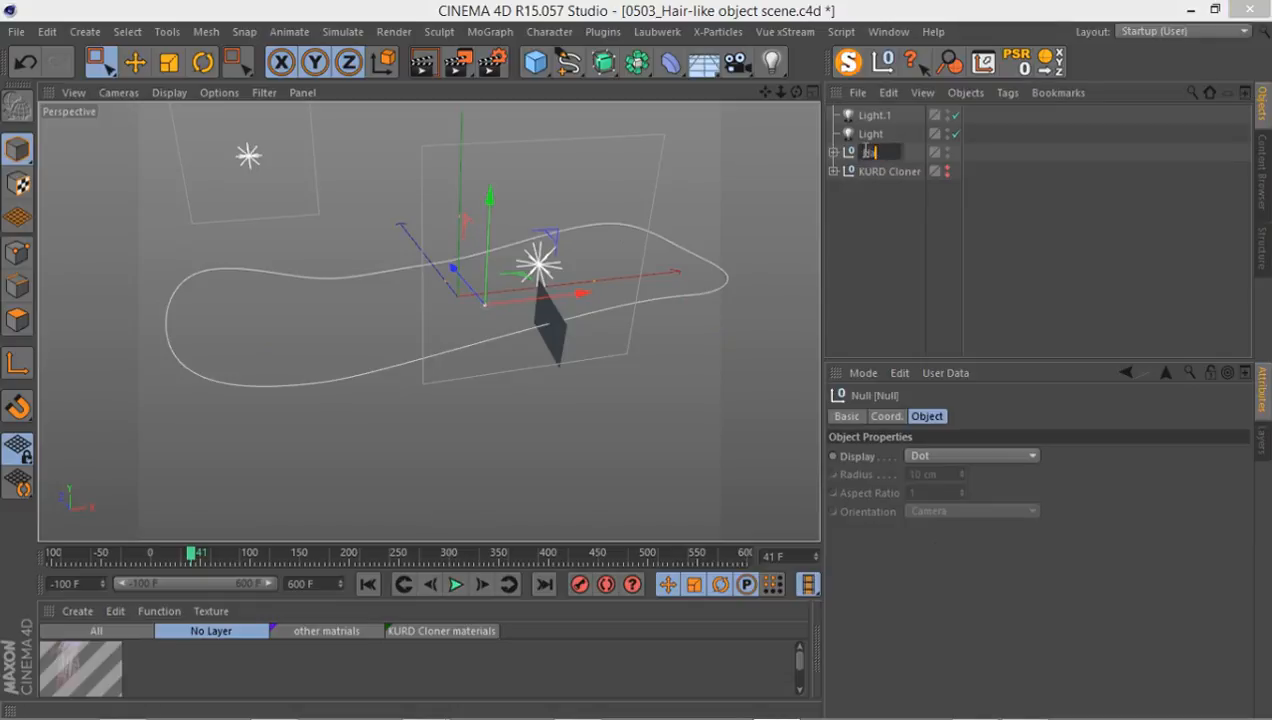
{"action": "type", "text": "hair setup"}
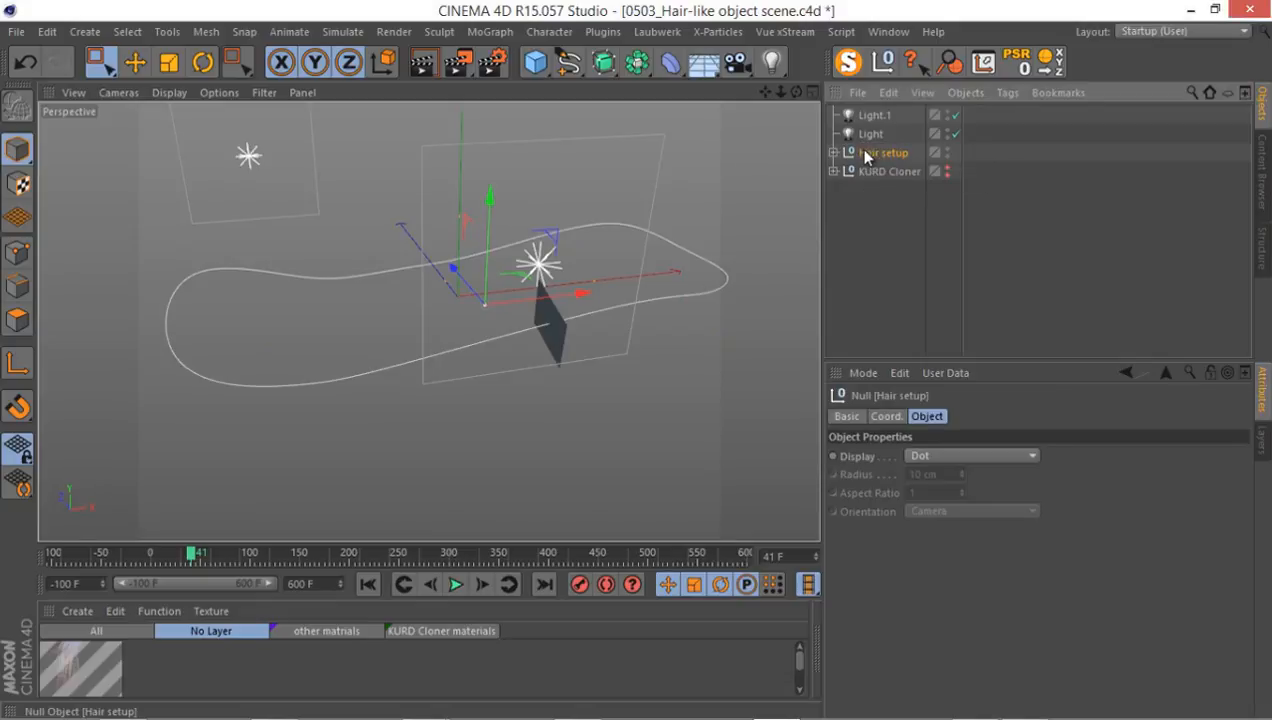
Switch to the 0503 Start scene and move Hair setup below KURD Cloner.
{"action": "left_click", "coordinate": [888, 31]}
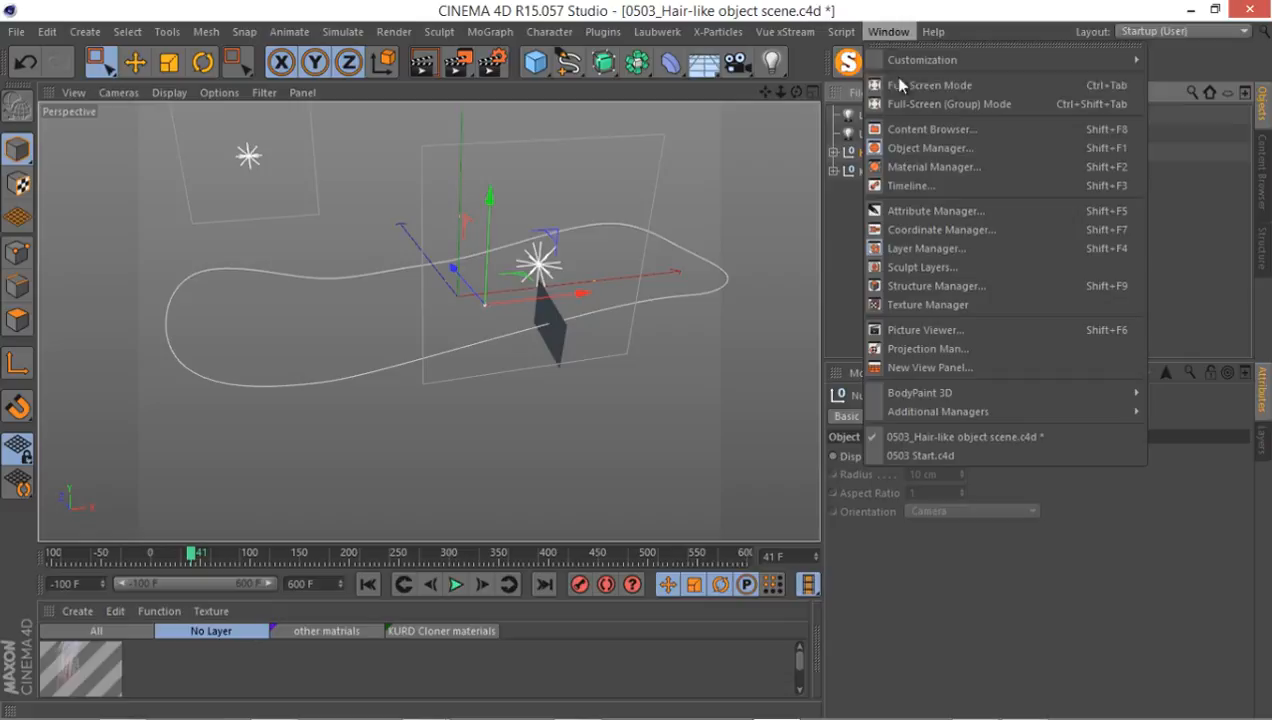
{"action": "left_click", "coordinate": [919, 455]}
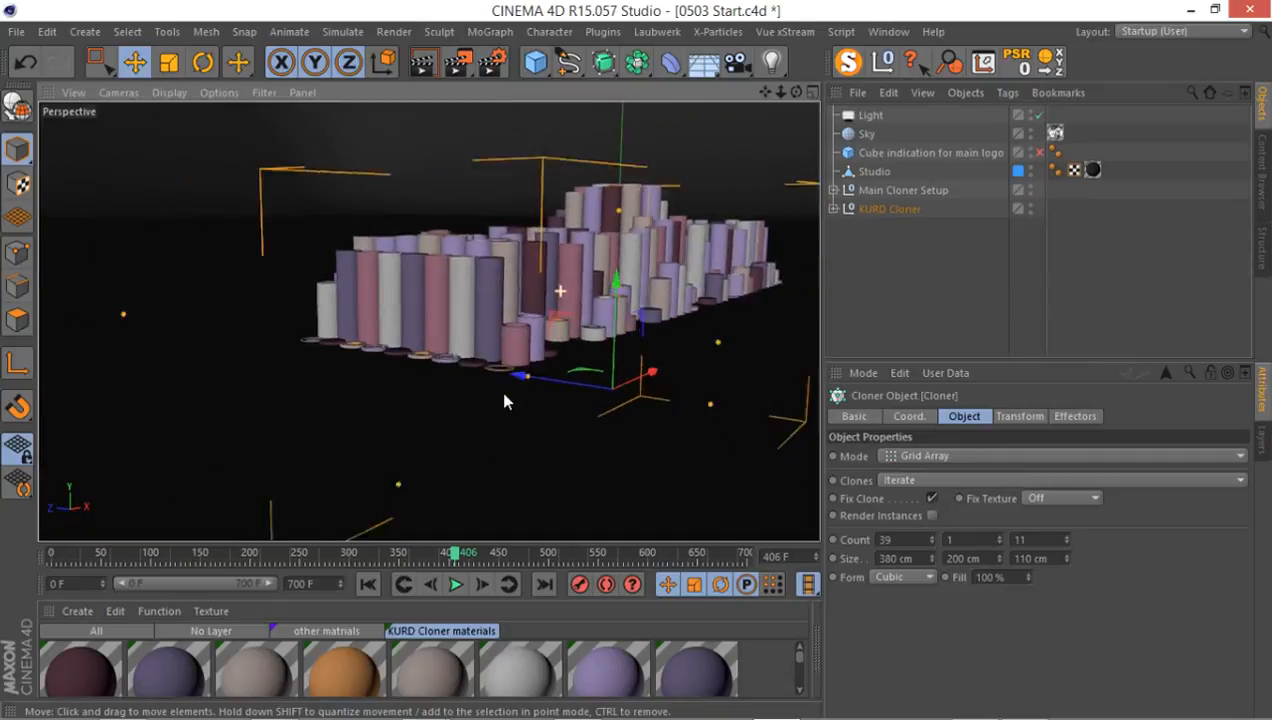
{"action": "left_click_drag", "start_coordinate": [505, 400], "coordinate": [390, 263]}
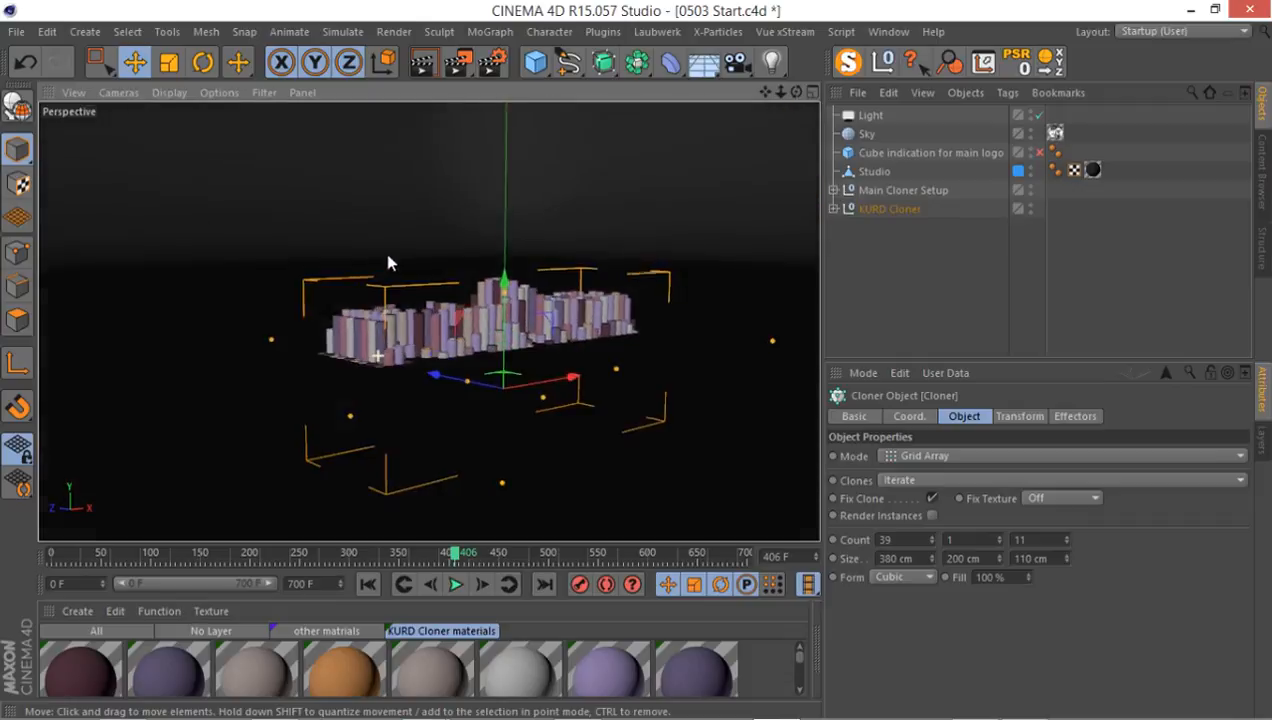
{"action": "left_click", "coordinate": [169, 92]}
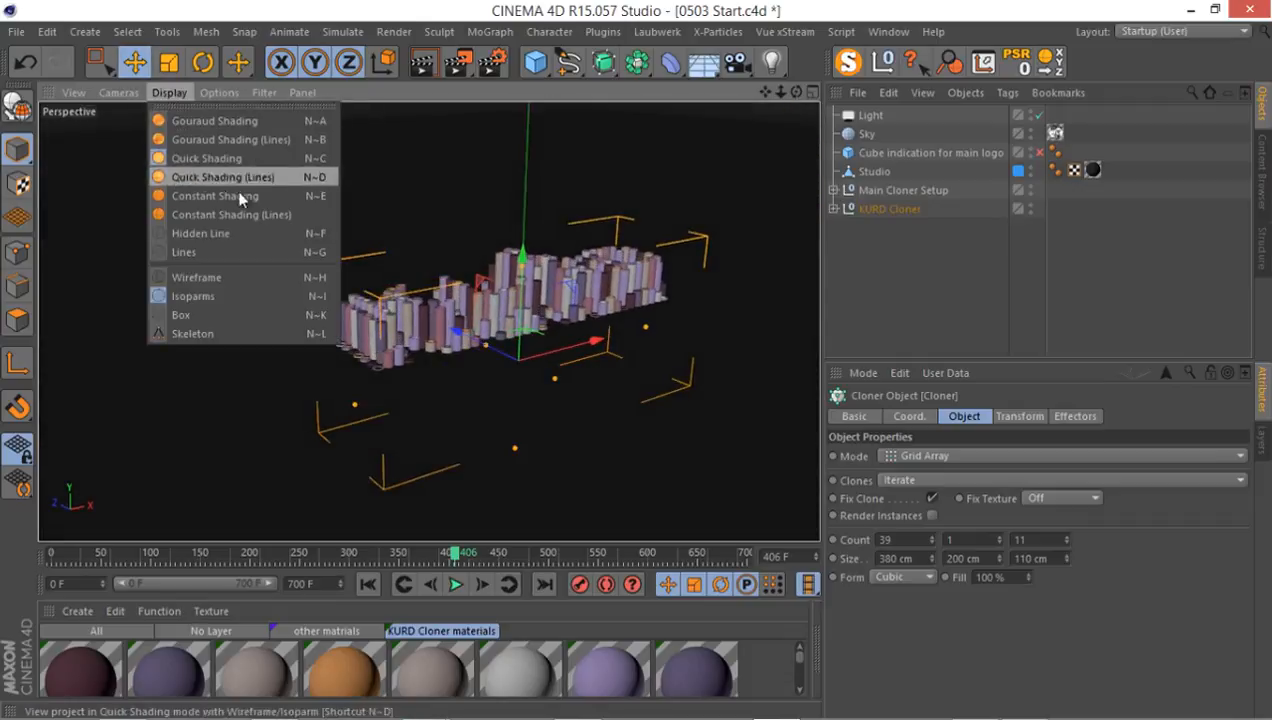
{"action": "mouse_move", "coordinate": [231, 214]}
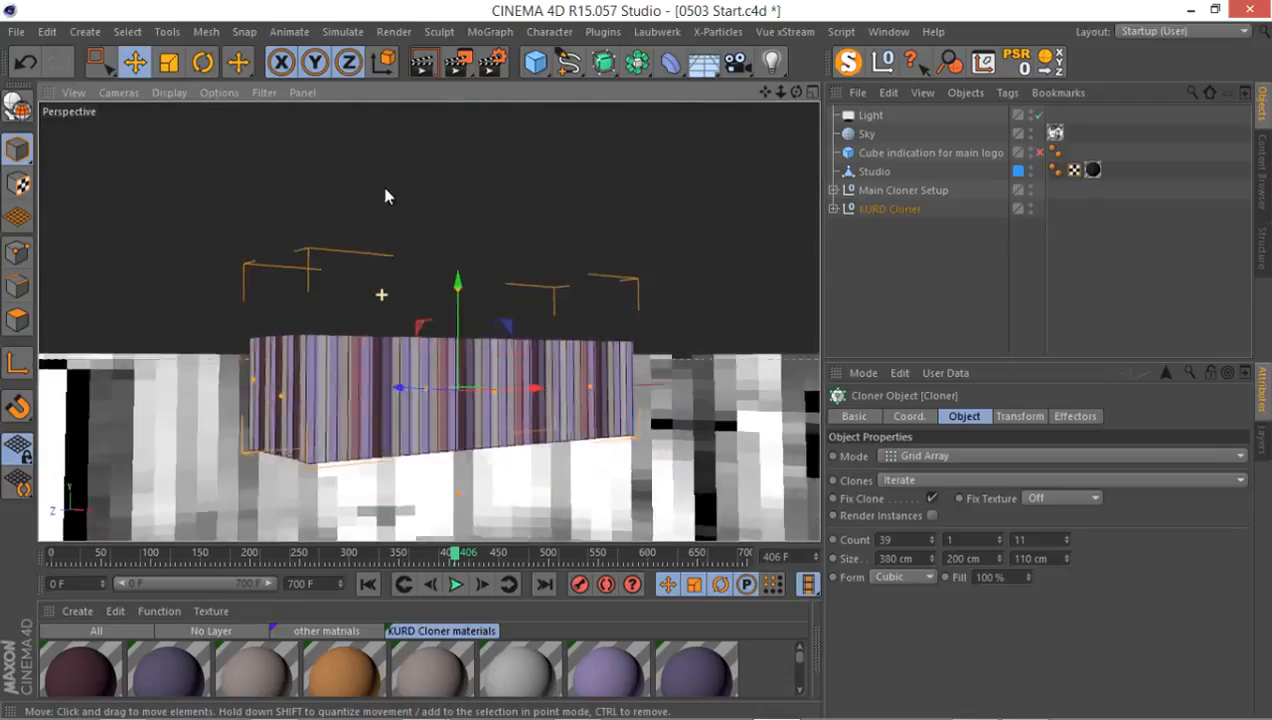
{"action": "left_click_drag", "start_coordinate": [400, 300], "coordinate": [550, 310]}
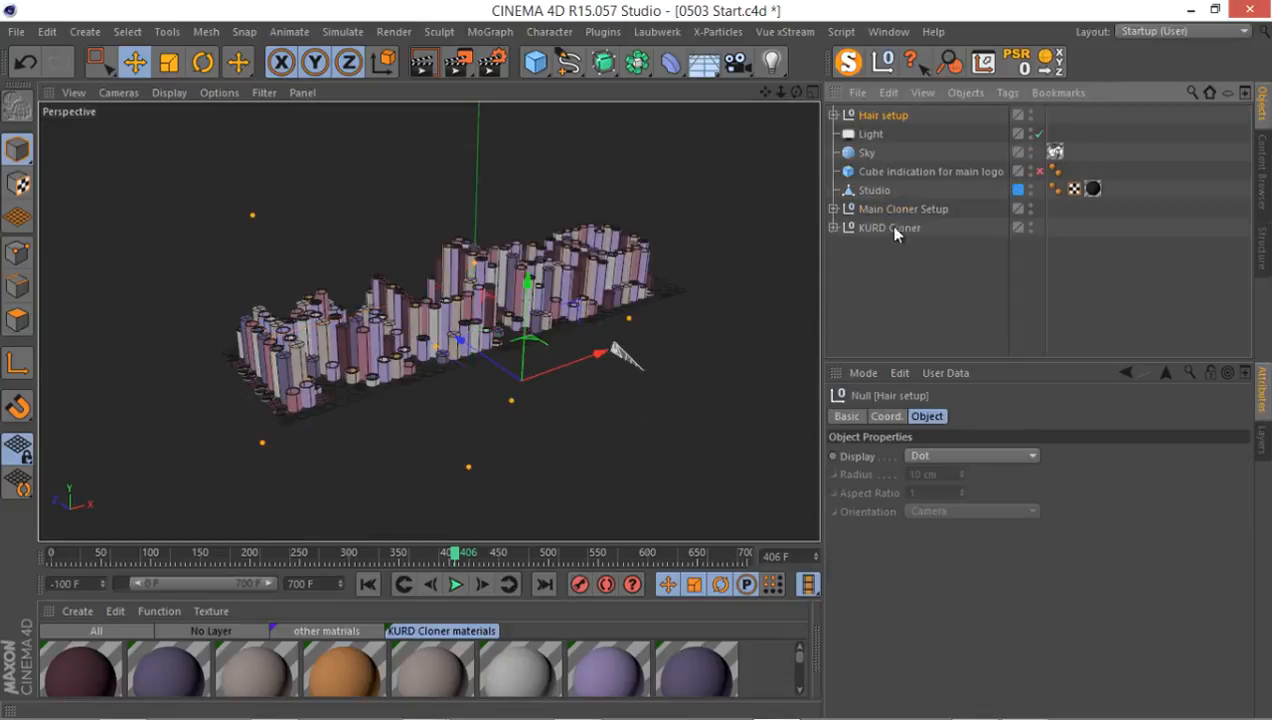
{"action": "left_click_drag", "start_coordinate": [882, 114], "coordinate": [882, 230]}
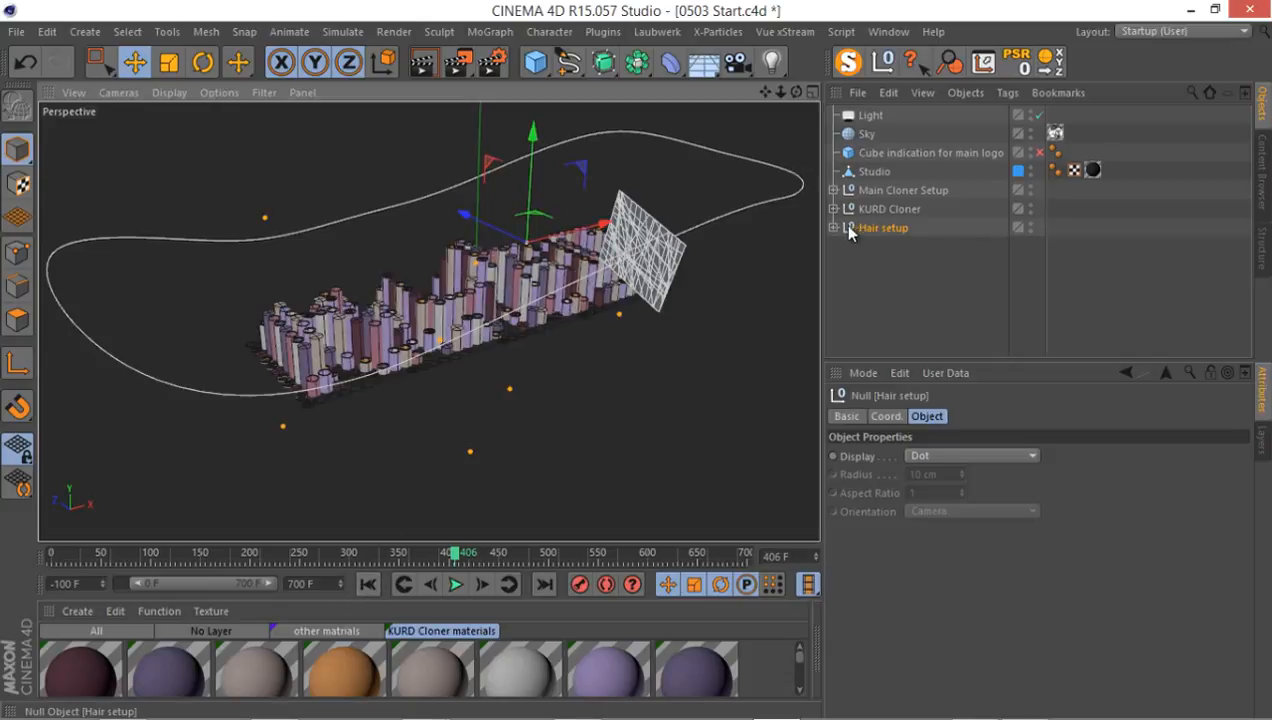
Hide Null On spline in the editor and play the tracer animation from the start.
{"action": "left_click", "coordinate": [834, 227]}
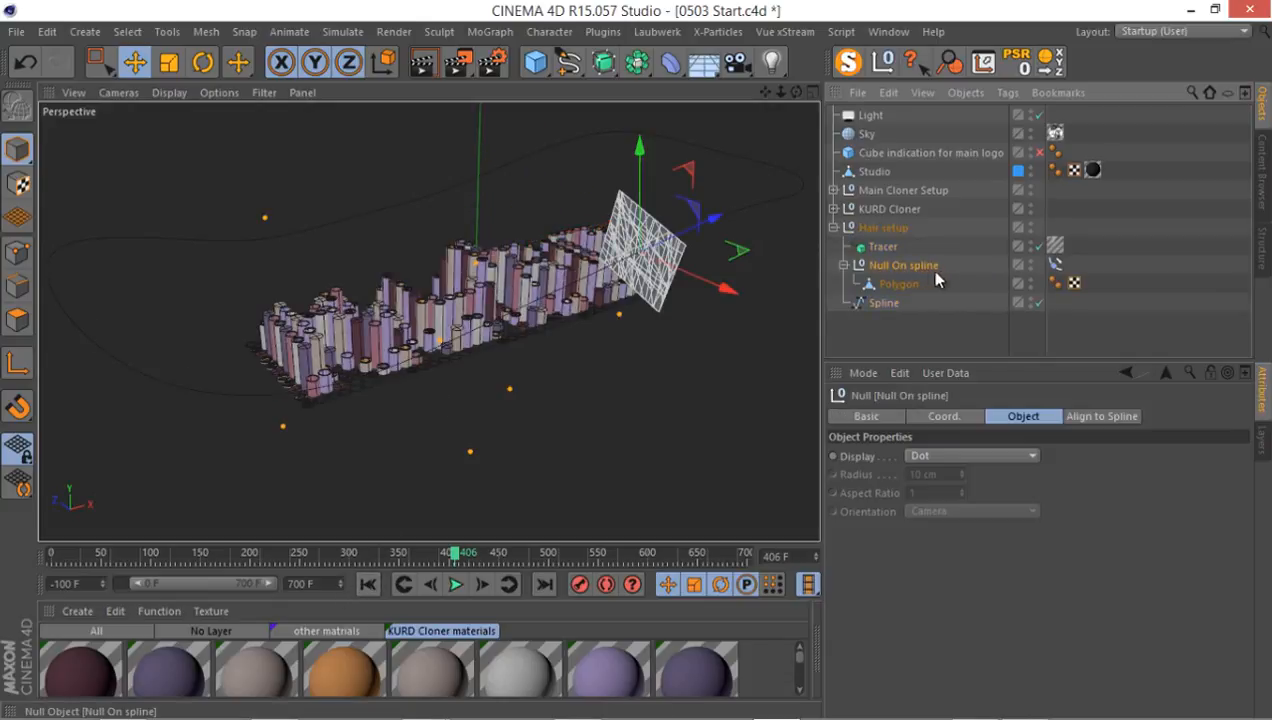
{"action": "left_click", "coordinate": [1030, 265]}
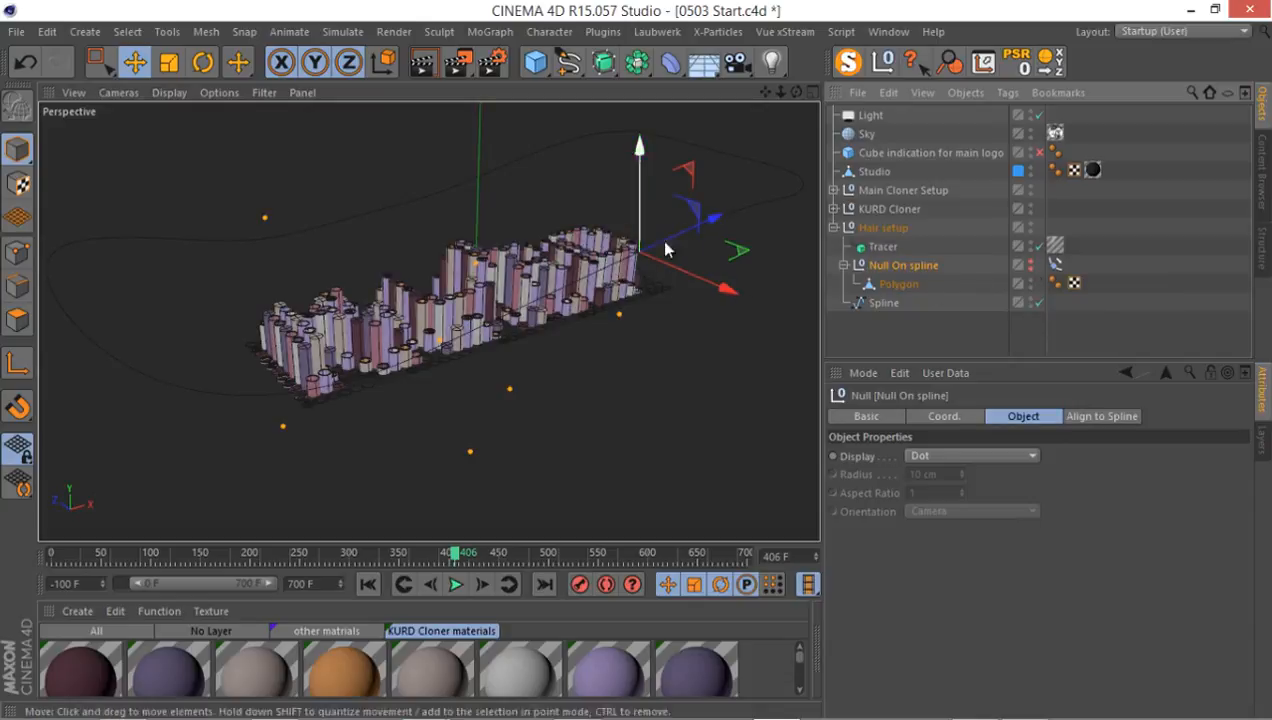
{"action": "left_click", "coordinate": [454, 584]}
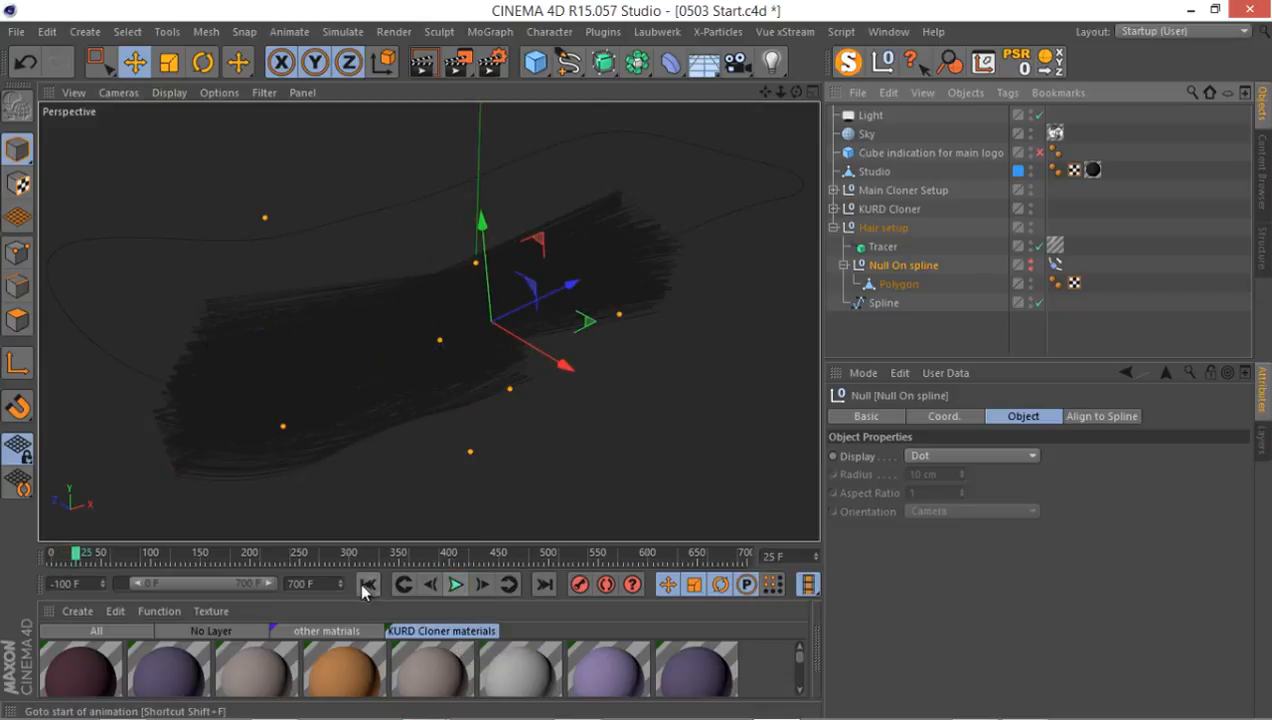
{"action": "left_click", "coordinate": [368, 584]}
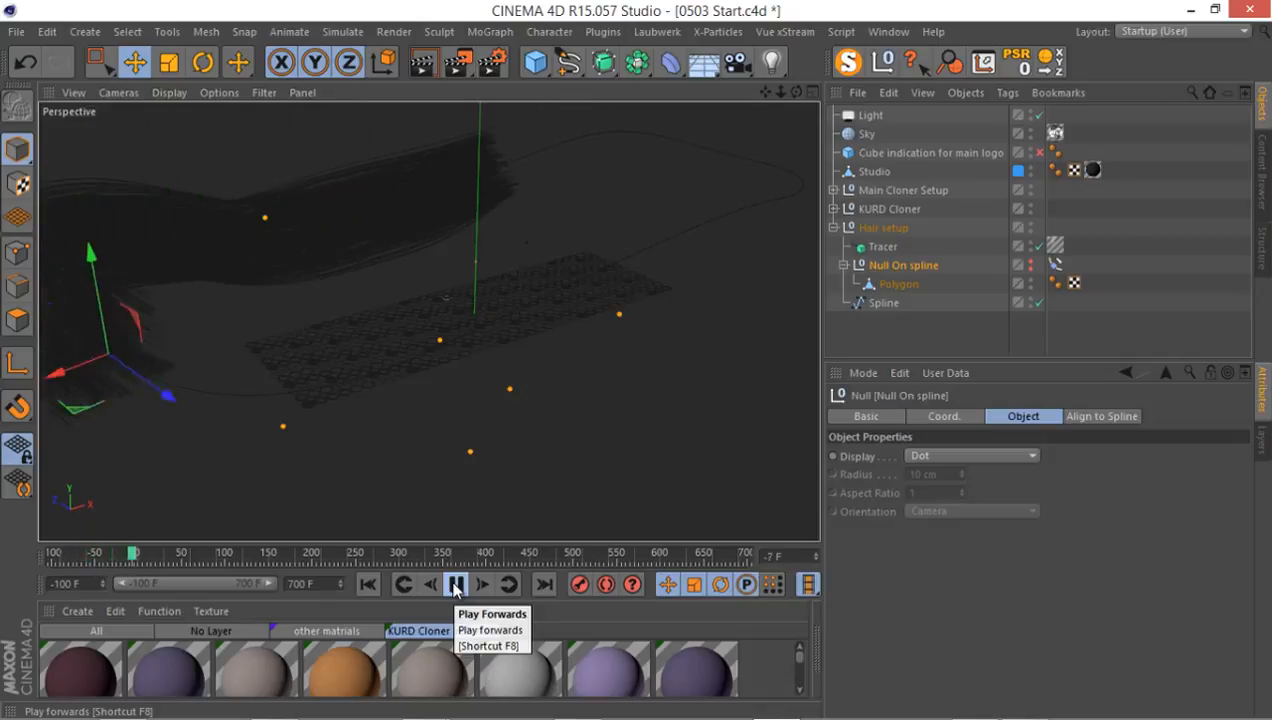
{"action": "left_click", "coordinate": [455, 584]}
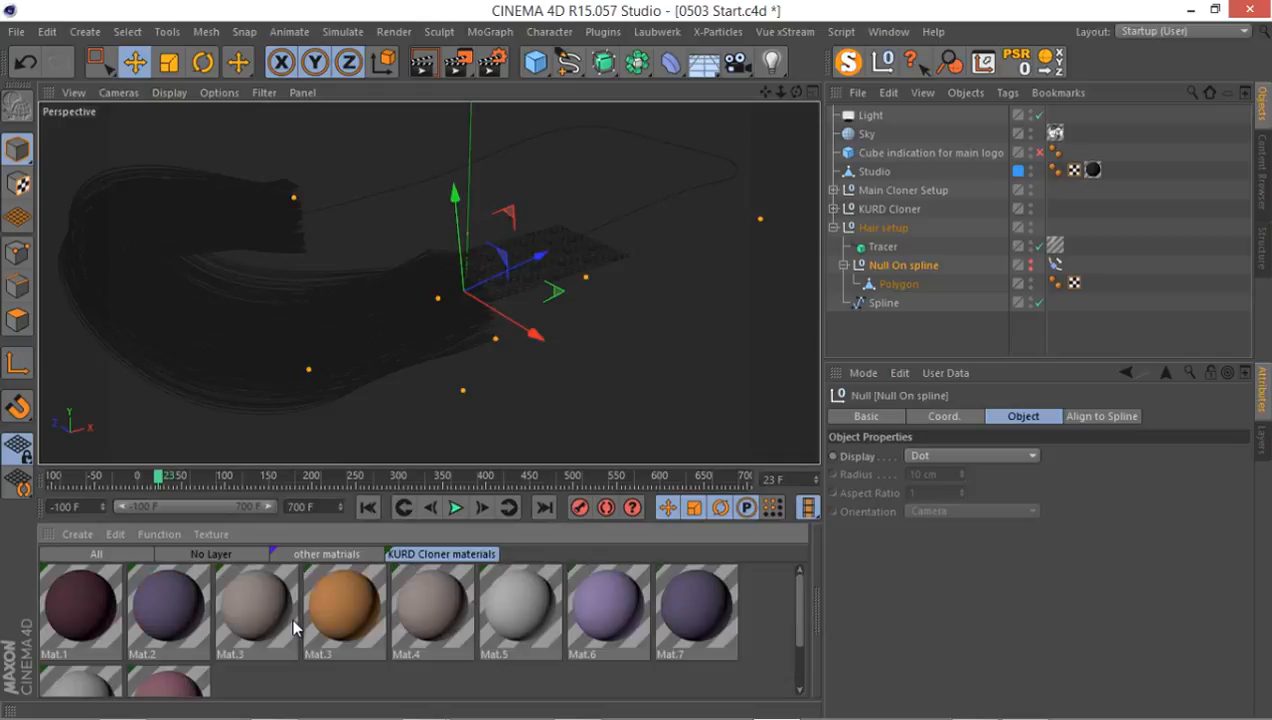
Open the Tracer's Hair Material and edit its purple-and-white color gradient.
{"action": "scroll", "scroll_direction": "down", "scroll_amount": 3}
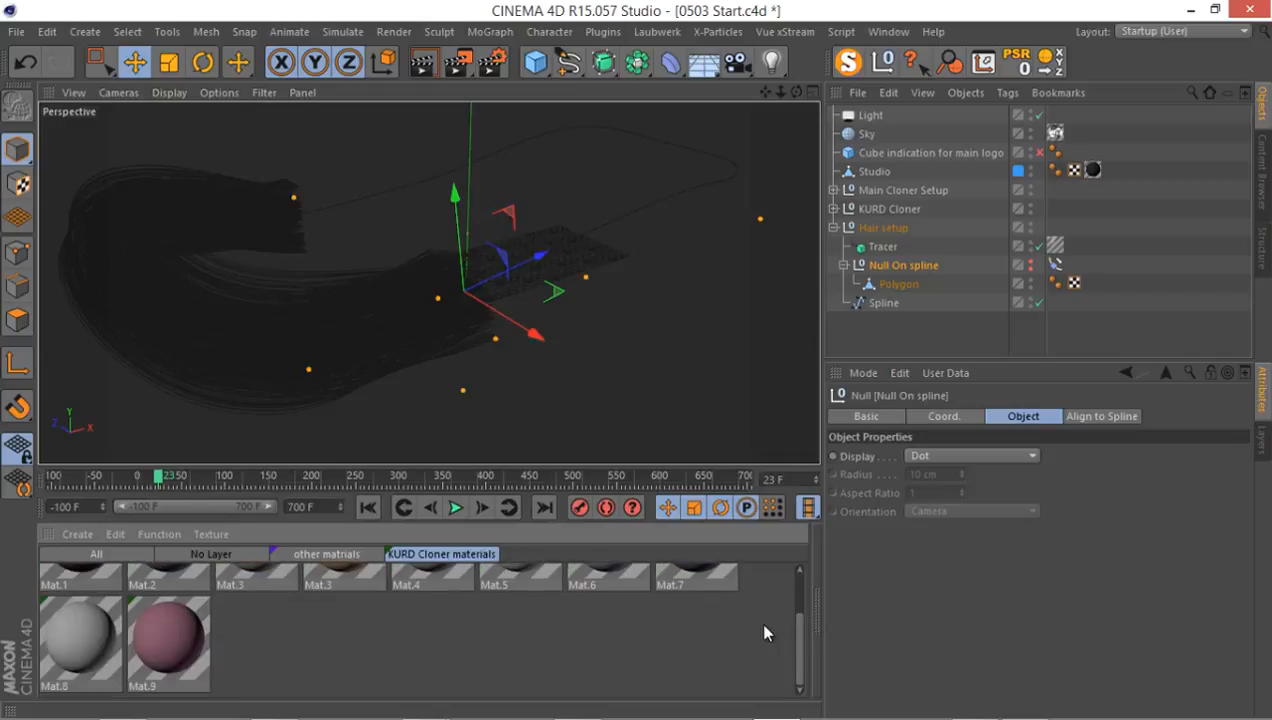
{"action": "mouse_move", "coordinate": [1055, 247]}
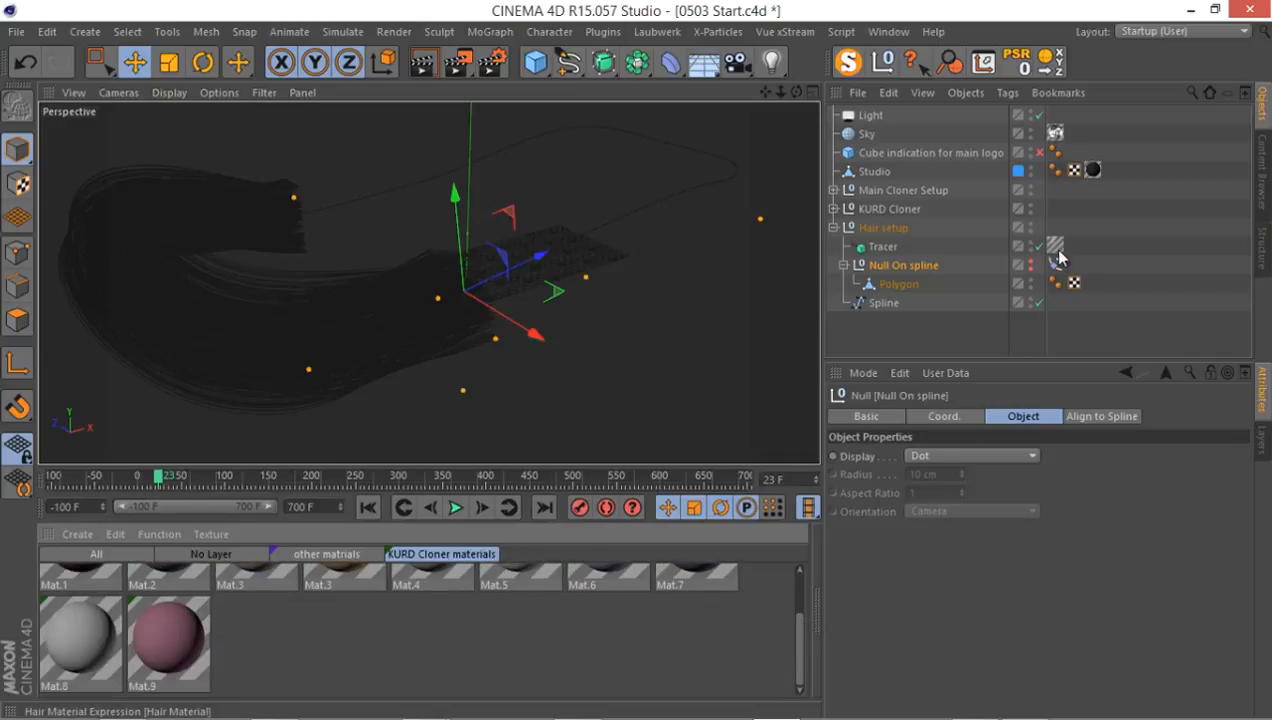
{"action": "left_click", "coordinate": [1055, 246]}
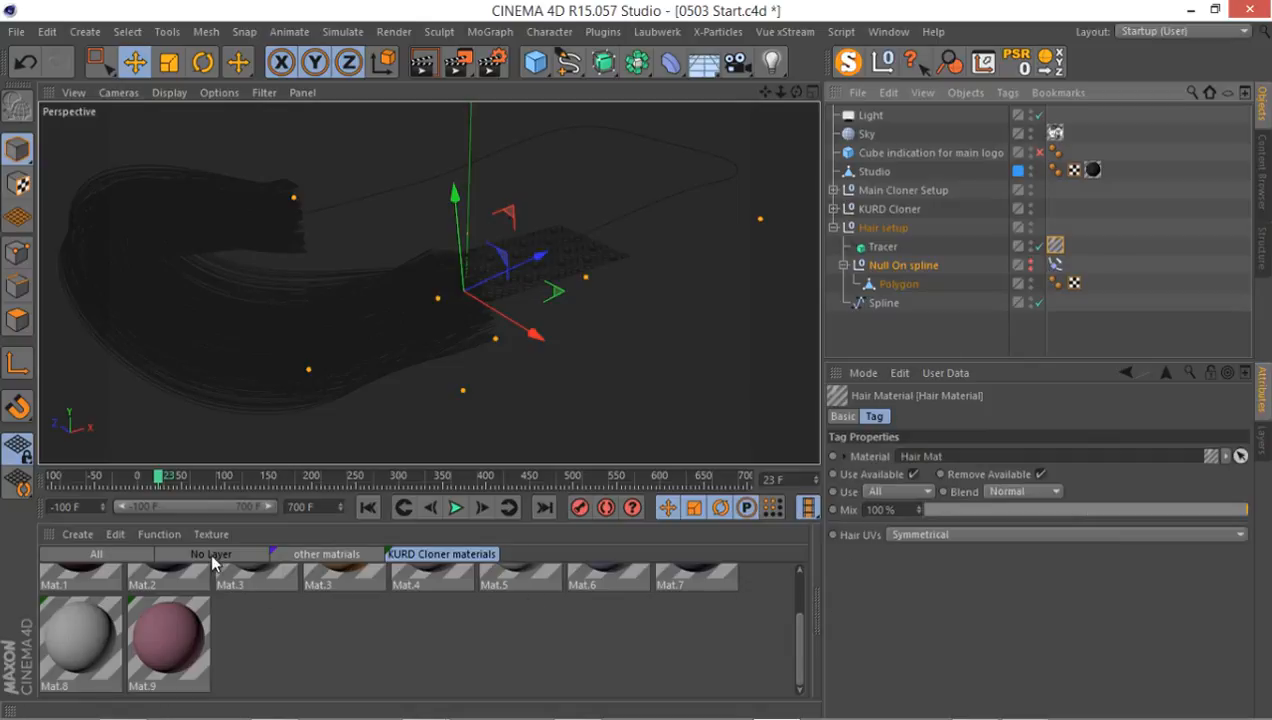
{"action": "double_click", "coordinate": [80, 635]}
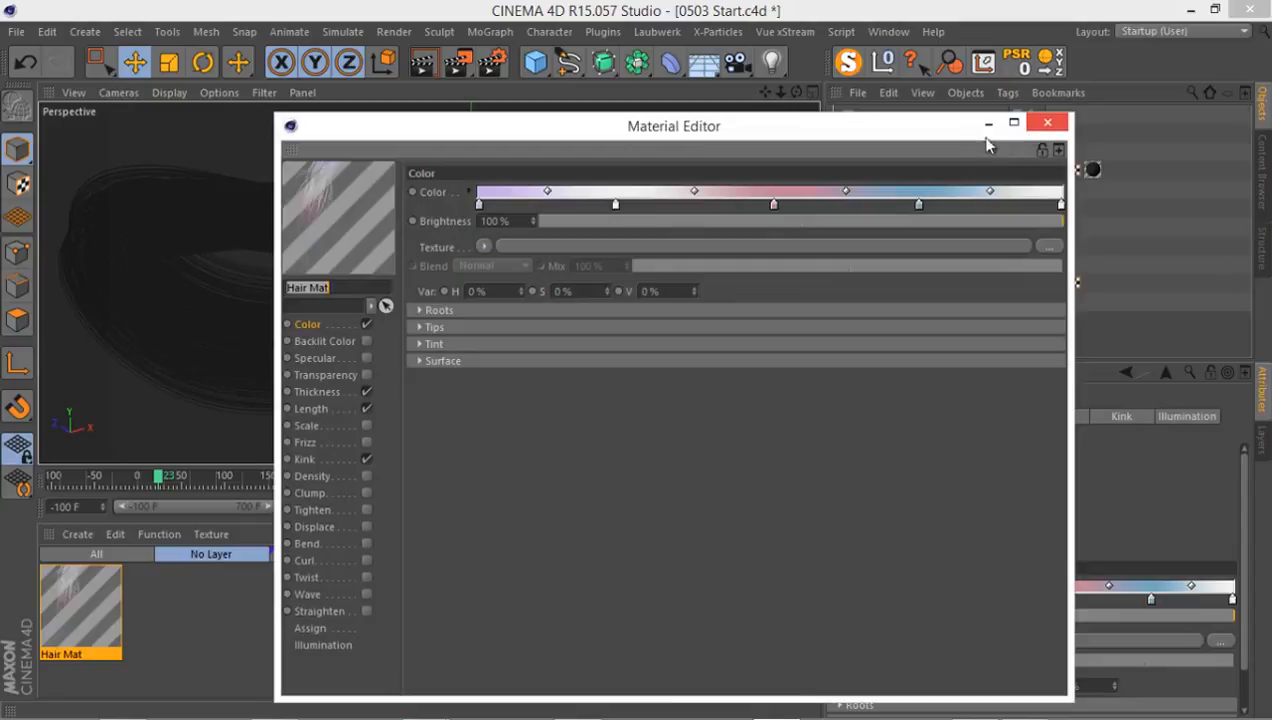
{"action": "mouse_move", "coordinate": [828, 168]}
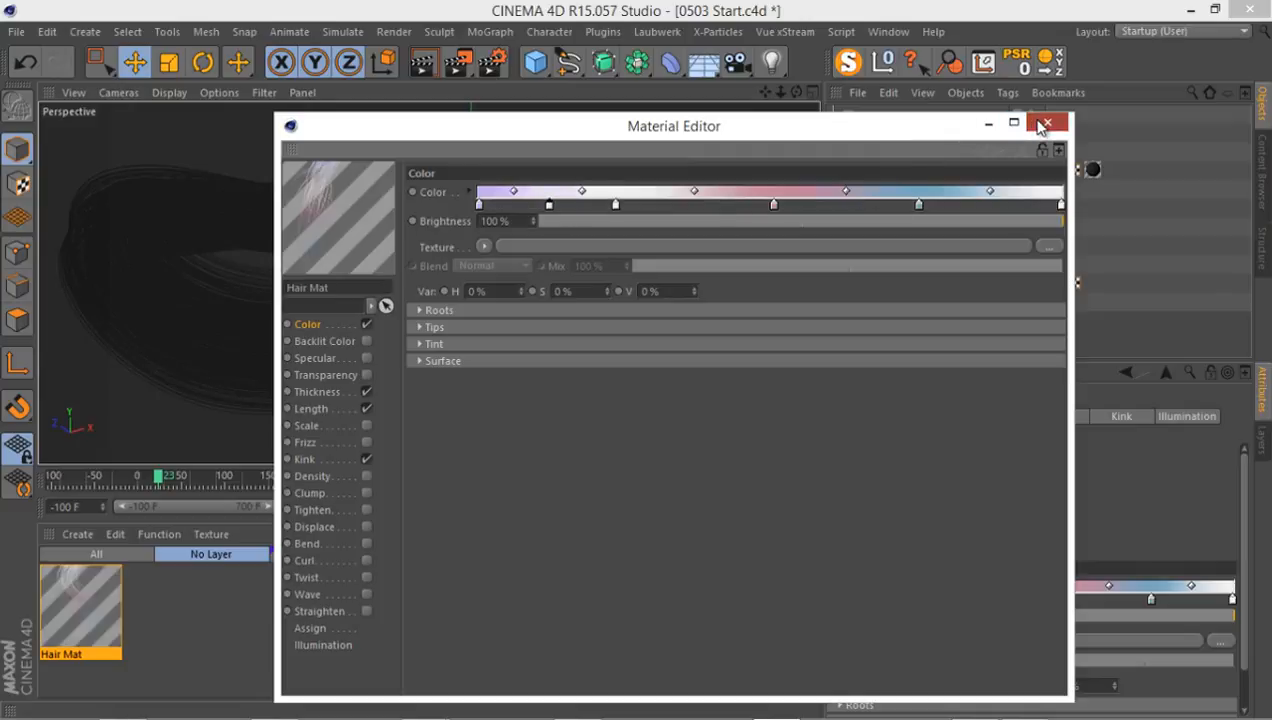
{"action": "left_click", "coordinate": [1047, 123]}
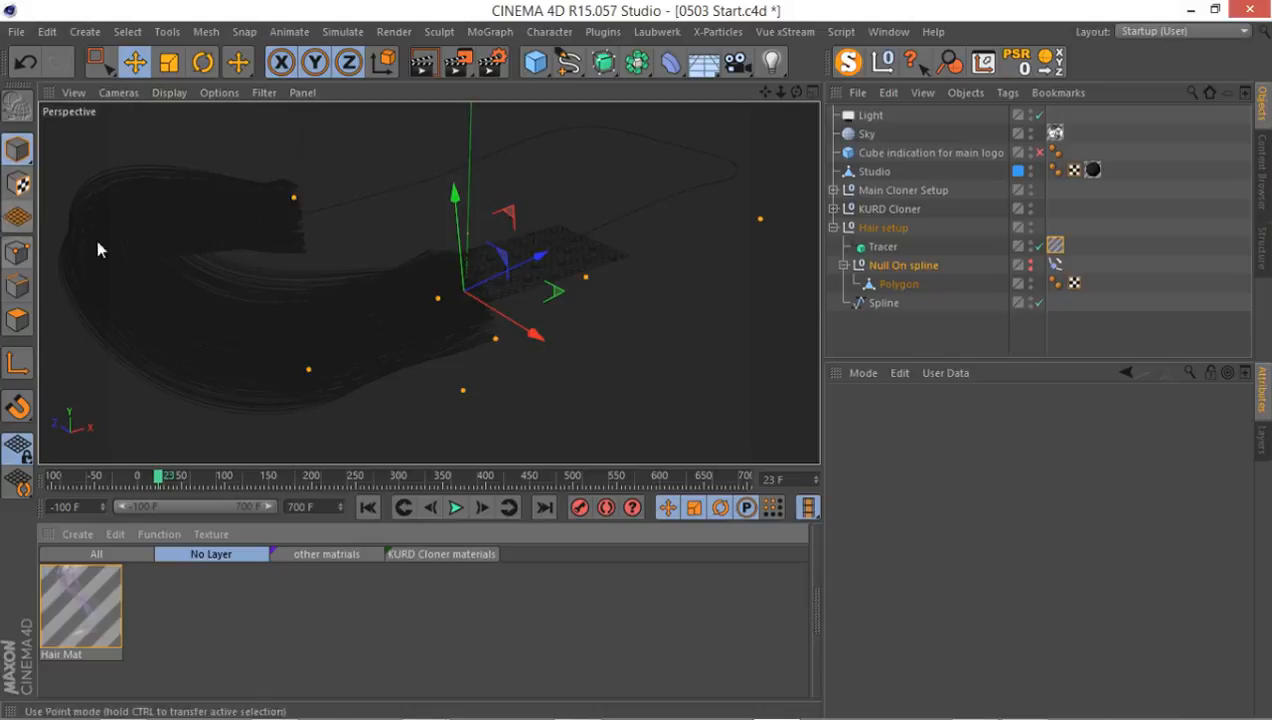
Reopen the hair material and set a slight kink on the Kink page.
{"action": "double_click", "coordinate": [80, 610]}
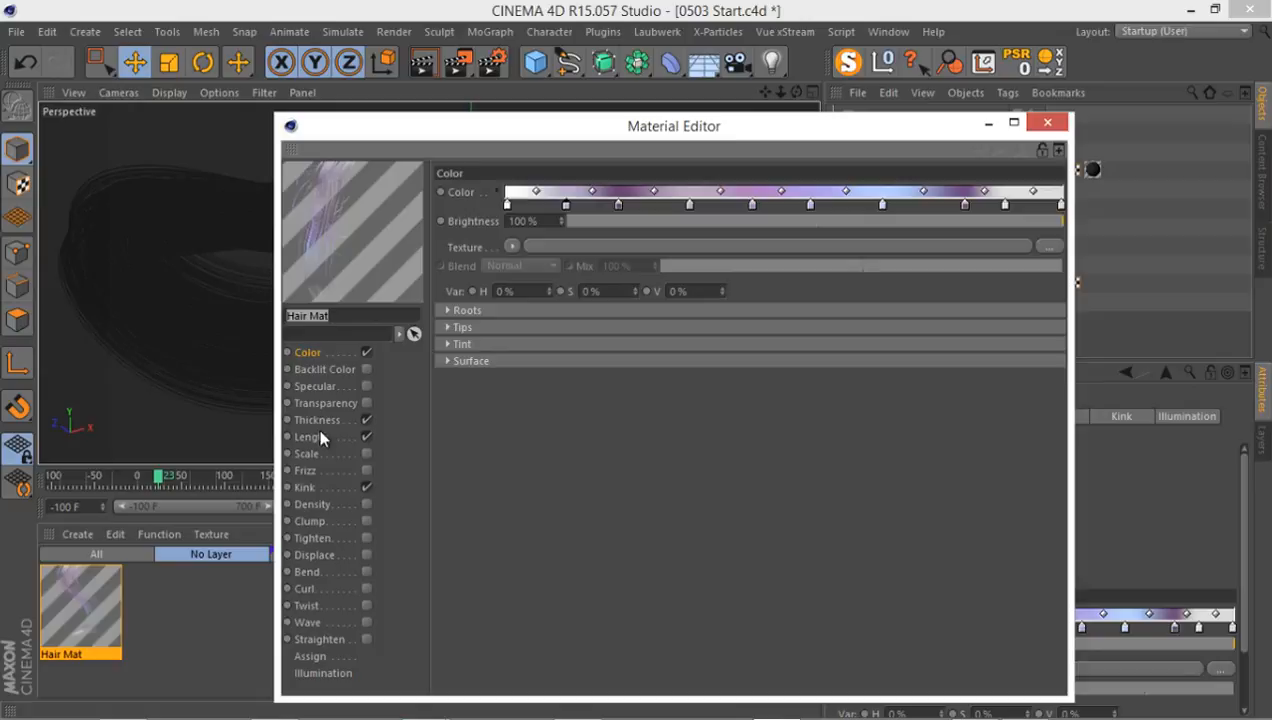
{"action": "left_click", "coordinate": [318, 419]}
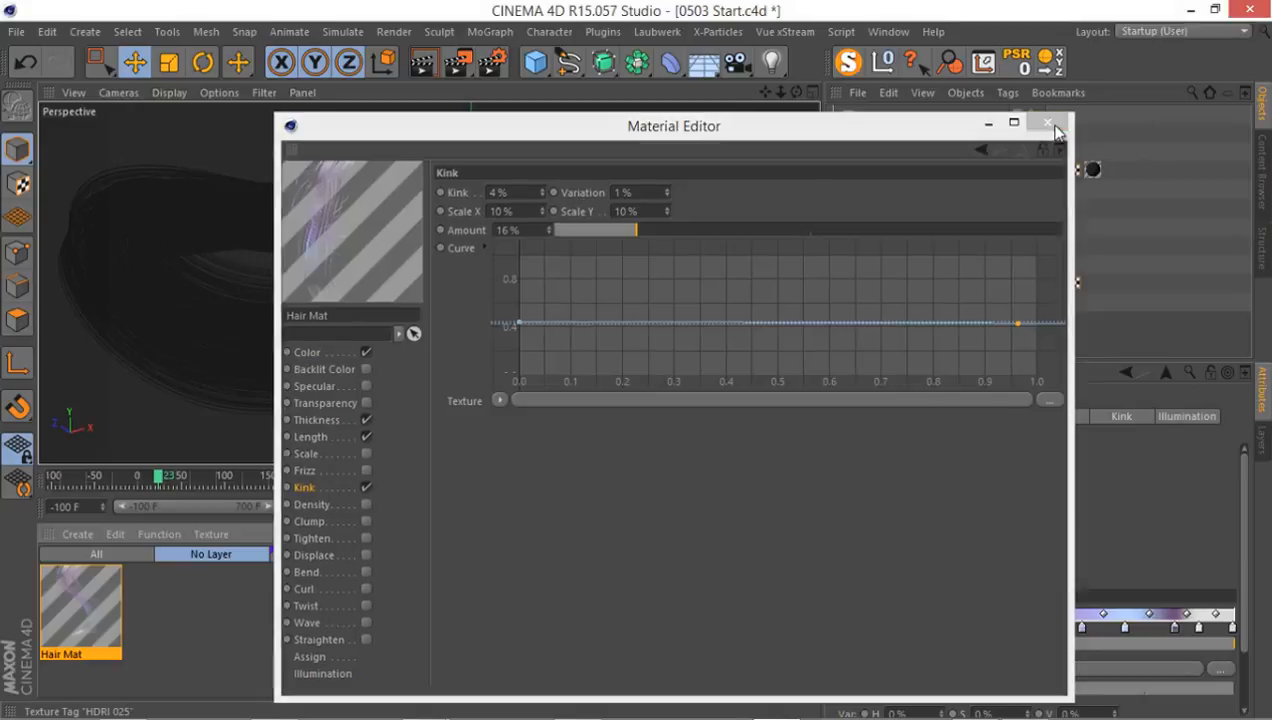
{"action": "left_click", "coordinate": [1048, 122]}
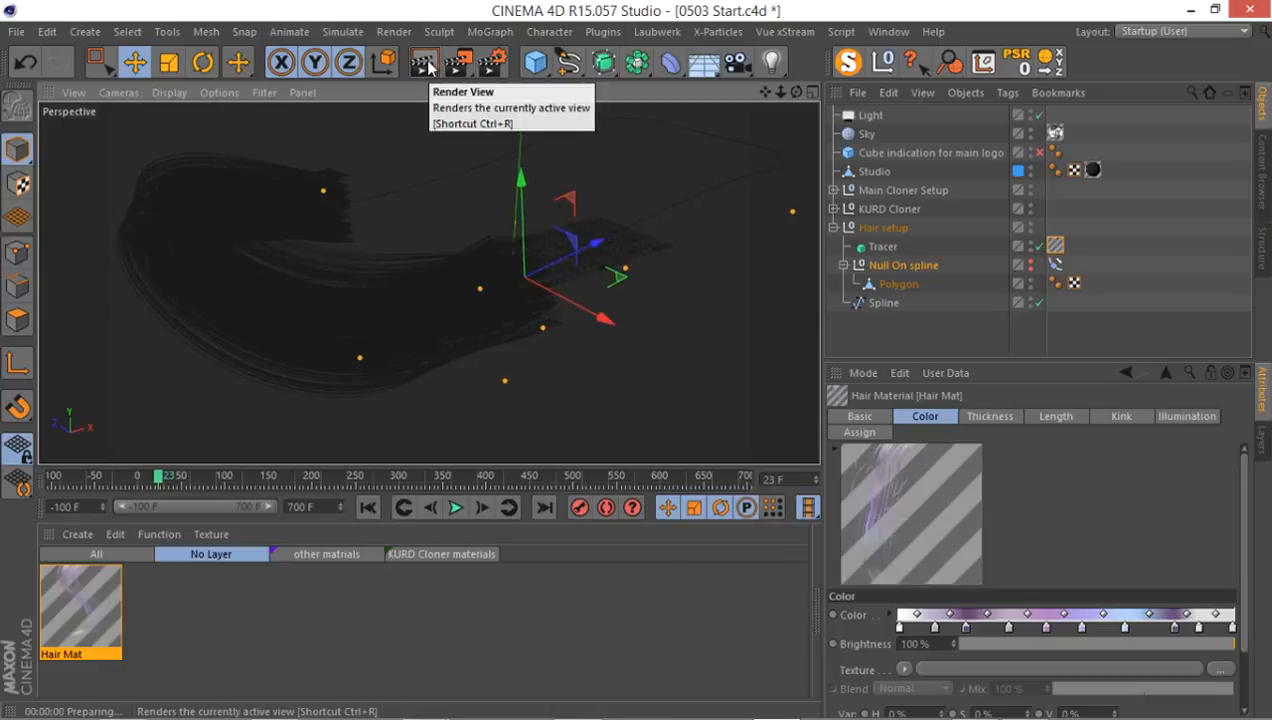
Run a viewport test render of the hair and open the render settings.
{"action": "left_click", "coordinate": [423, 63]}
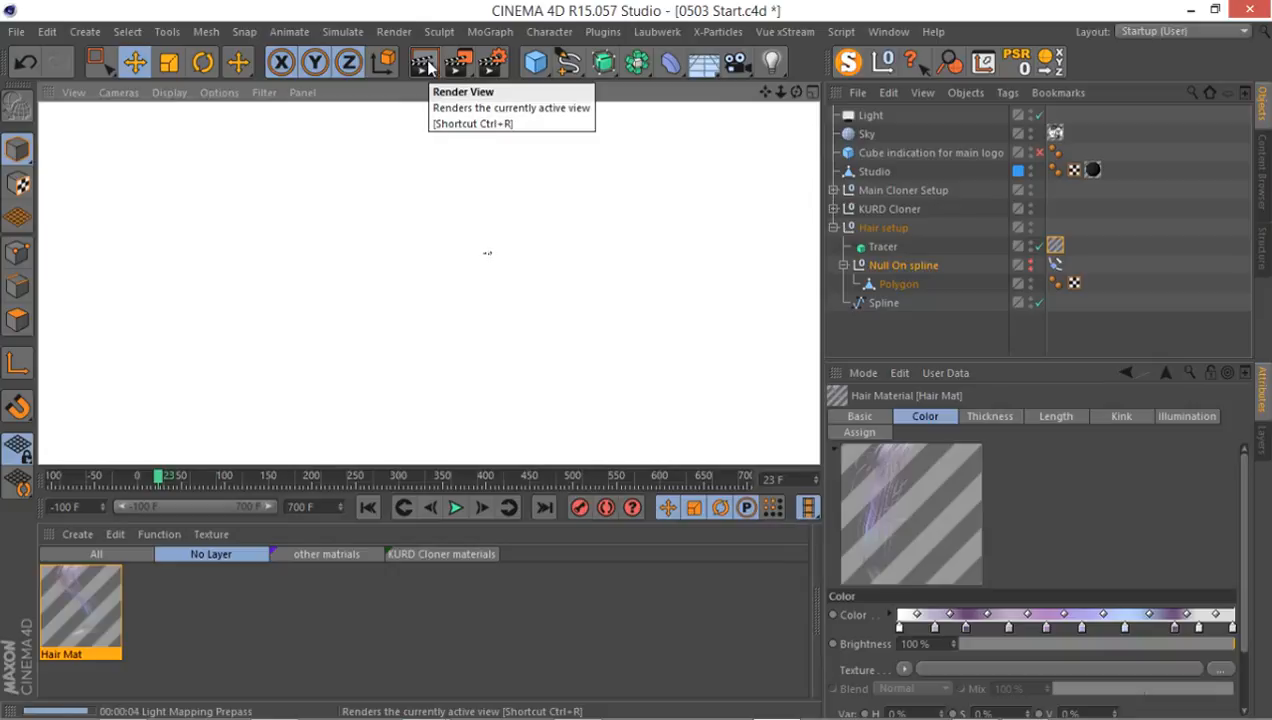
{"action": "left_click", "coordinate": [423, 62]}
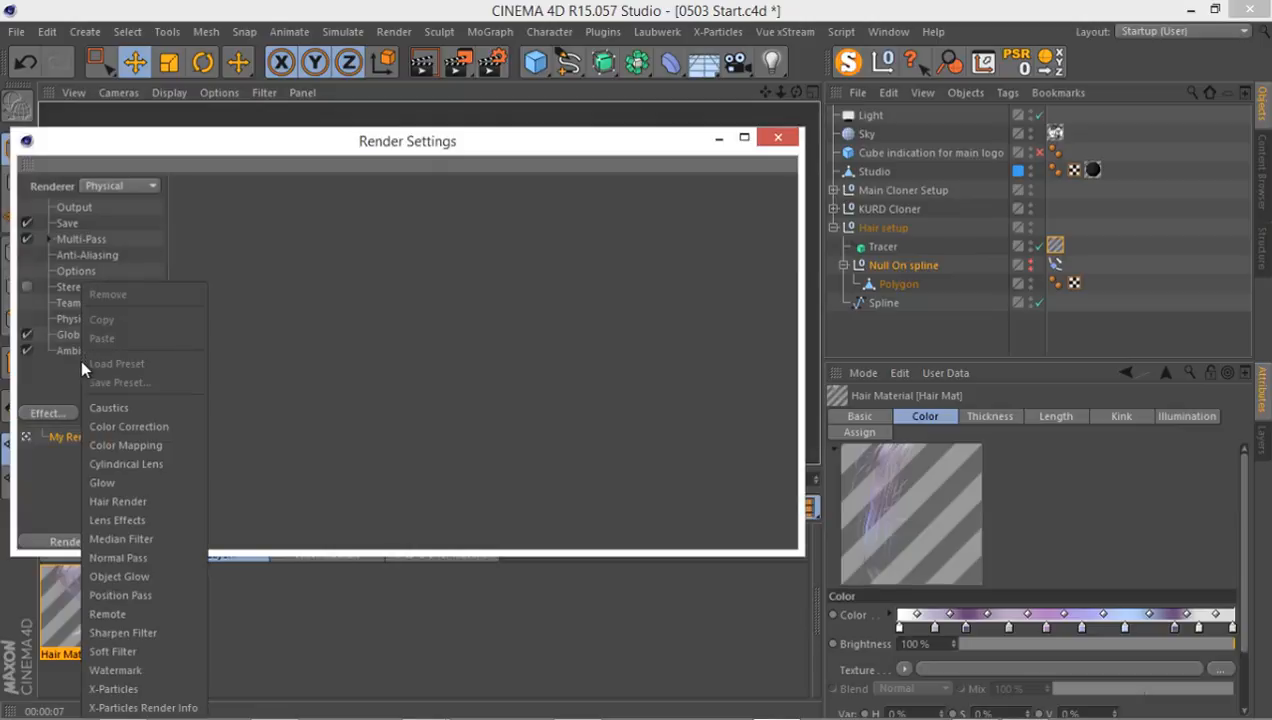
Add the Hair Render effect, review its Render and Lights options, then close settings.
{"action": "left_click", "coordinate": [118, 501]}
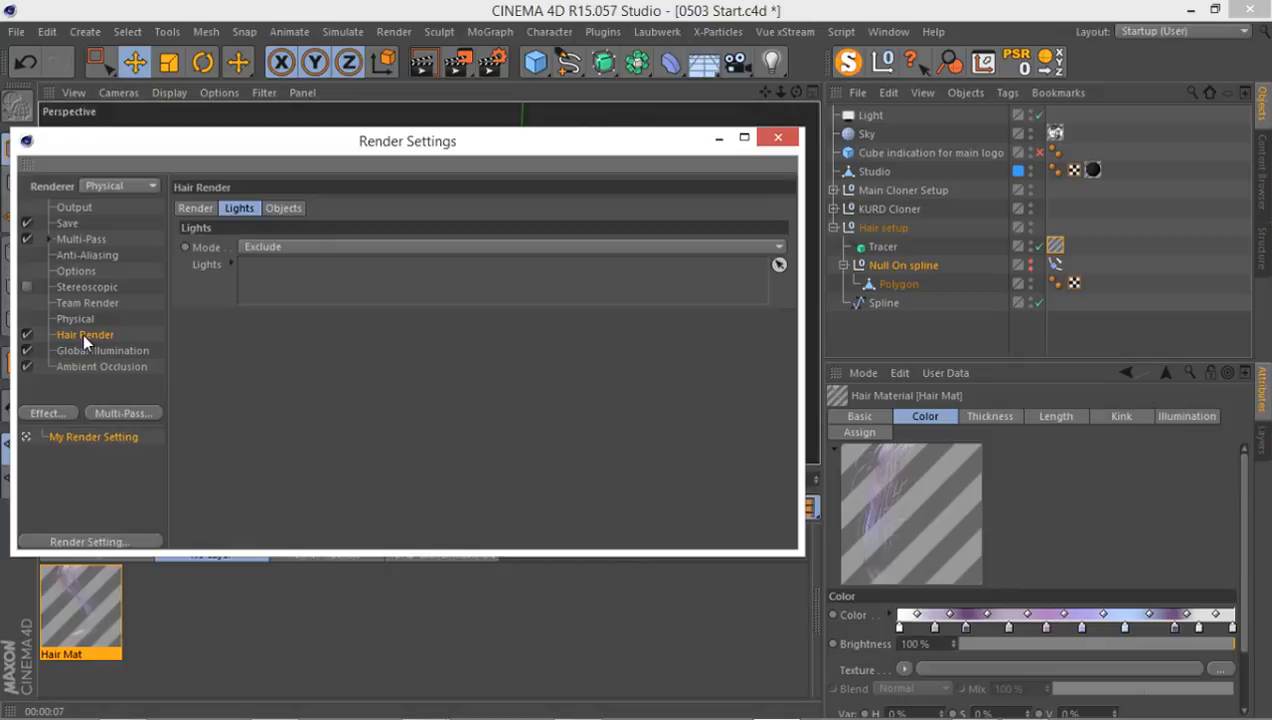
{"action": "left_click_drag", "start_coordinate": [407, 141], "coordinate": [535, 143]}
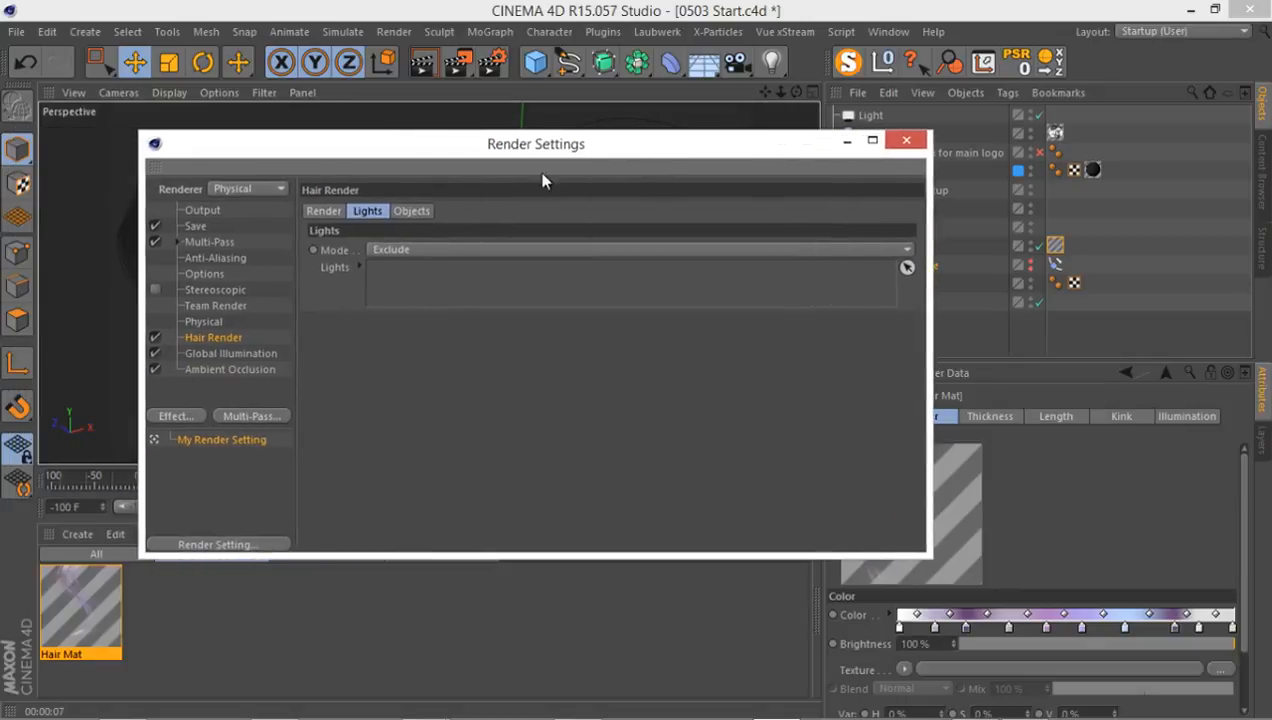
{"action": "left_click", "coordinate": [323, 211]}
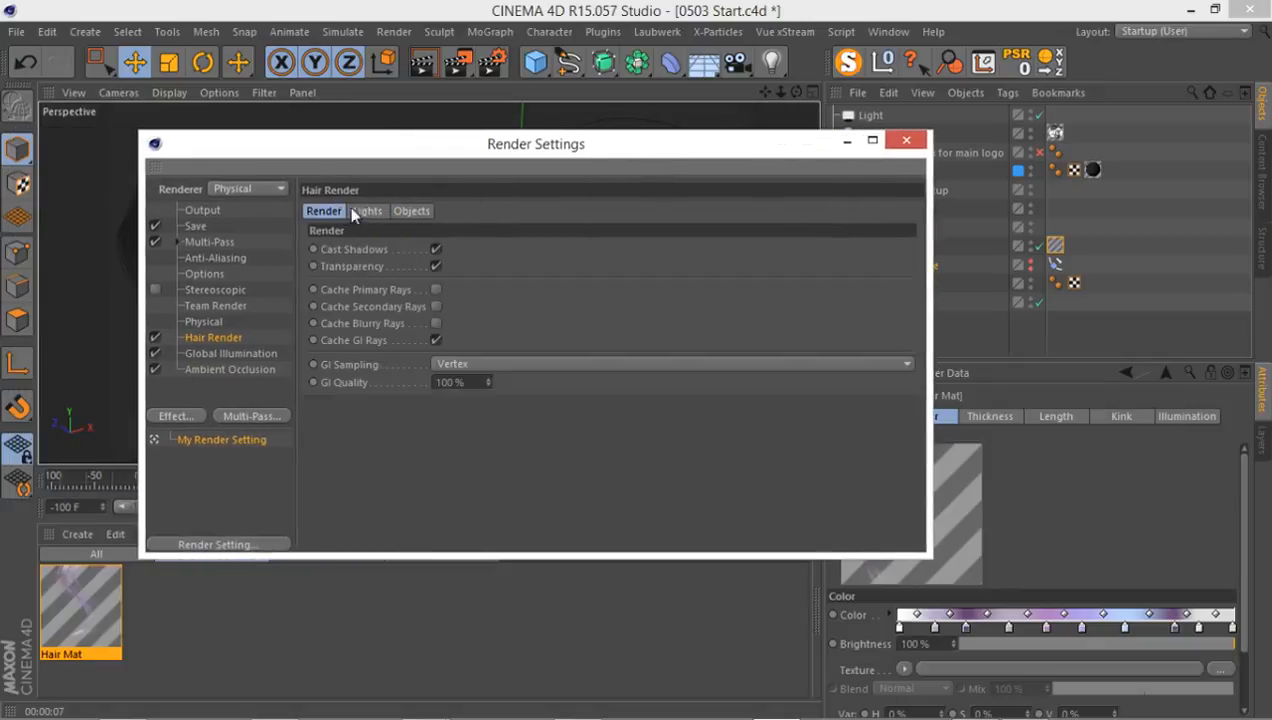
{"action": "left_click", "coordinate": [367, 210]}
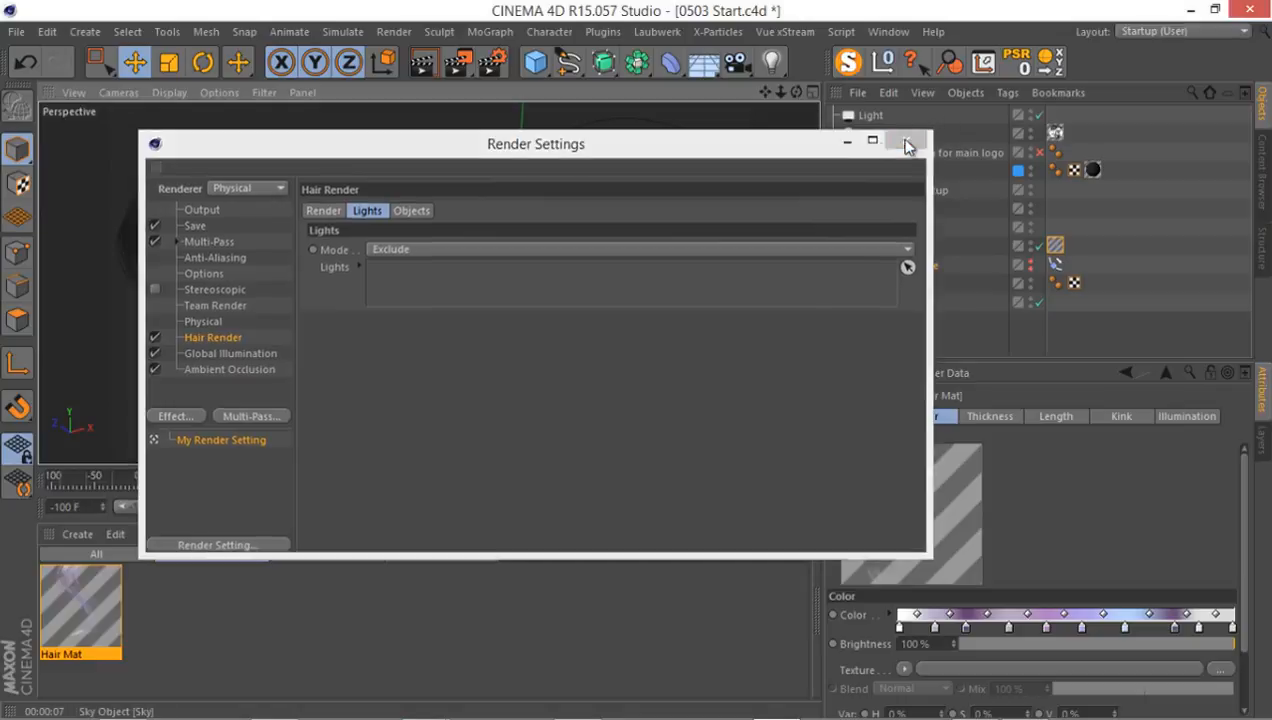
{"action": "left_click", "coordinate": [906, 143]}
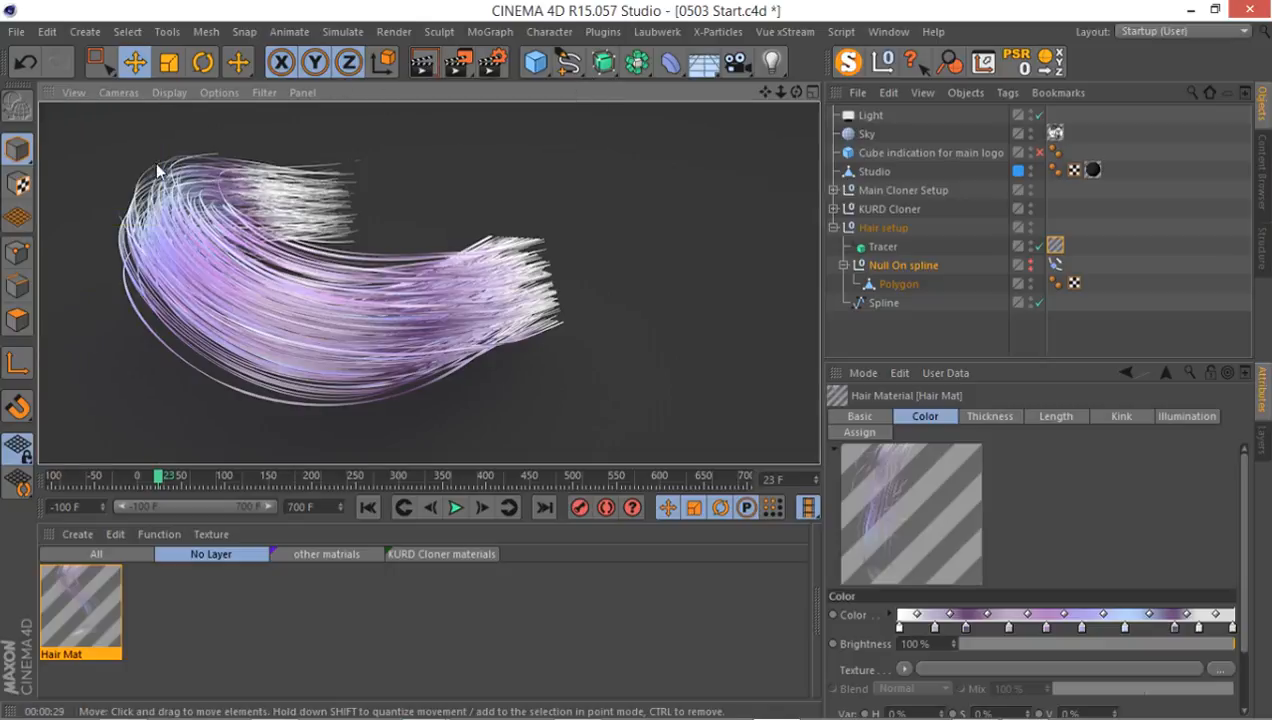
{"action": "mouse_move", "coordinate": [100, 631]}
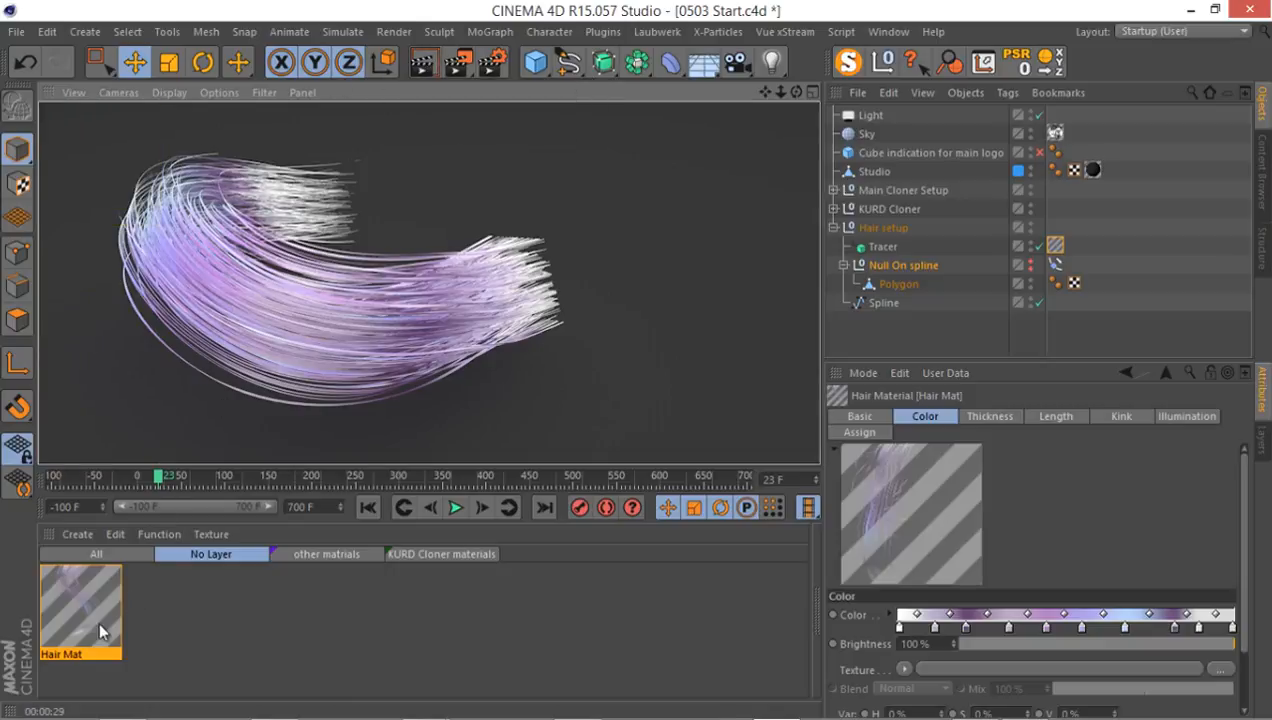
Reopen the render settings on the Hair Render Lights options.
{"action": "double_click", "coordinate": [80, 610]}
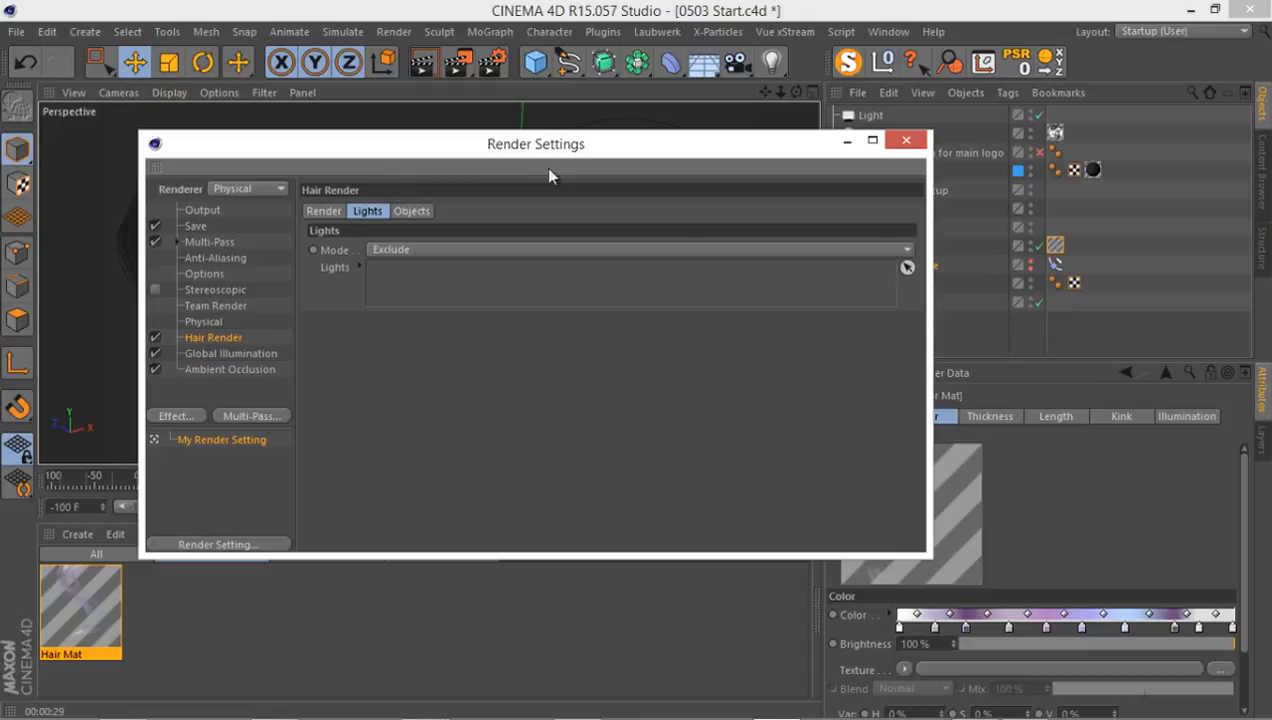
Add the Light to the Hair Render exclusion list and close the render settings.
{"action": "left_click_drag", "start_coordinate": [535, 144], "coordinate": [363, 310]}
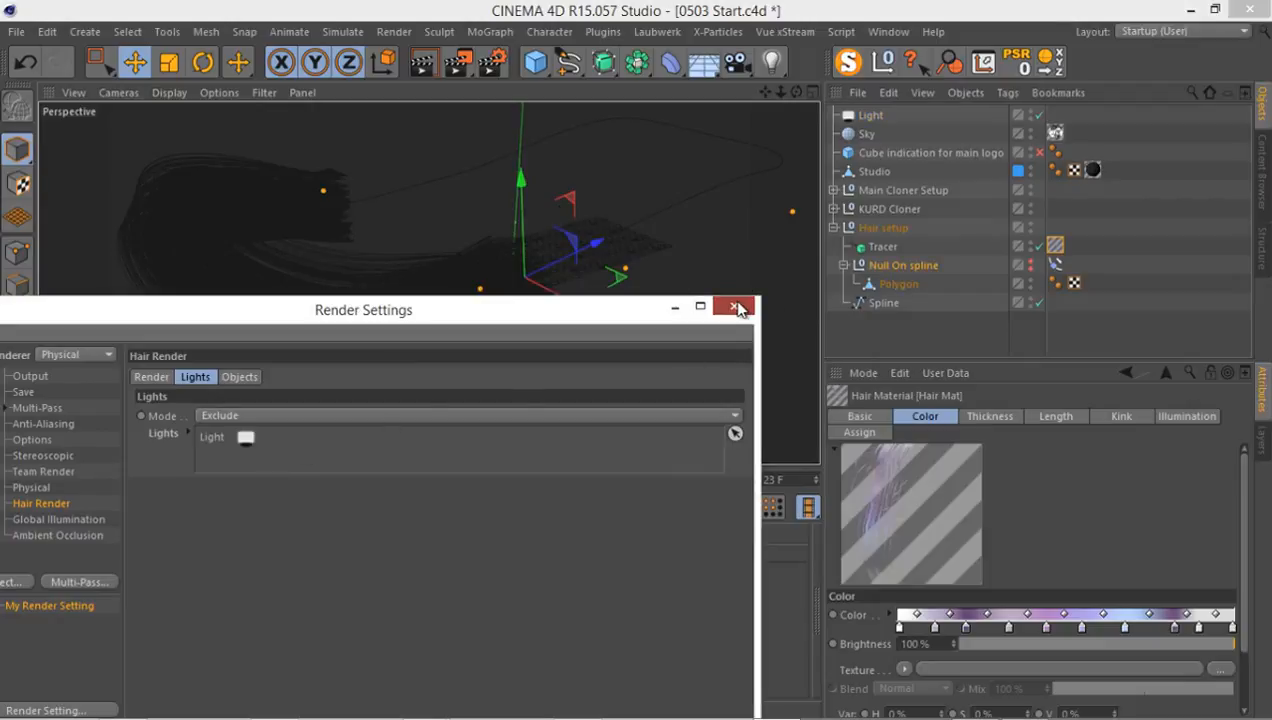
{"action": "left_click", "coordinate": [736, 307]}
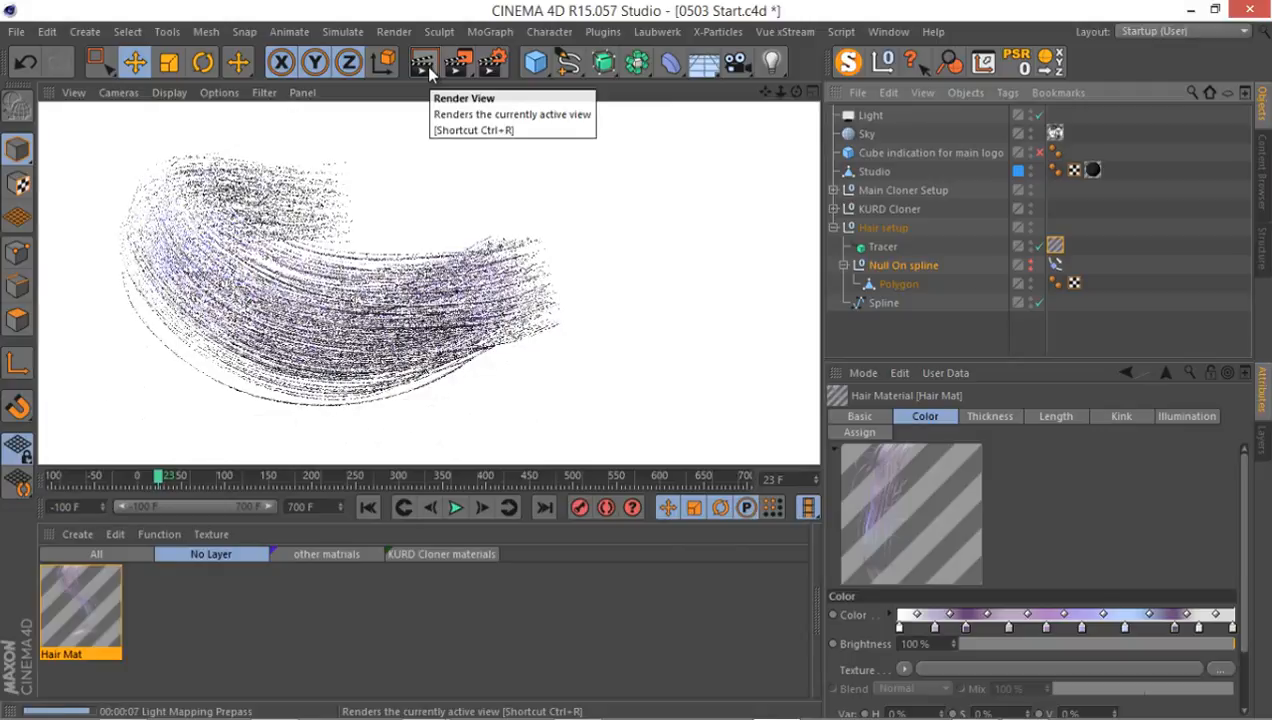
Render the perspective viewport with the Light excluded from the hair.
{"action": "left_click", "coordinate": [423, 63]}
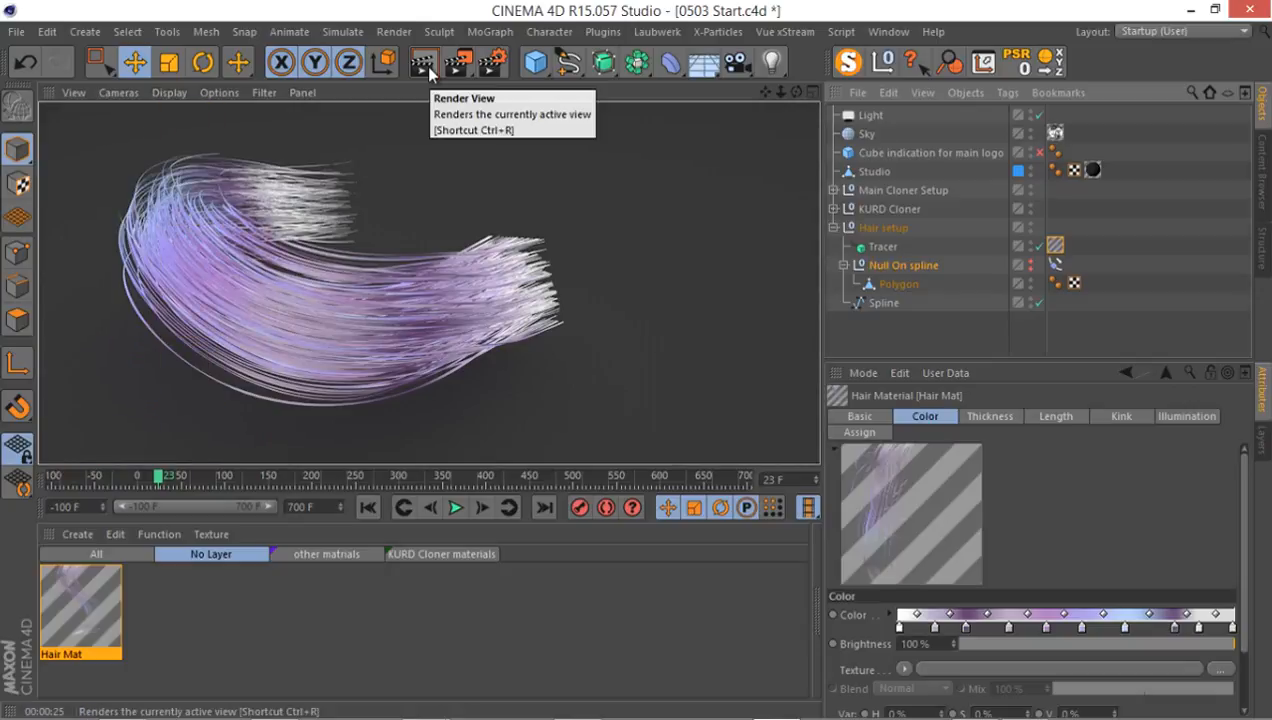
Switch between the 'with light' and 'without light' renders in the Picture Viewer history.
{"action": "left_click", "coordinate": [423, 63]}
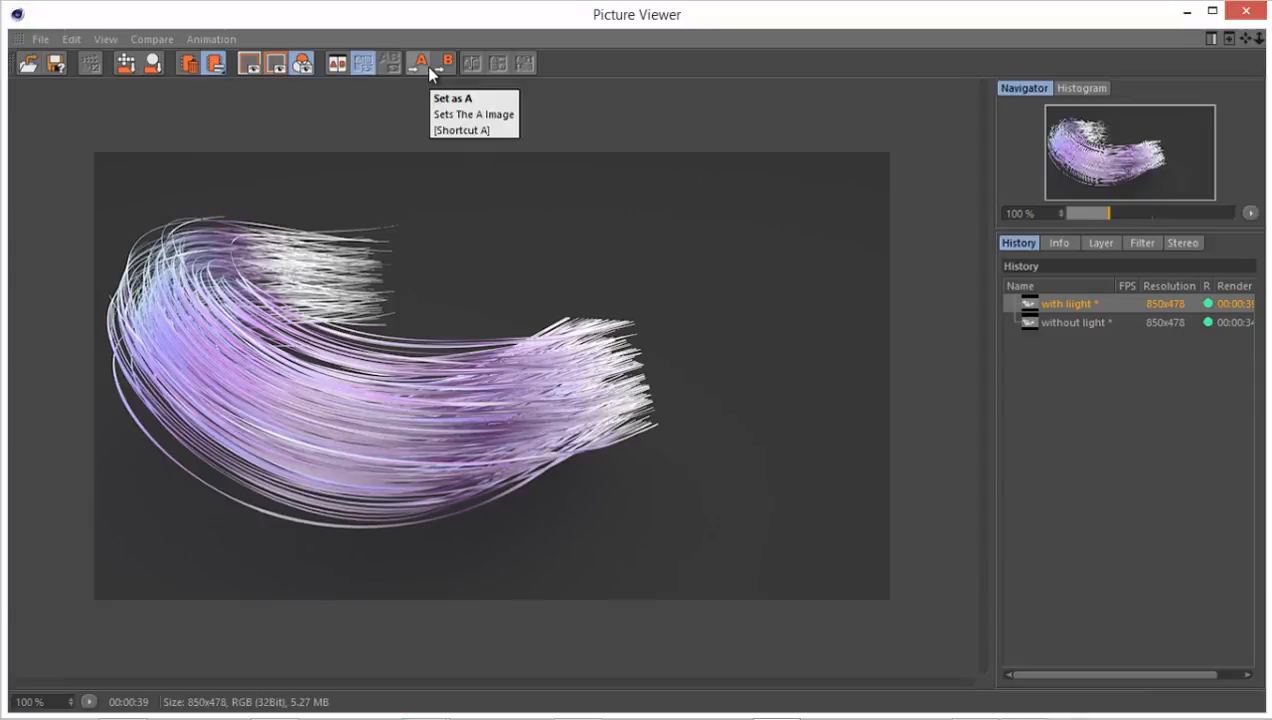
{"action": "mouse_move", "coordinate": [700, 158]}
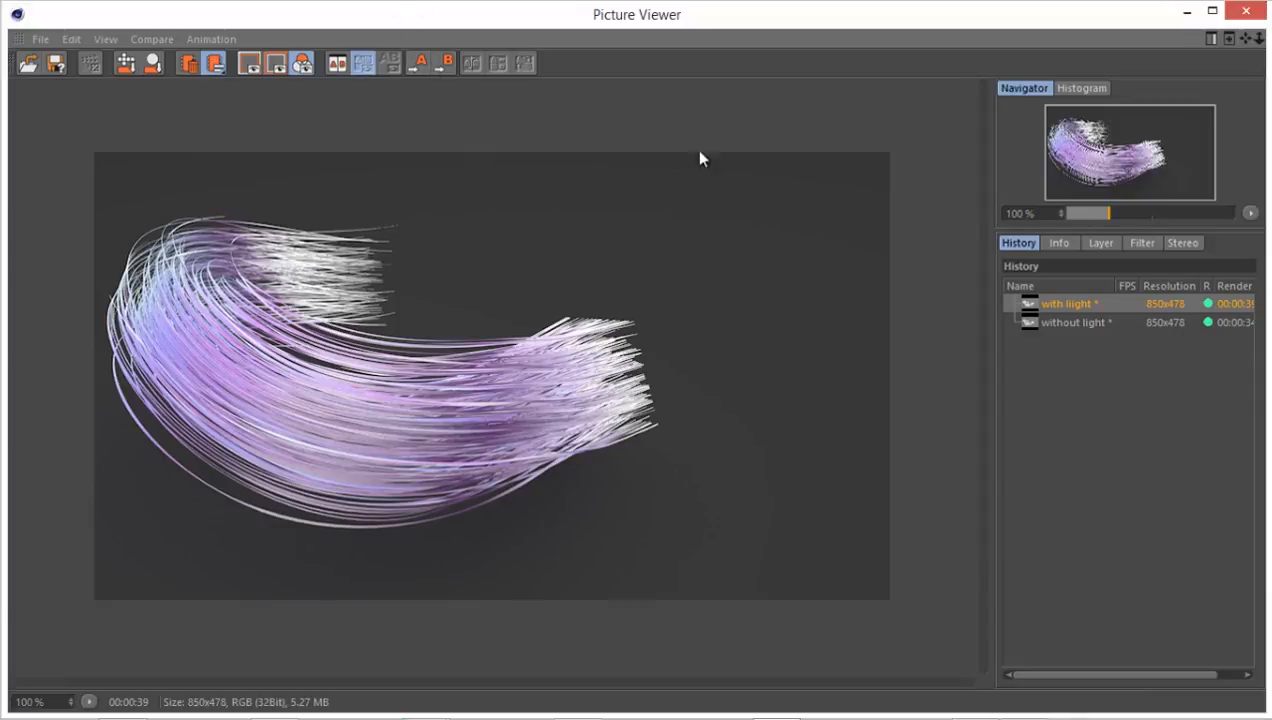
{"action": "mouse_move", "coordinate": [1082, 313]}
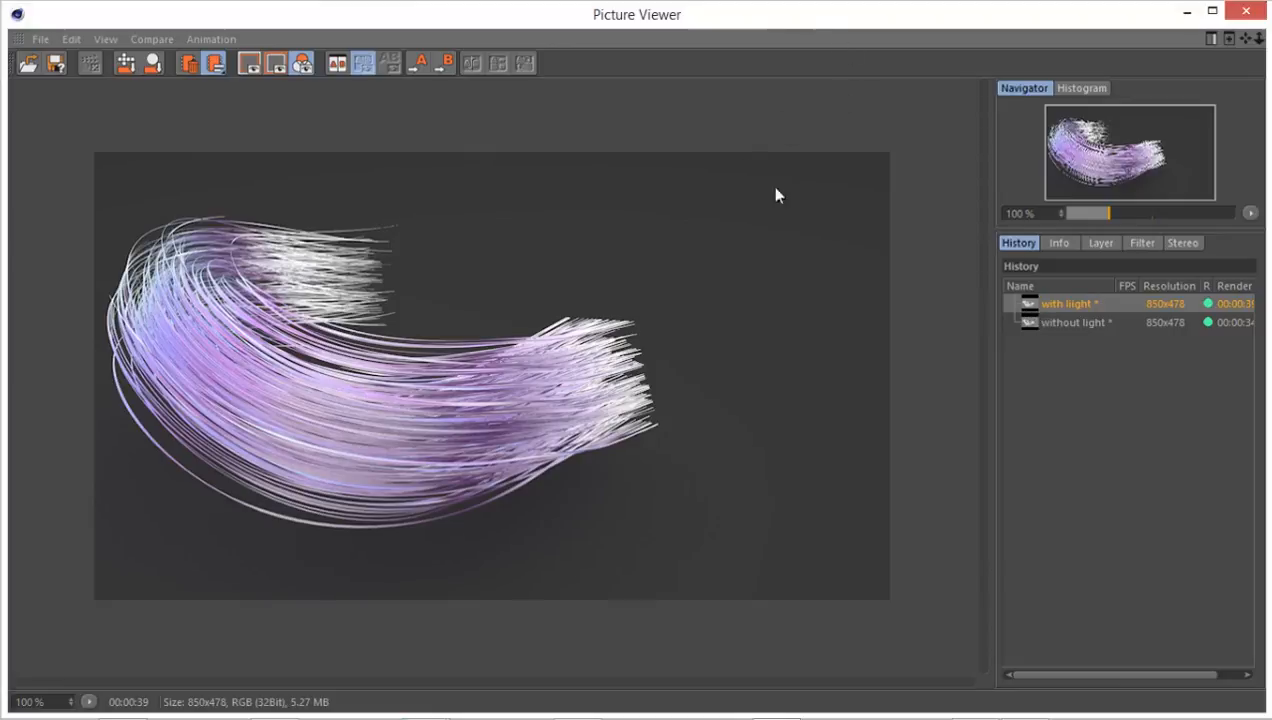
{"action": "mouse_move", "coordinate": [475, 18]}
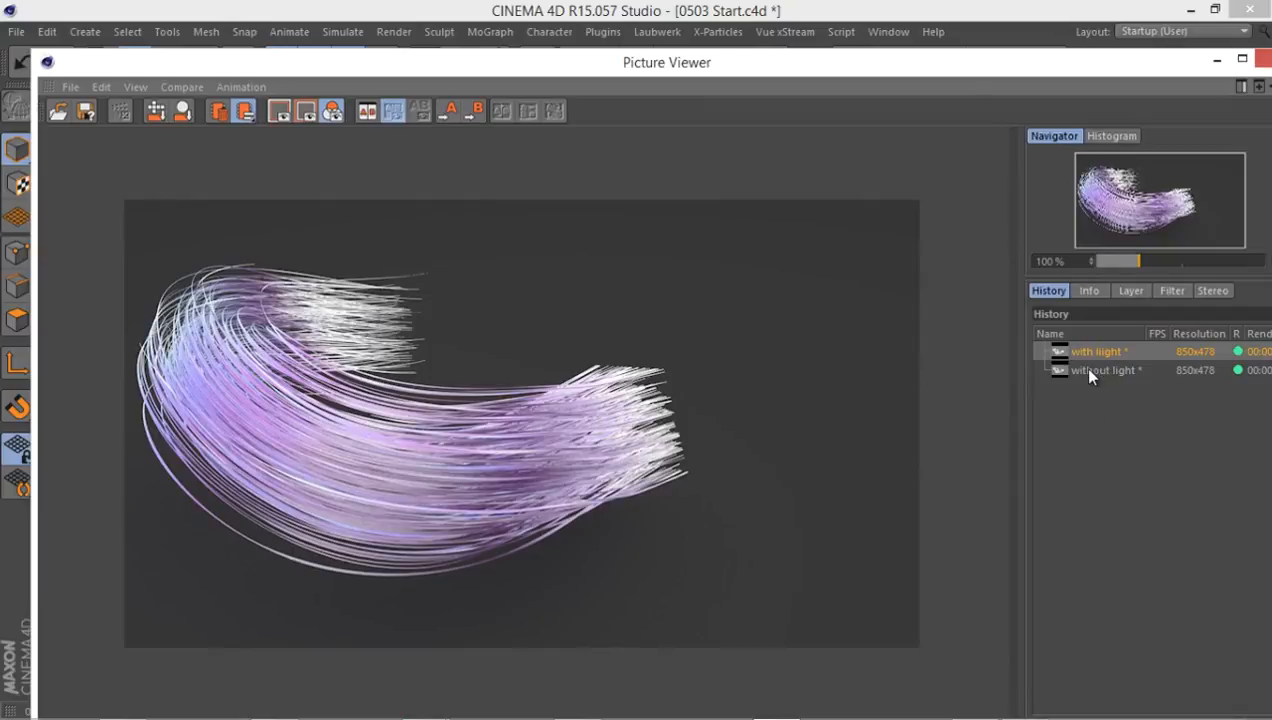
{"action": "left_click", "coordinate": [1102, 370]}
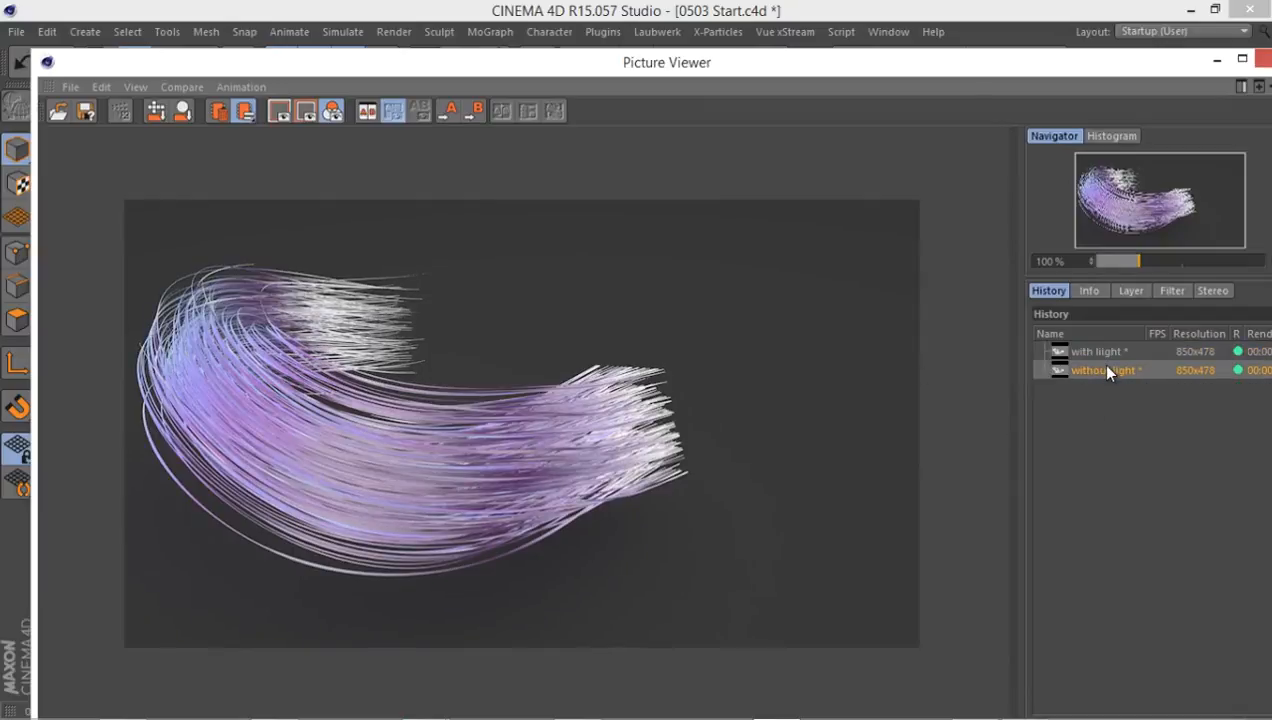
{"action": "left_click", "coordinate": [1097, 351]}
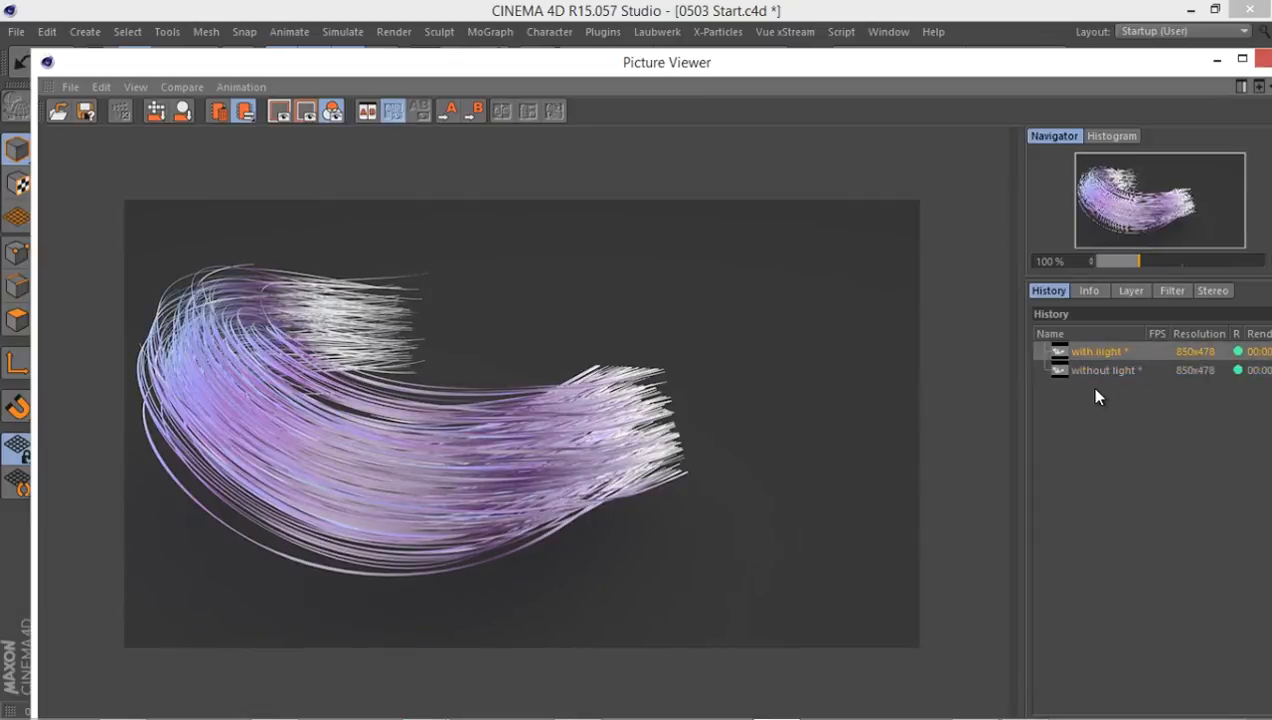
{"action": "left_click", "coordinate": [1105, 370]}
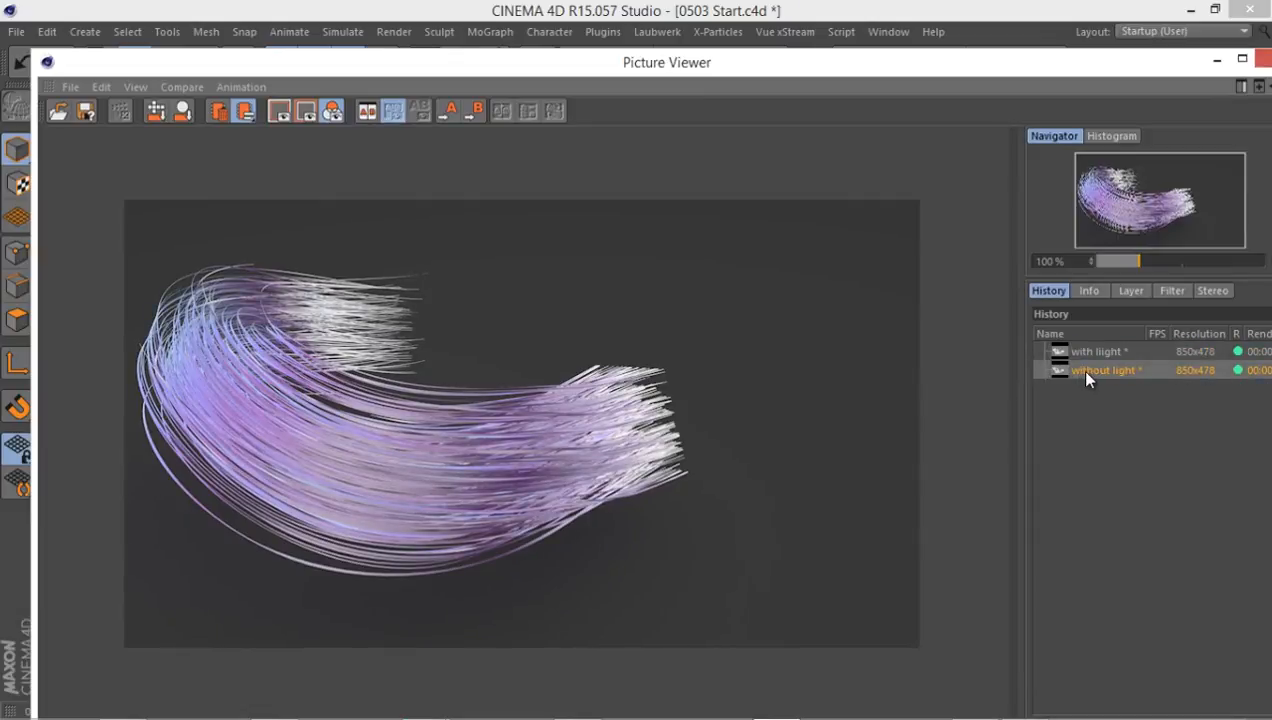
{"action": "left_click", "coordinate": [1100, 370]}
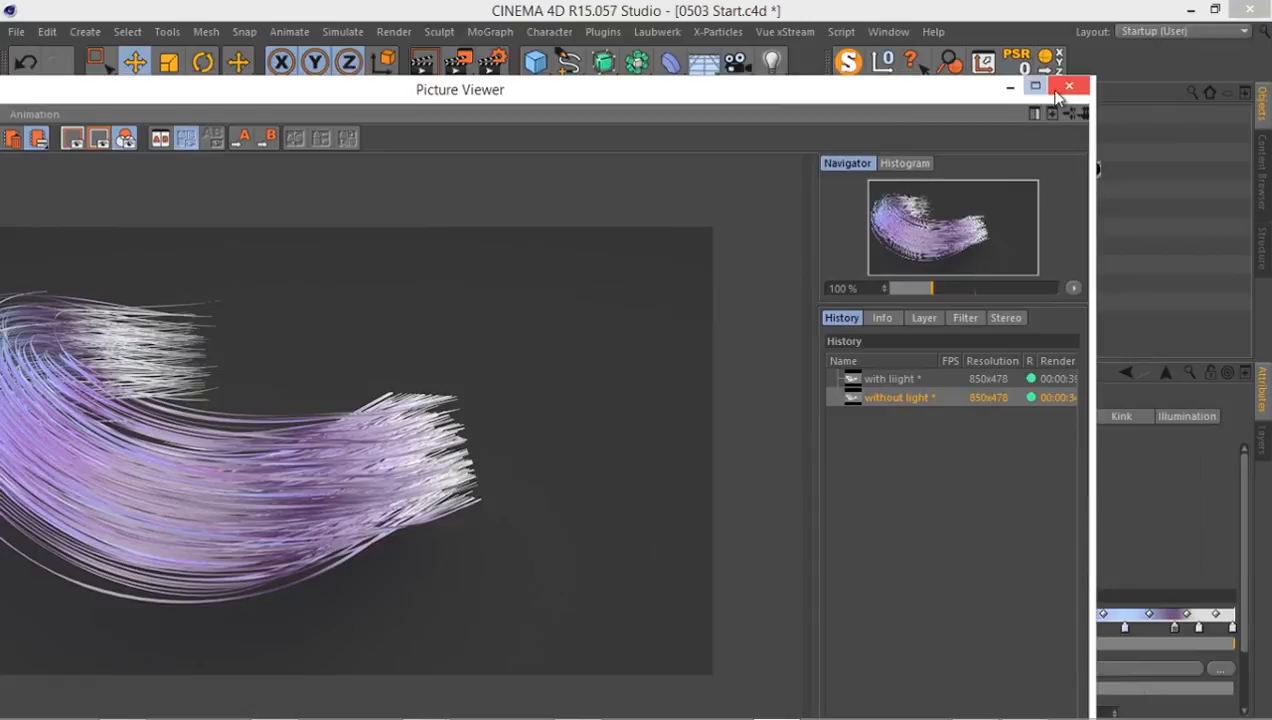
Lower the saturation of the Hair Mat gradient colour stops in the Material Editor.
{"action": "left_click", "coordinate": [1069, 86]}
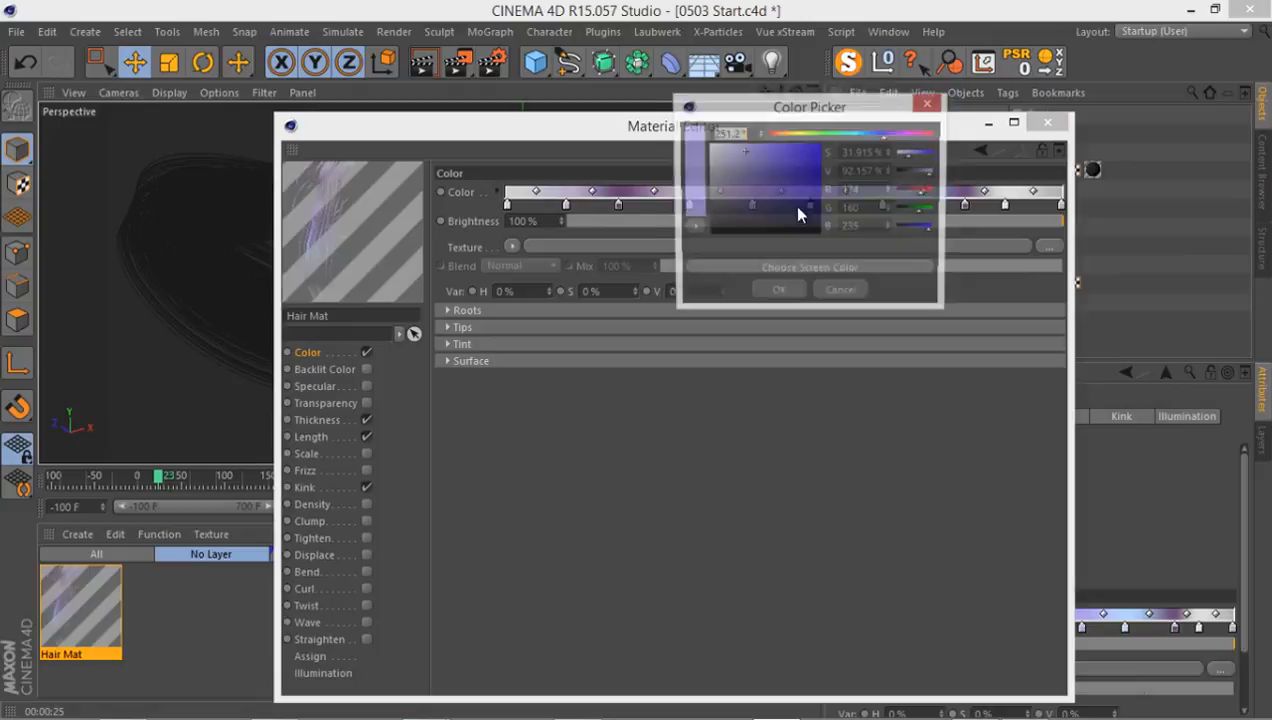
{"action": "left_click", "coordinate": [735, 175]}
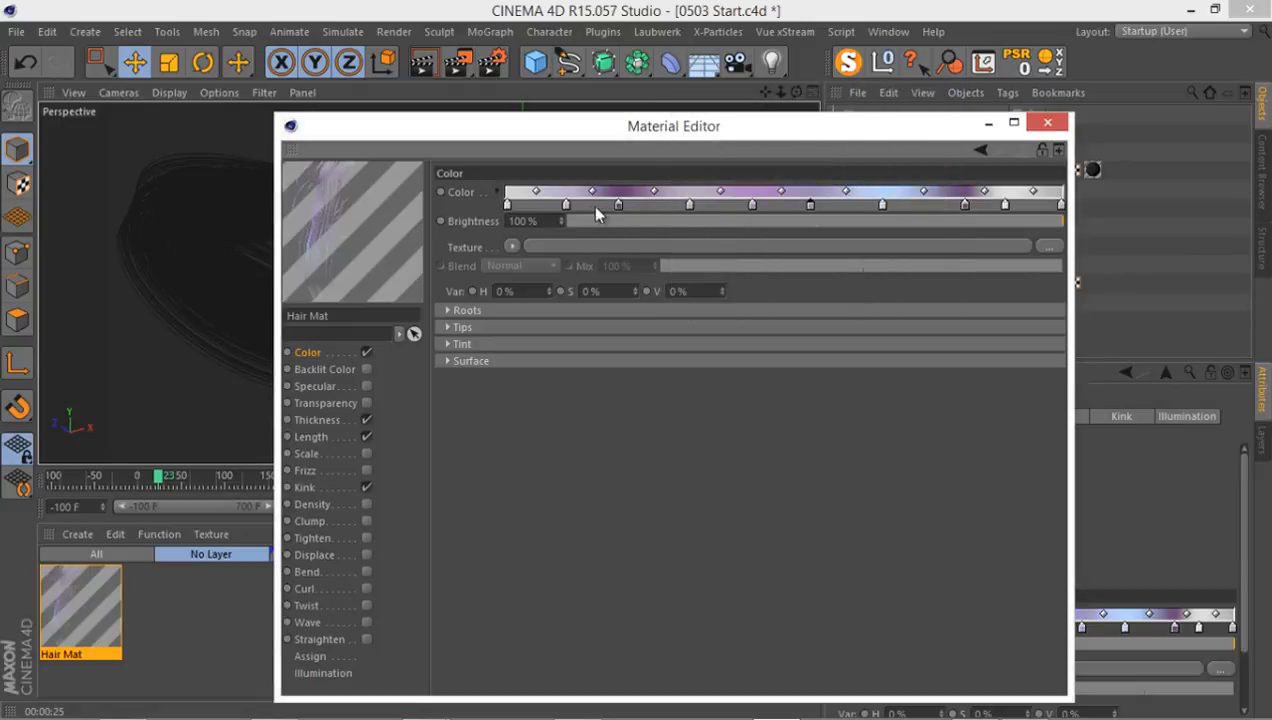
{"action": "left_click", "coordinate": [595, 191]}
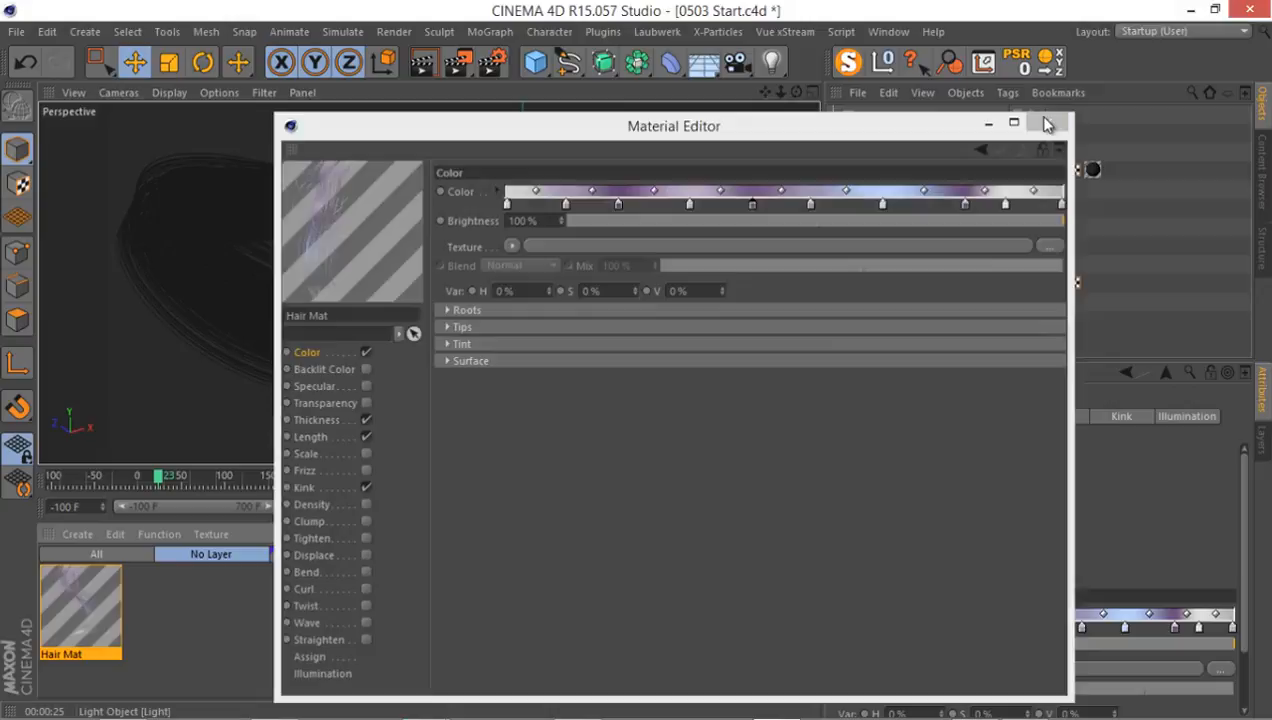
{"action": "left_click", "coordinate": [1044, 122]}
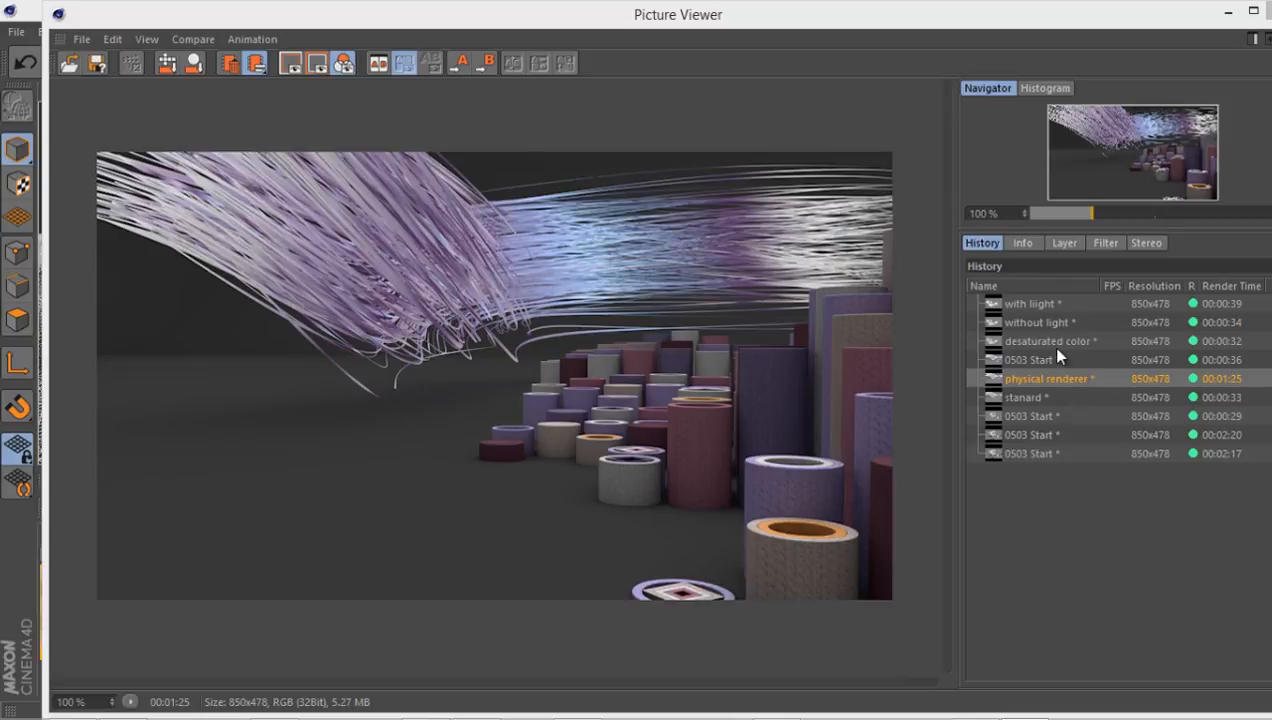
Flip between the 'desaturated color' and '0503 Start' renders, ending on 'physical renderer'.
{"action": "left_click", "coordinate": [1048, 341]}
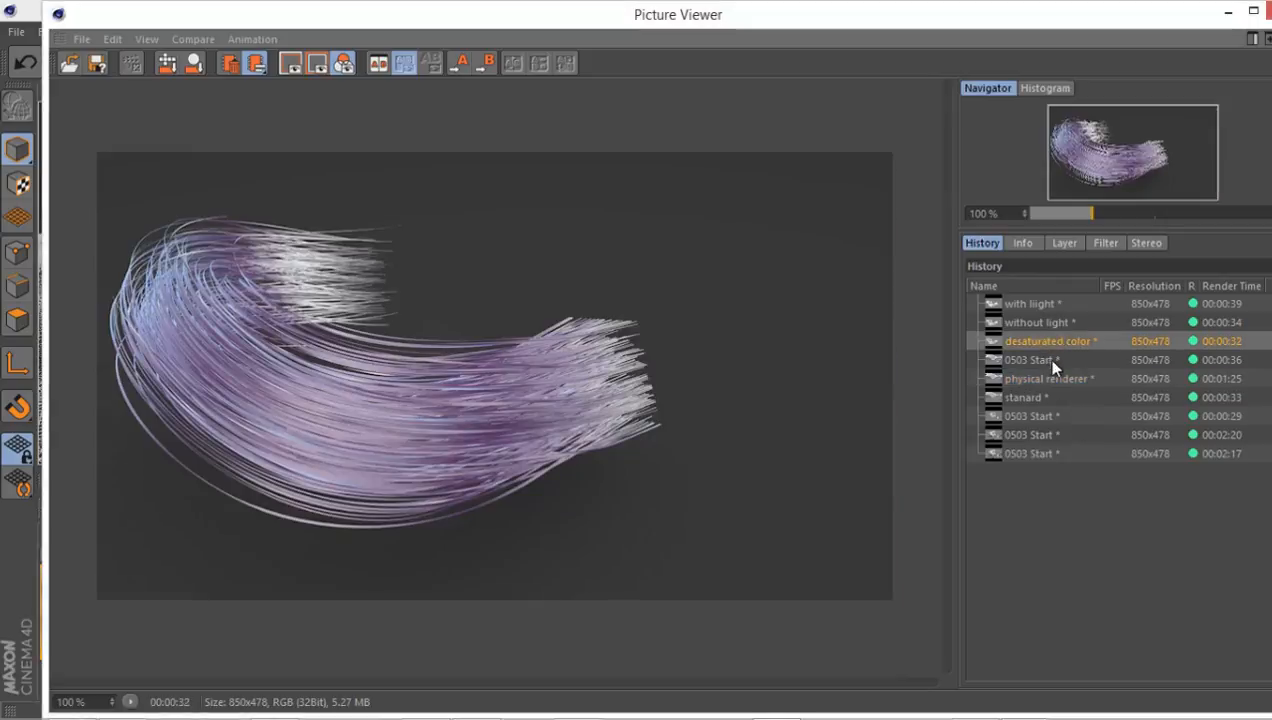
{"action": "mouse_move", "coordinate": [562, 307]}
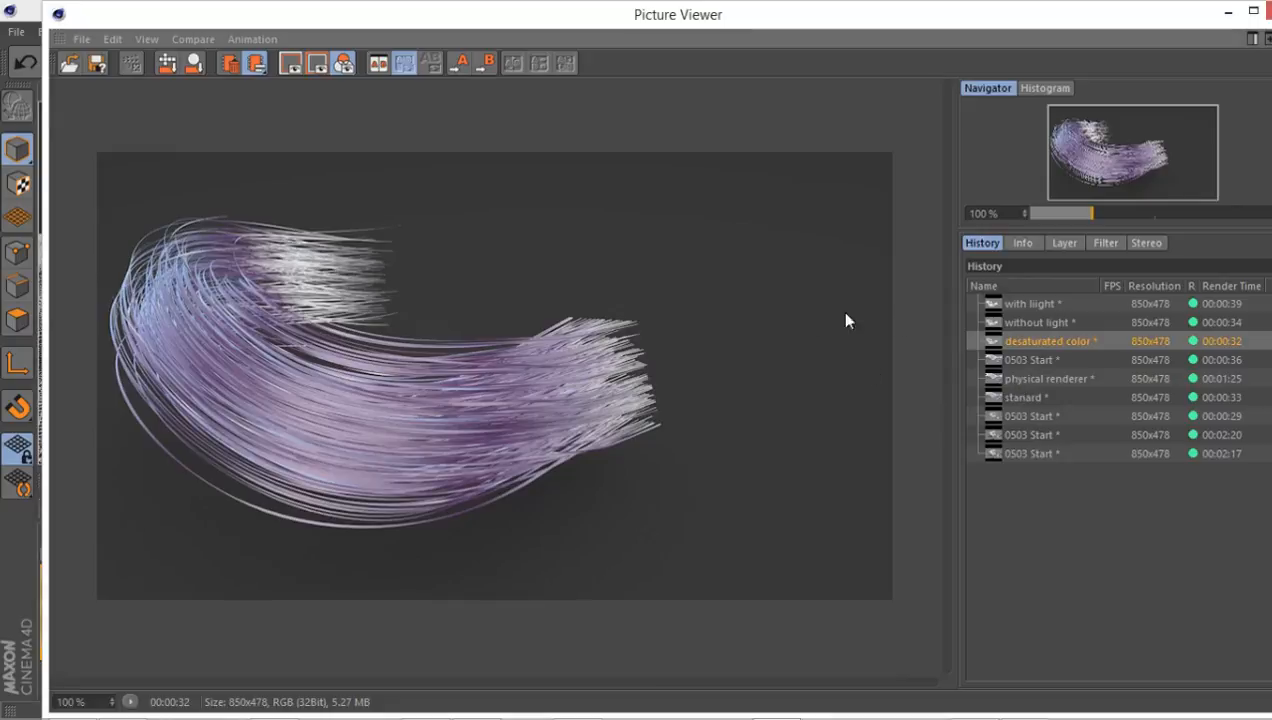
{"action": "mouse_move", "coordinate": [385, 402]}
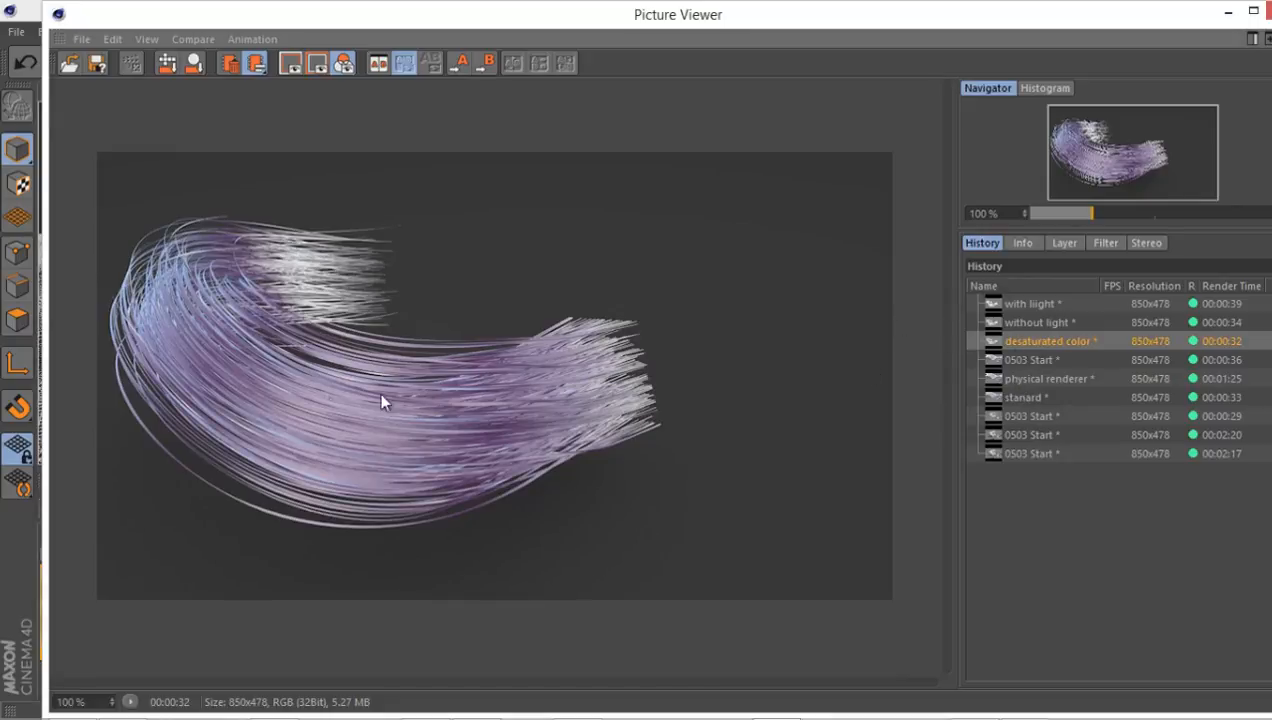
{"action": "left_click", "coordinate": [1031, 359]}
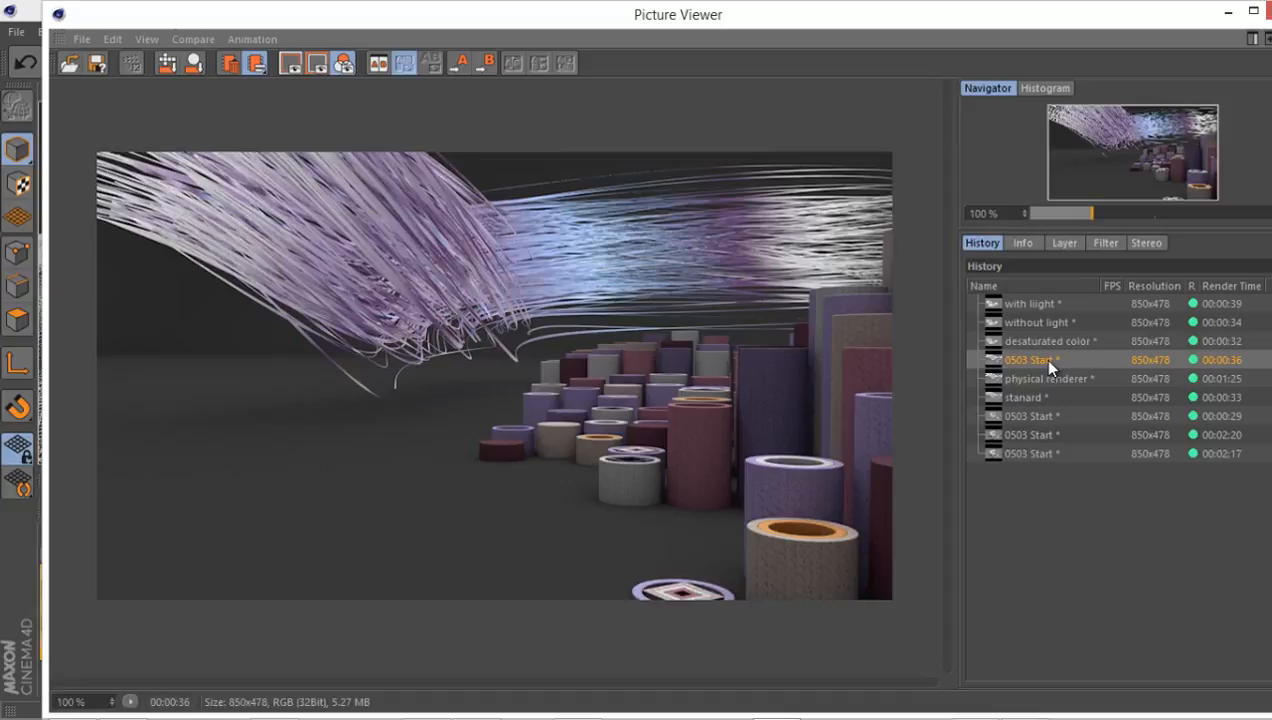
{"action": "left_click", "coordinate": [1048, 341]}
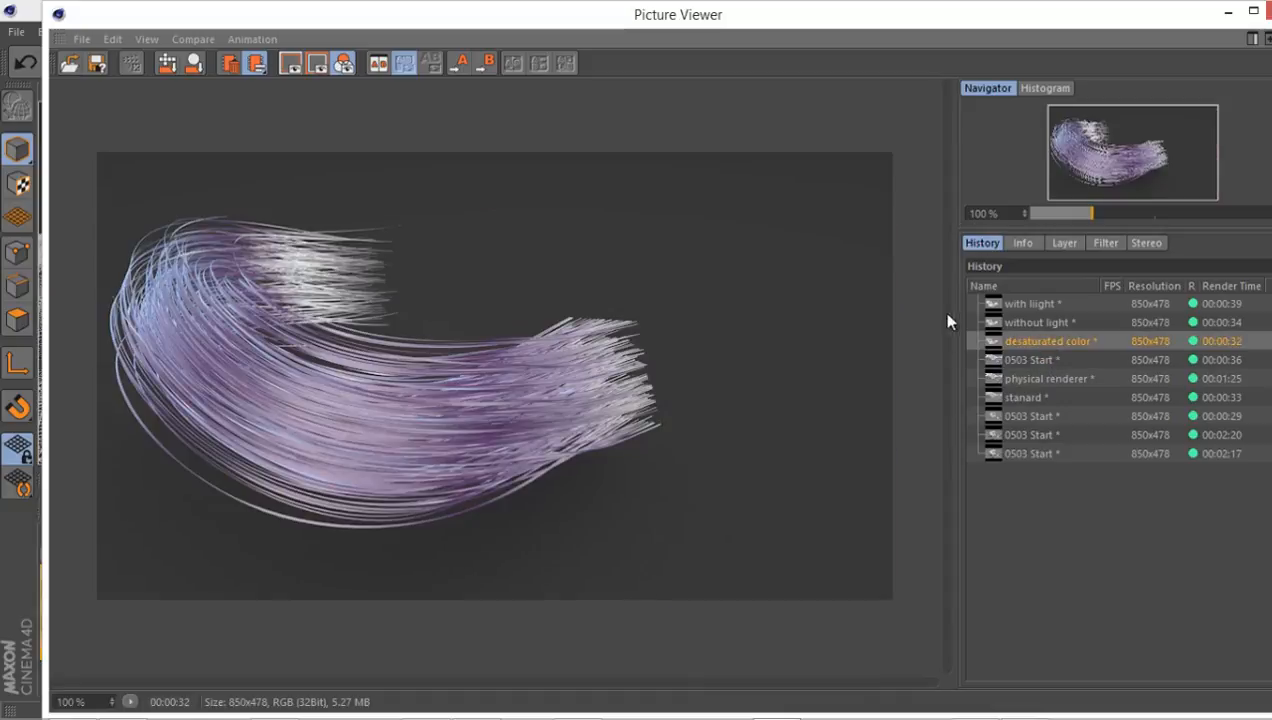
{"action": "mouse_move", "coordinate": [1033, 368]}
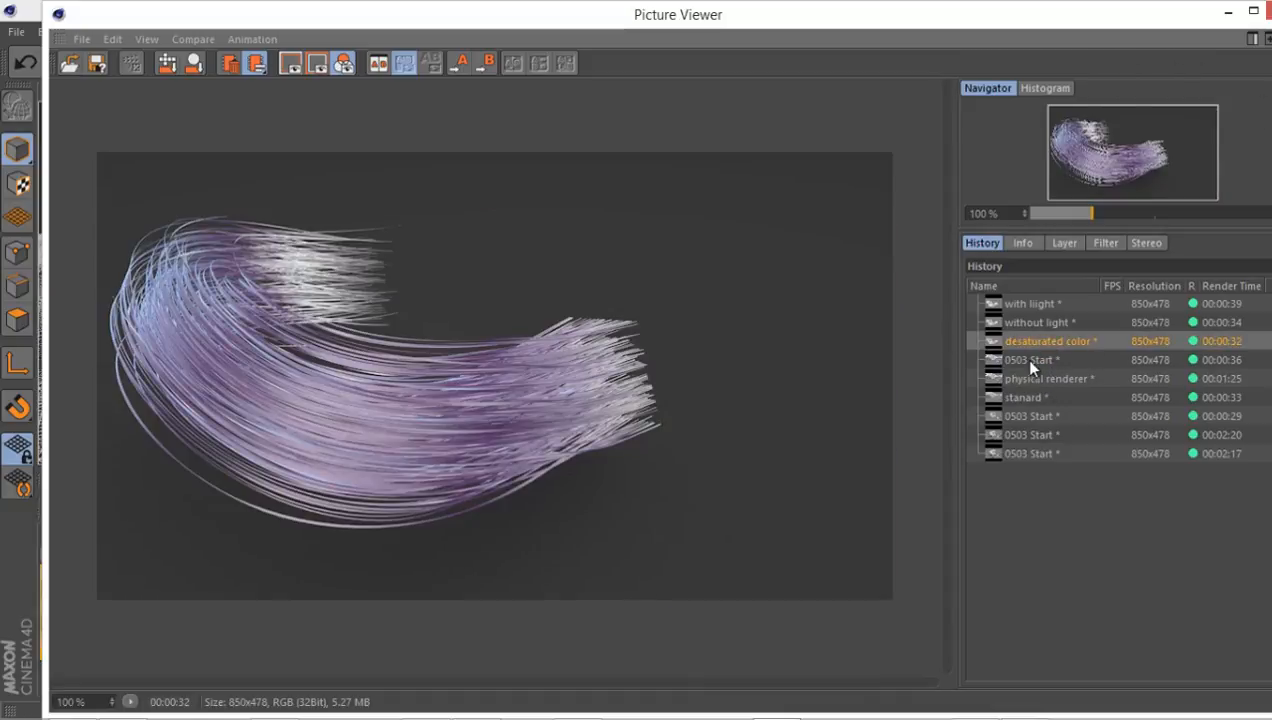
{"action": "left_click", "coordinate": [1031, 359]}
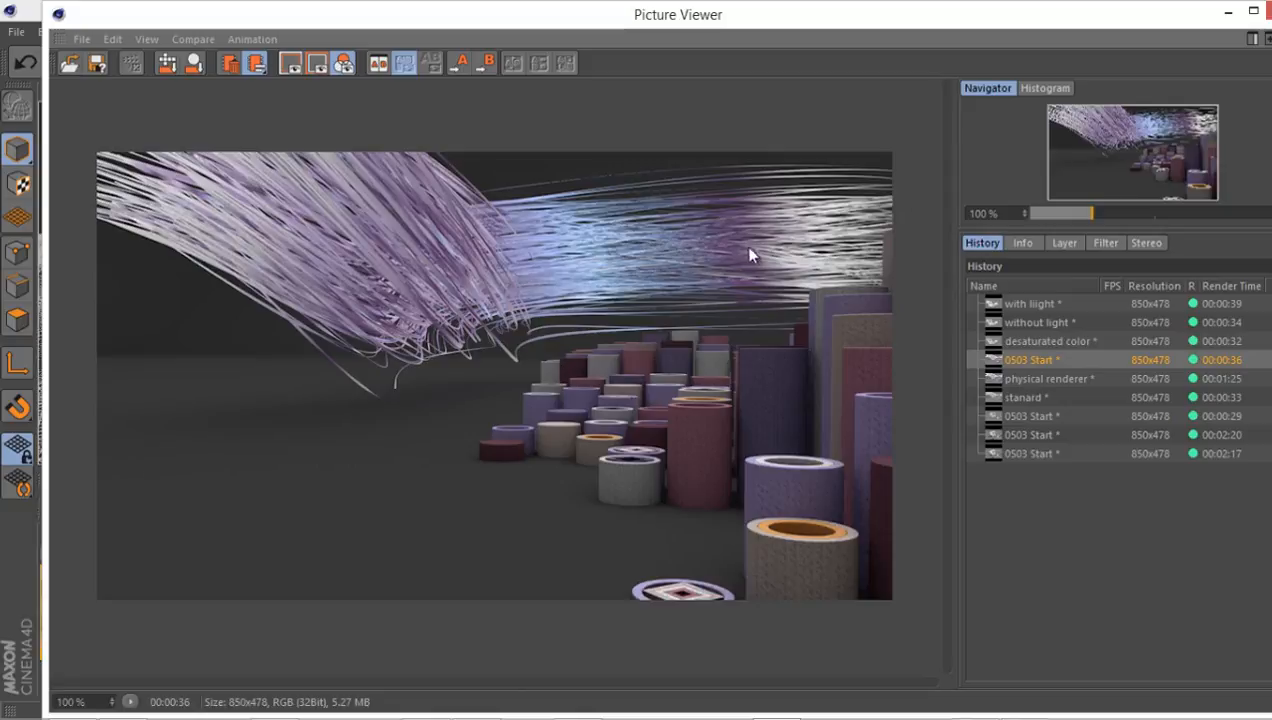
{"action": "mouse_move", "coordinate": [655, 256]}
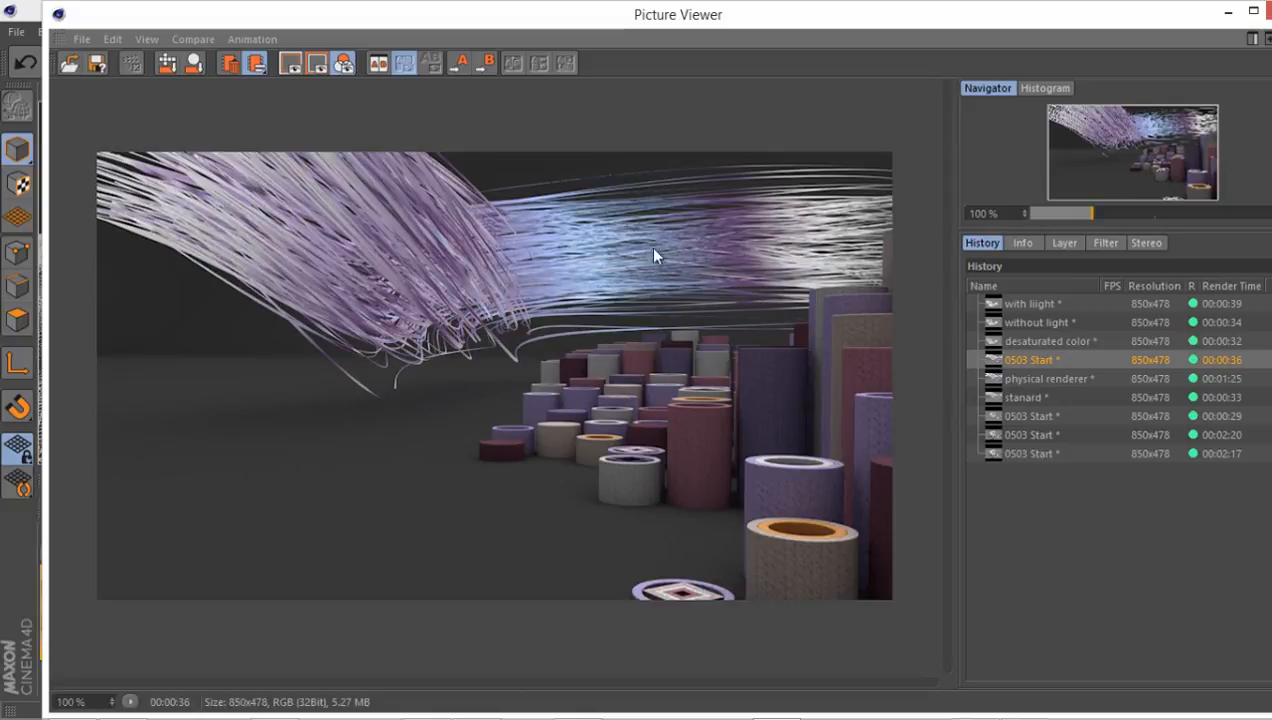
{"action": "mouse_move", "coordinate": [418, 283]}
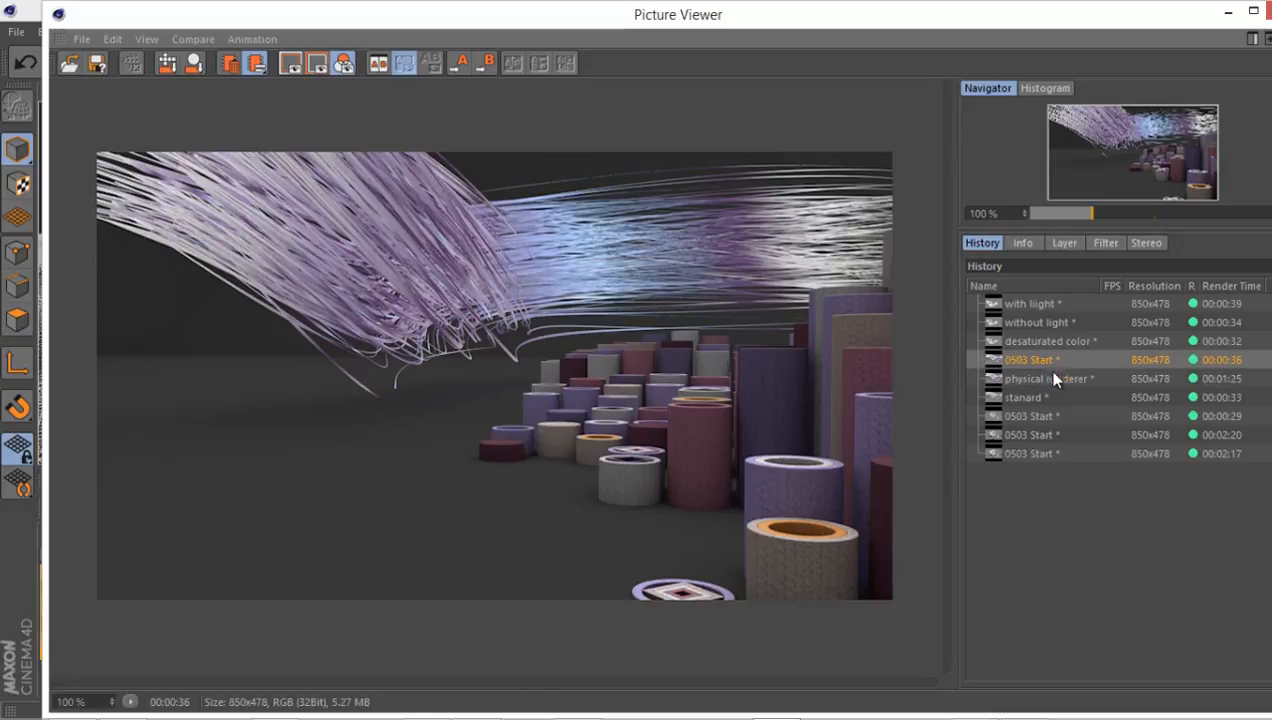
{"action": "left_click", "coordinate": [1048, 378]}
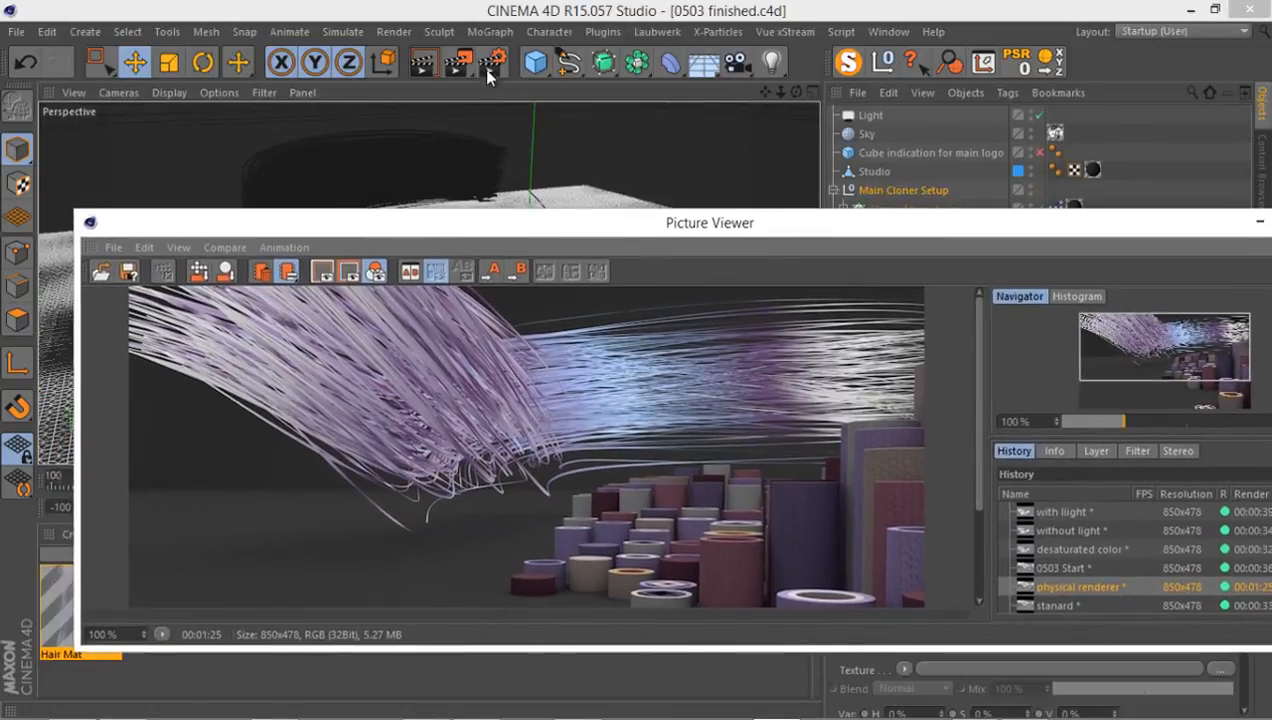
Inspect the Anti-Aliasing and Physical Adaptive sampling settings in Render Settings.
{"action": "left_click", "coordinate": [422, 62]}
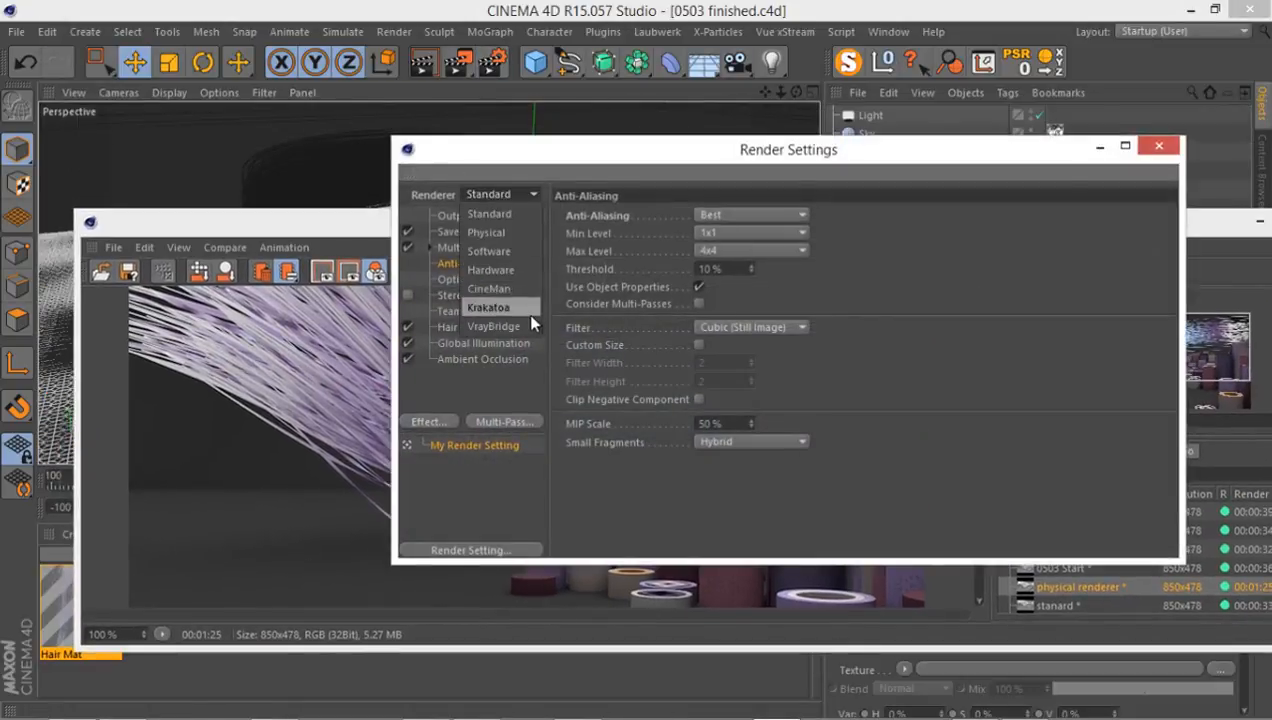
{"action": "left_click", "coordinate": [485, 232]}
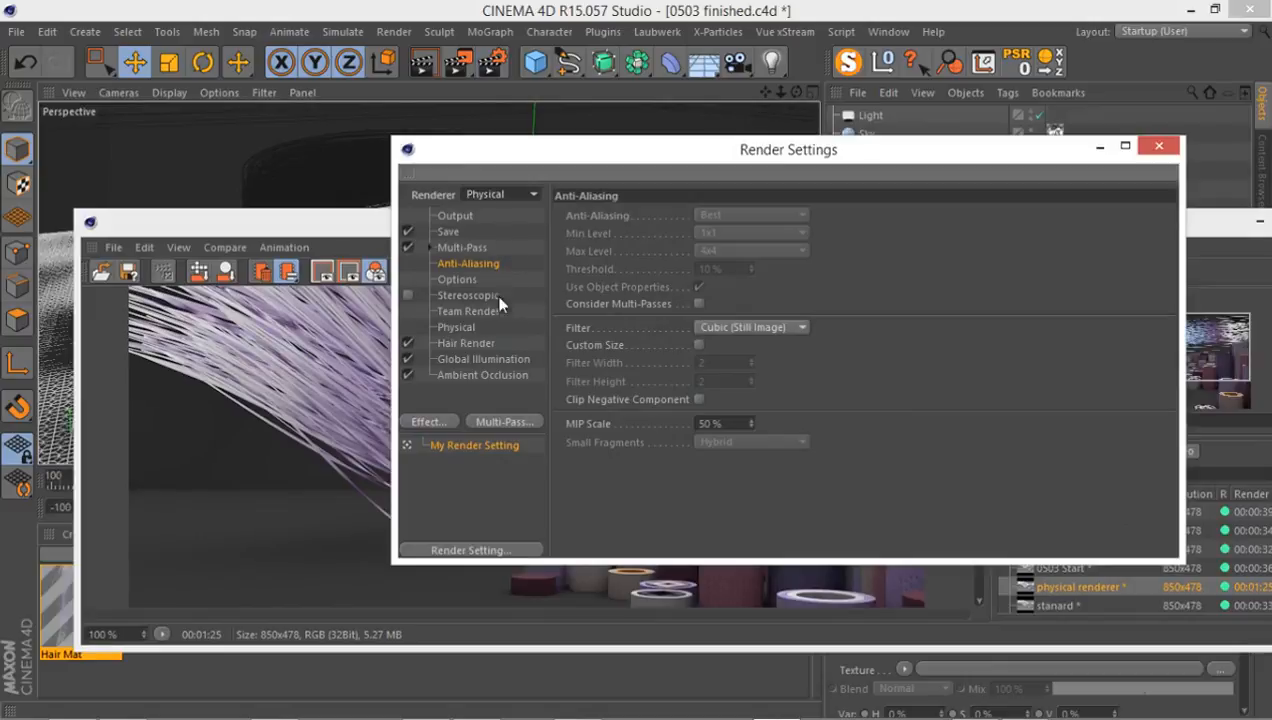
{"action": "left_click", "coordinate": [456, 327]}
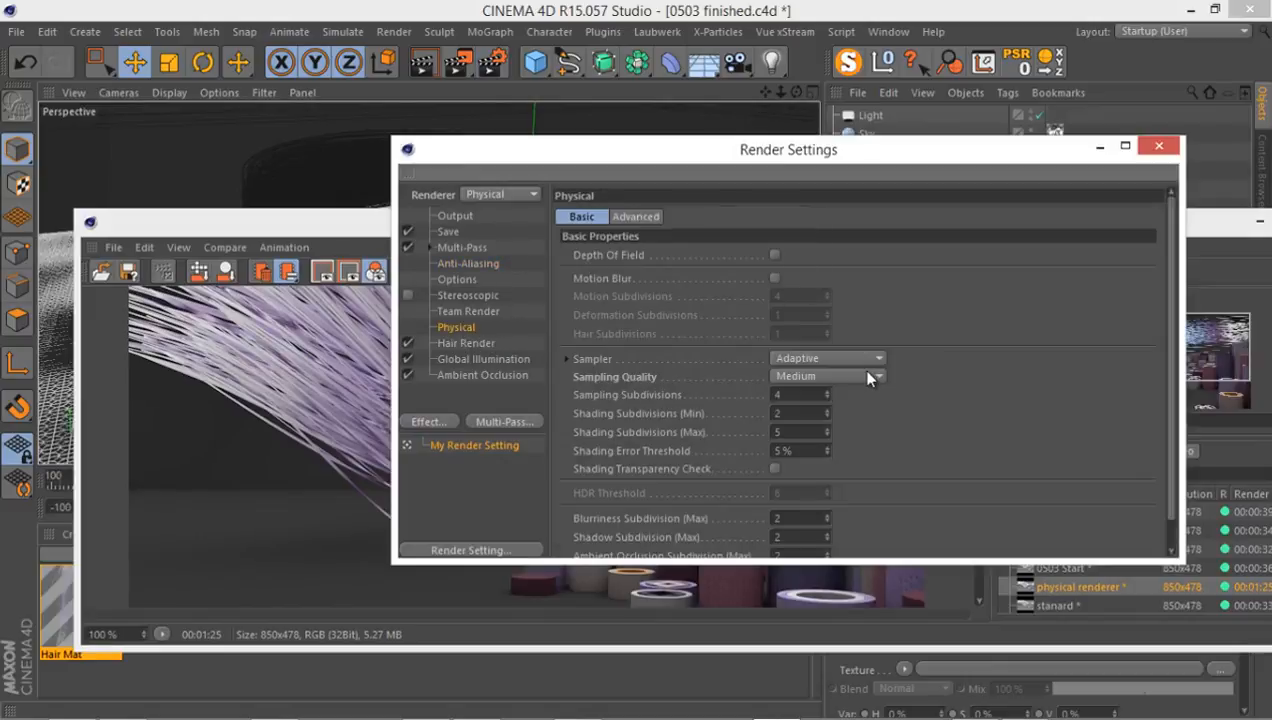
{"action": "left_click_drag", "start_coordinate": [788, 149], "coordinate": [491, 163]}
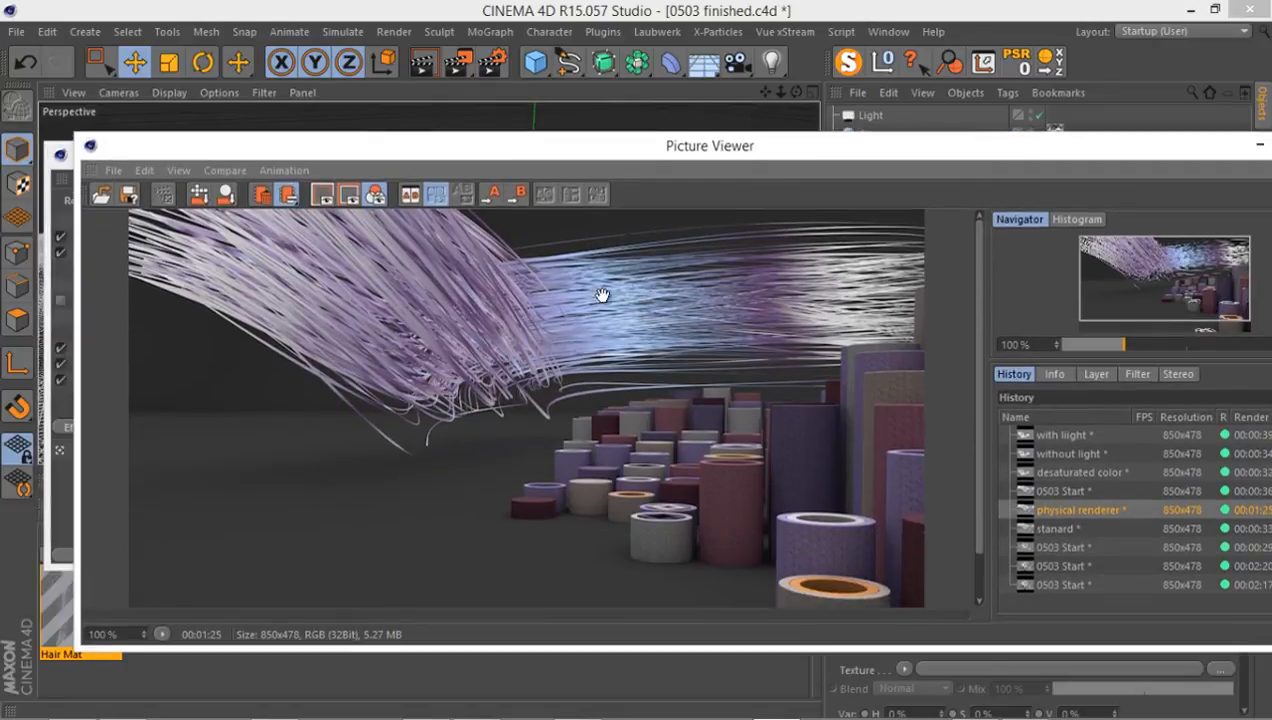
{"action": "mouse_move", "coordinate": [868, 273]}
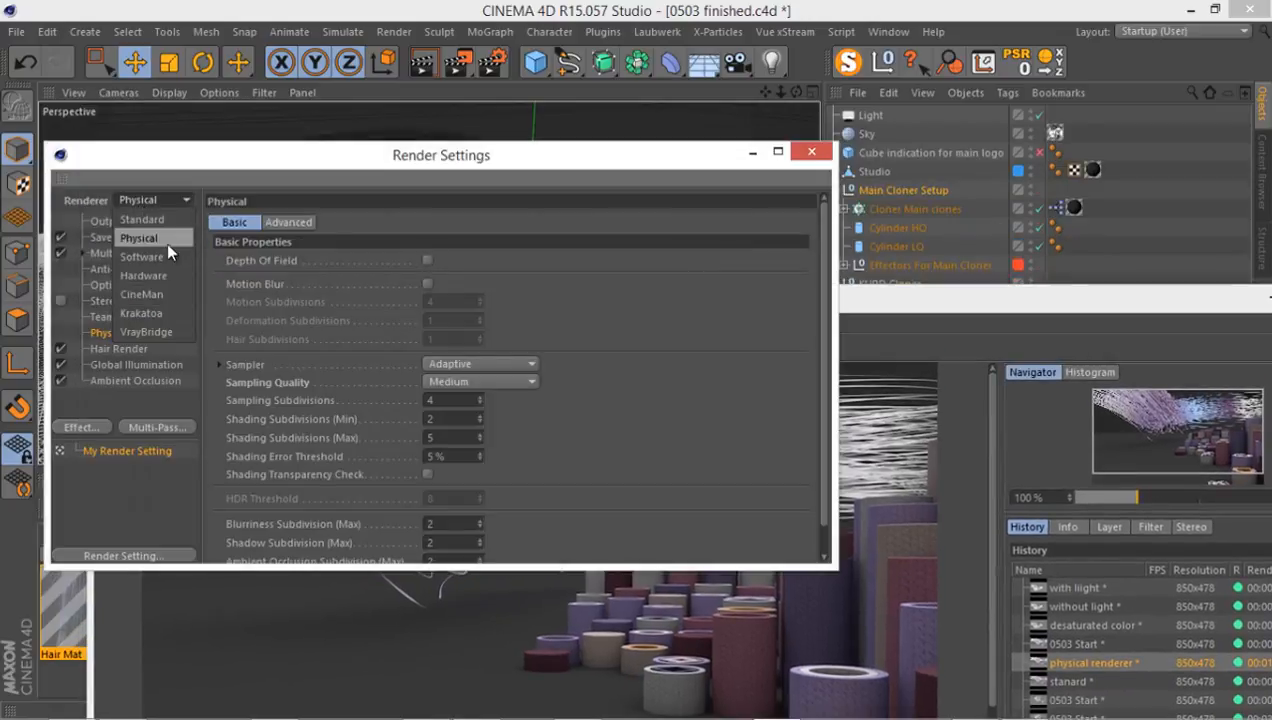
{"action": "mouse_move", "coordinate": [141, 257]}
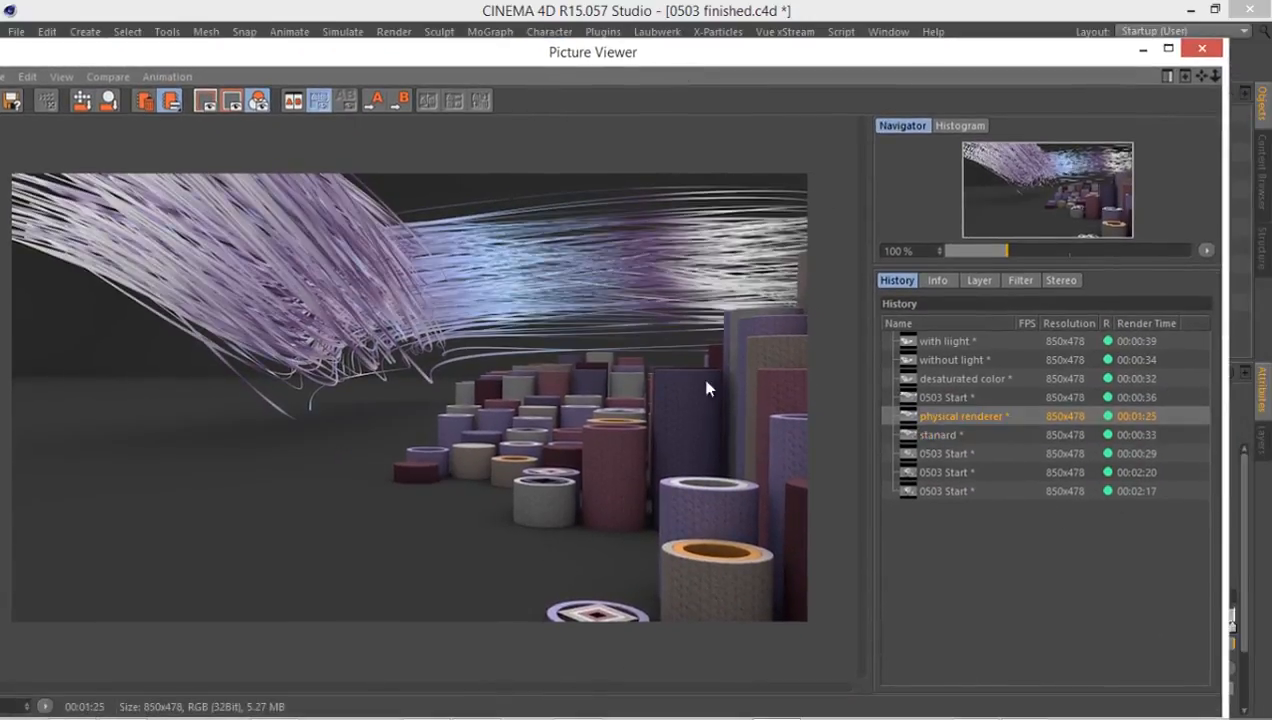
Alternate between 'standard' and 'physical renderer' renders, then view both '0503 Start' entries.
{"action": "left_click", "coordinate": [938, 434]}
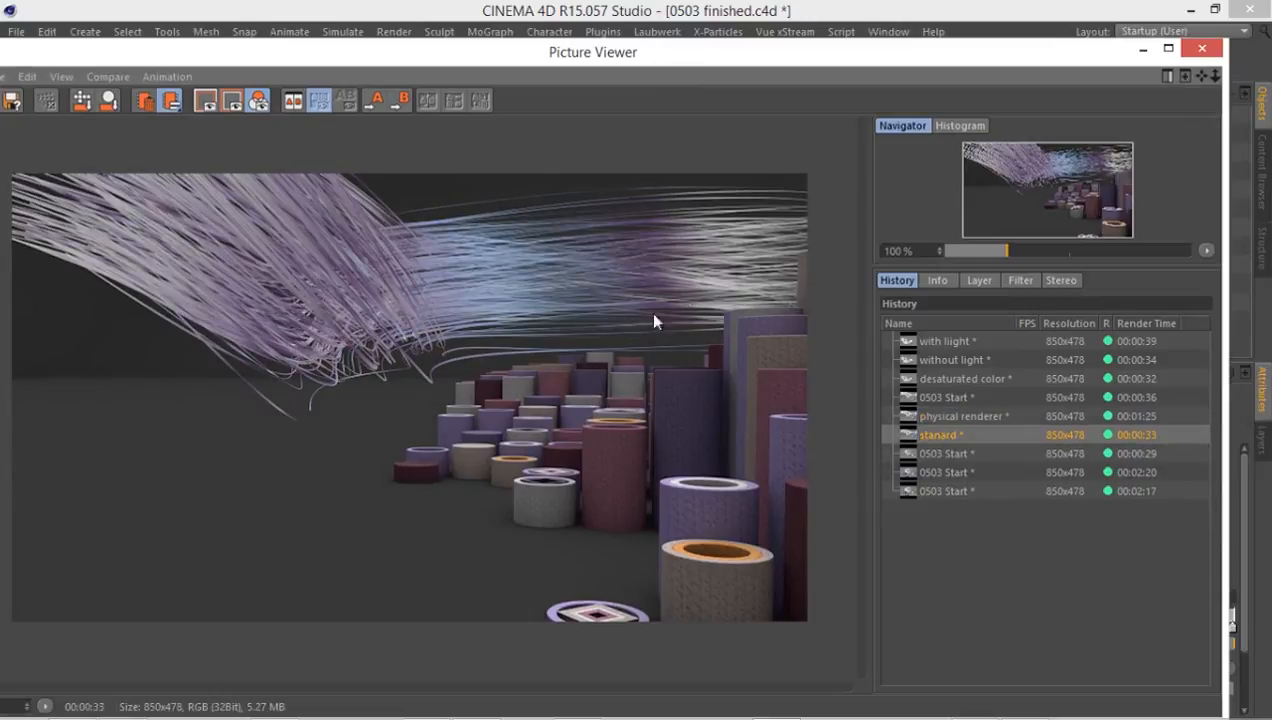
{"action": "mouse_move", "coordinate": [584, 294]}
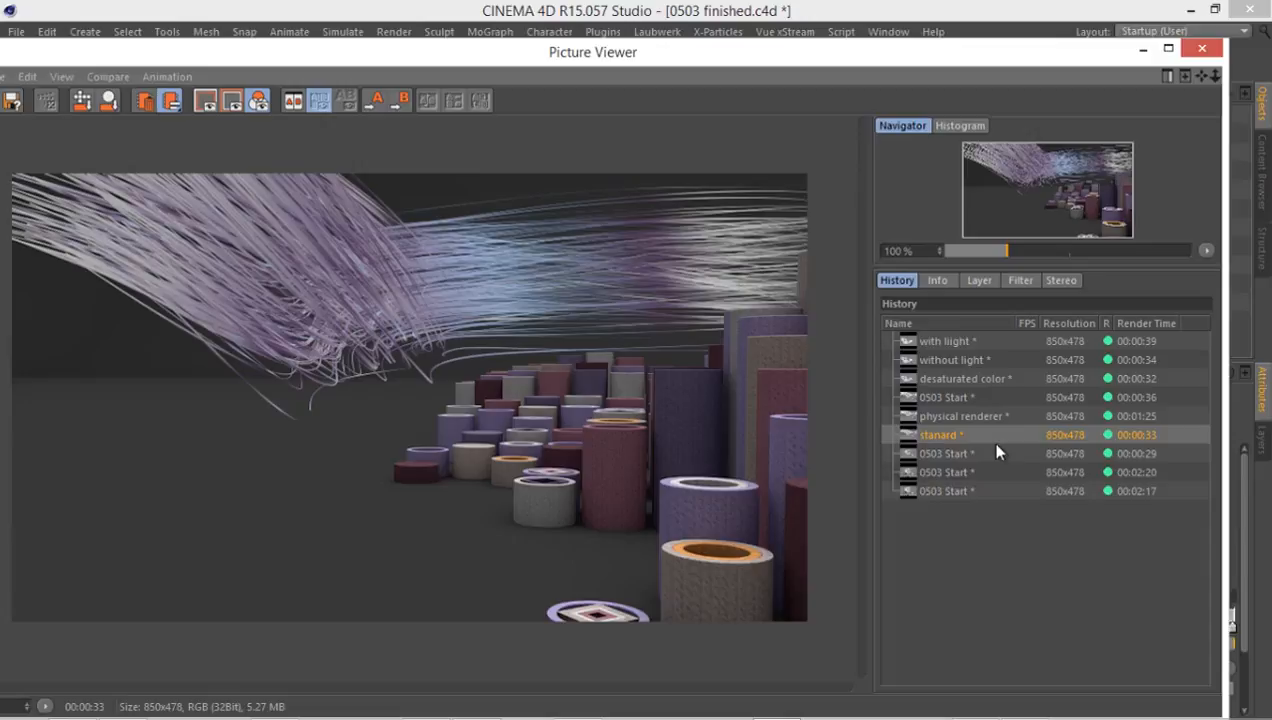
{"action": "mouse_move", "coordinate": [983, 418]}
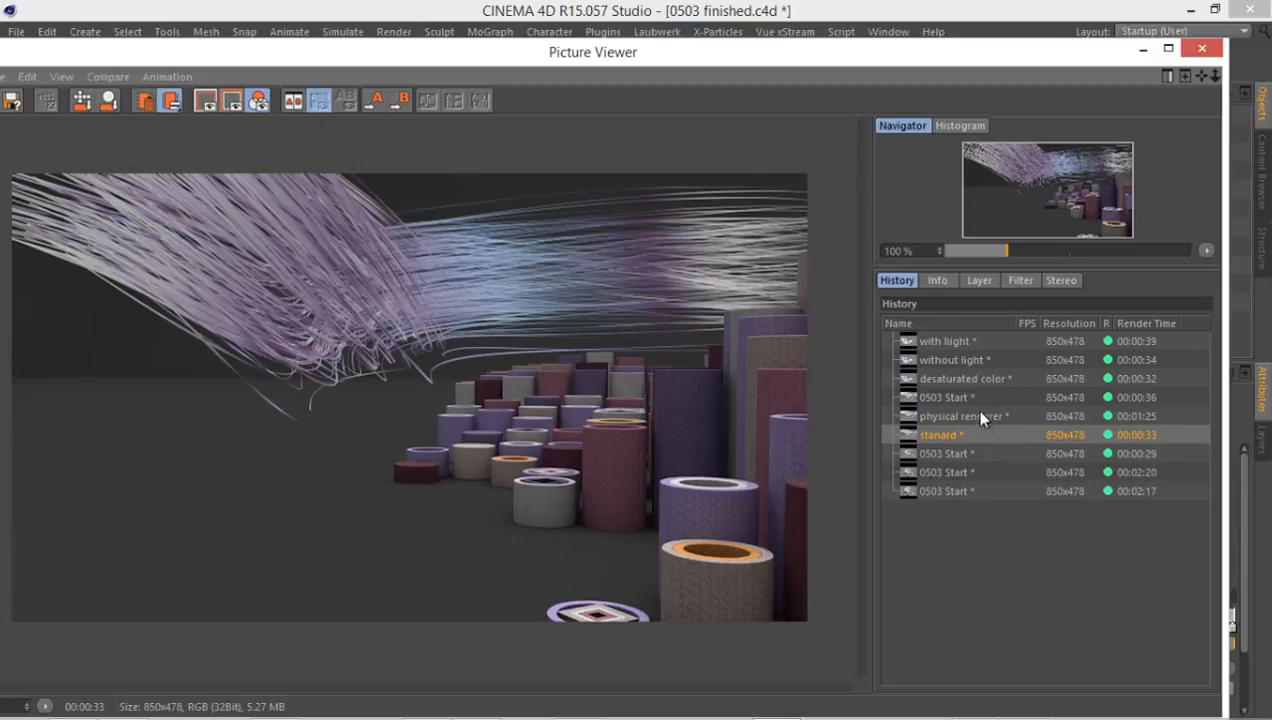
{"action": "left_click", "coordinate": [963, 416]}
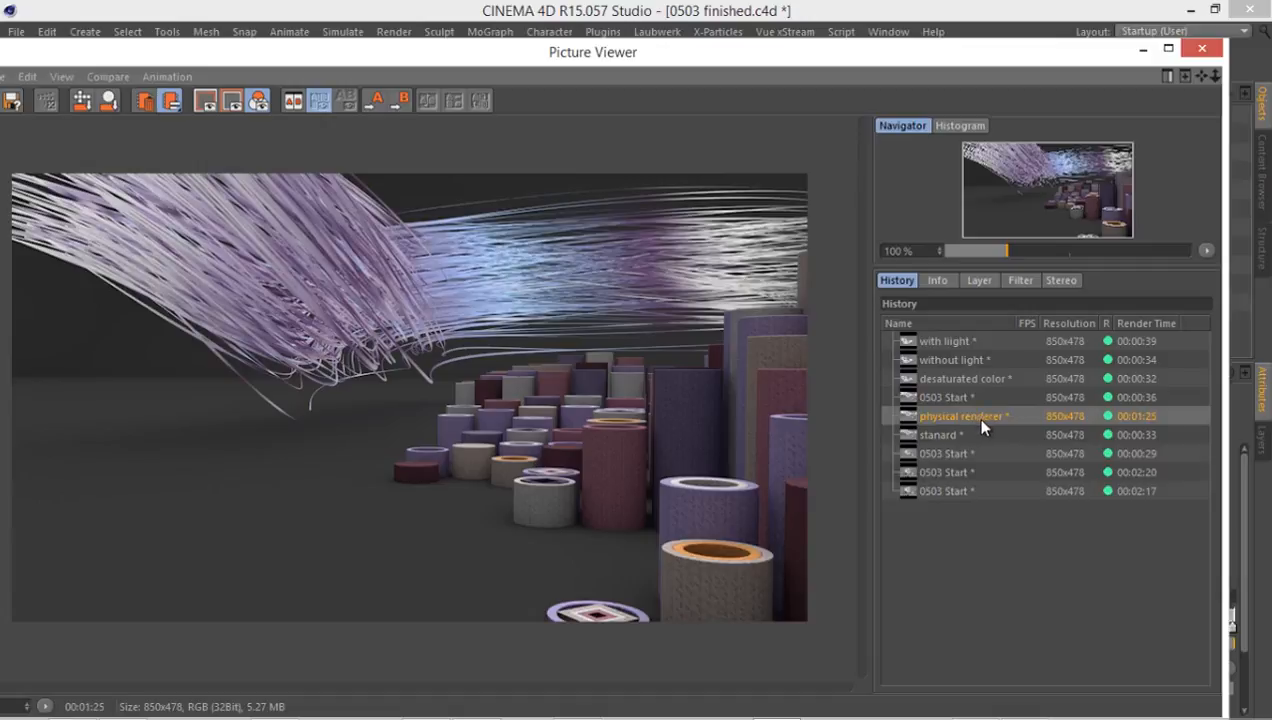
{"action": "mouse_move", "coordinate": [1155, 405]}
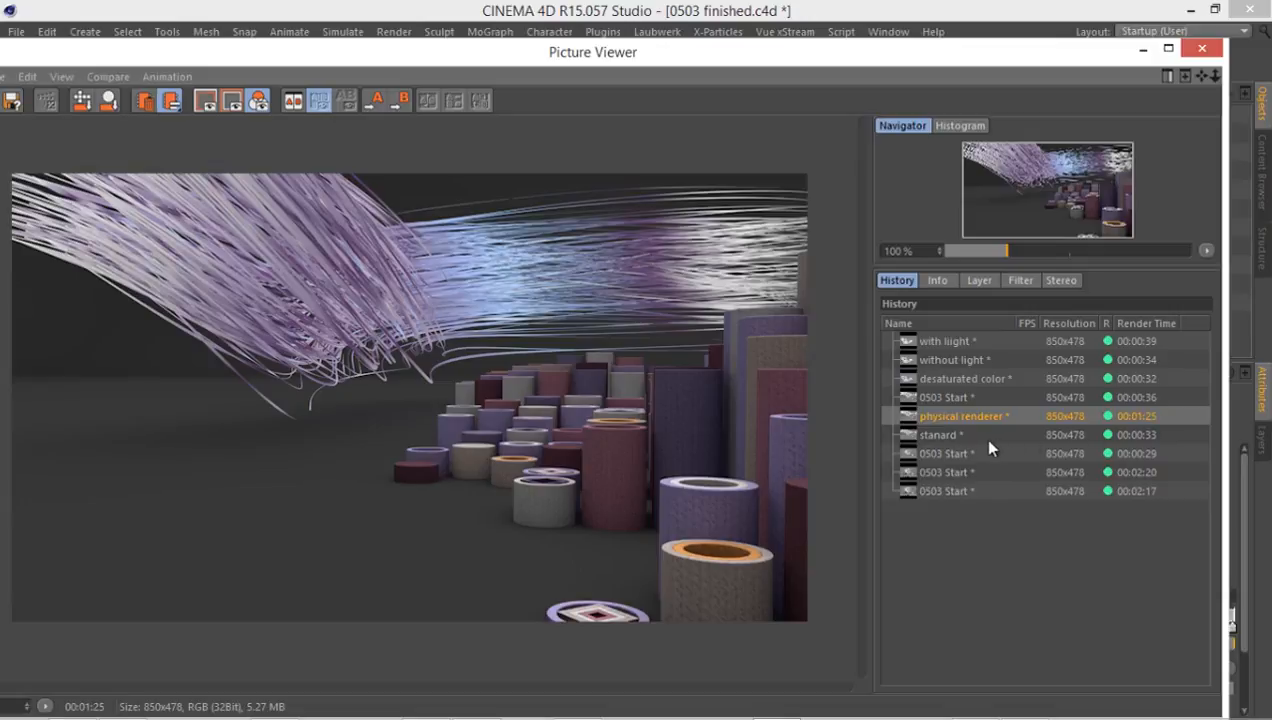
{"action": "left_click", "coordinate": [940, 434]}
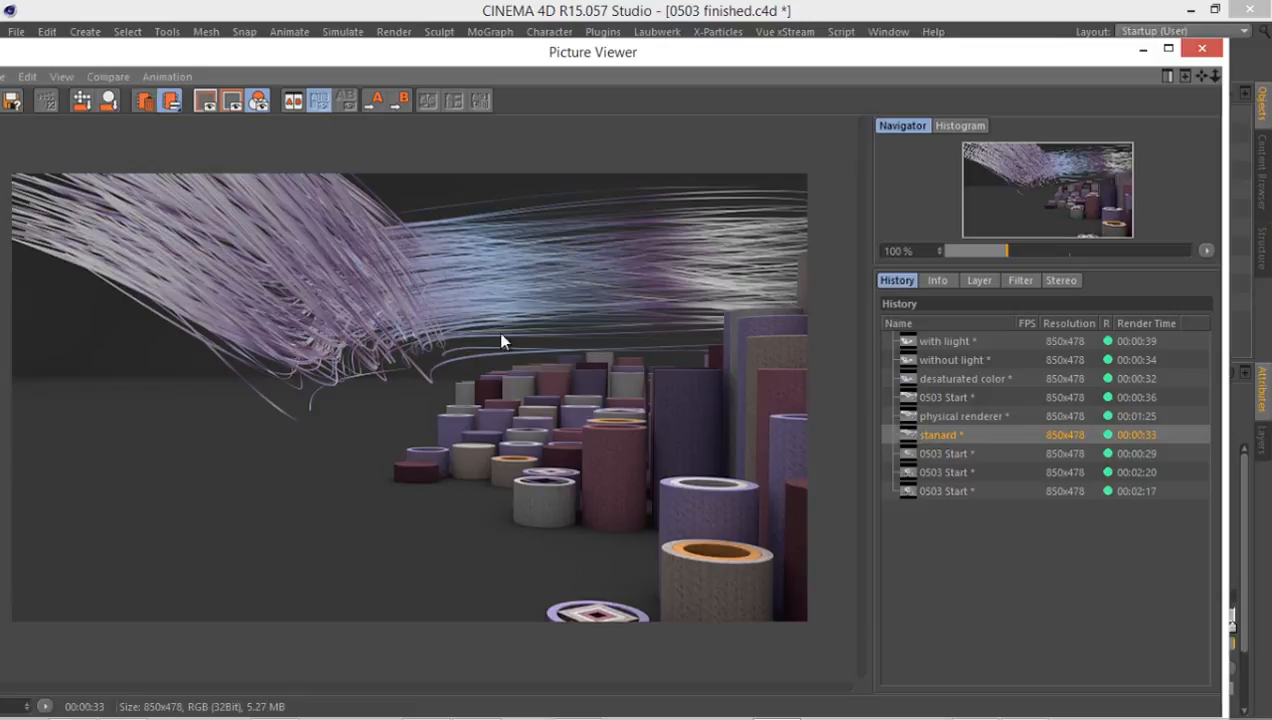
{"action": "mouse_move", "coordinate": [925, 420]}
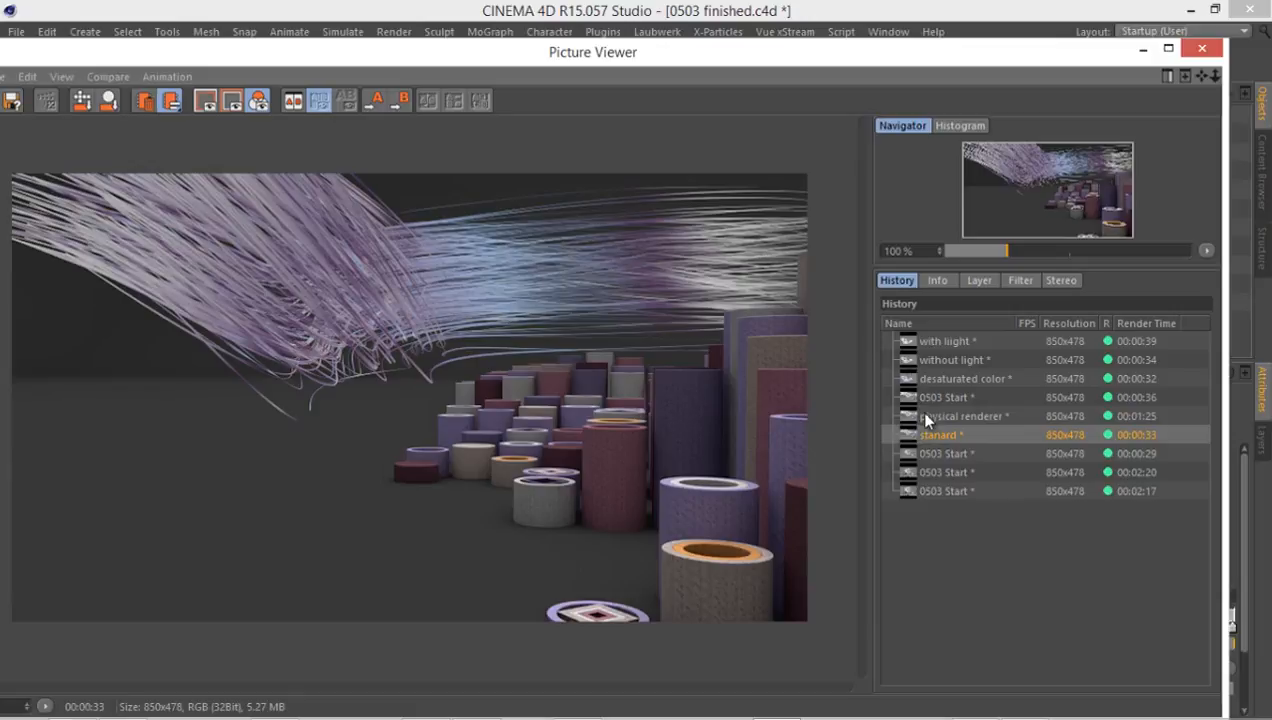
{"action": "left_click", "coordinate": [962, 416]}
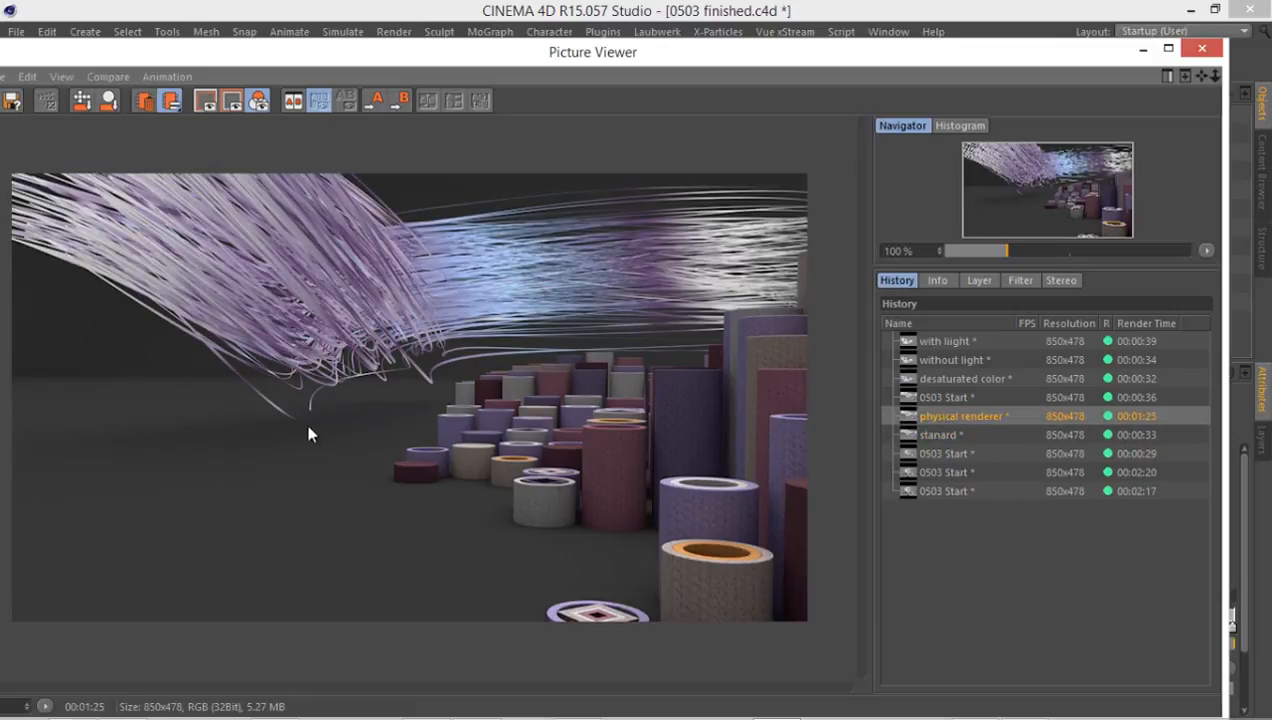
{"action": "left_click", "coordinate": [939, 434]}
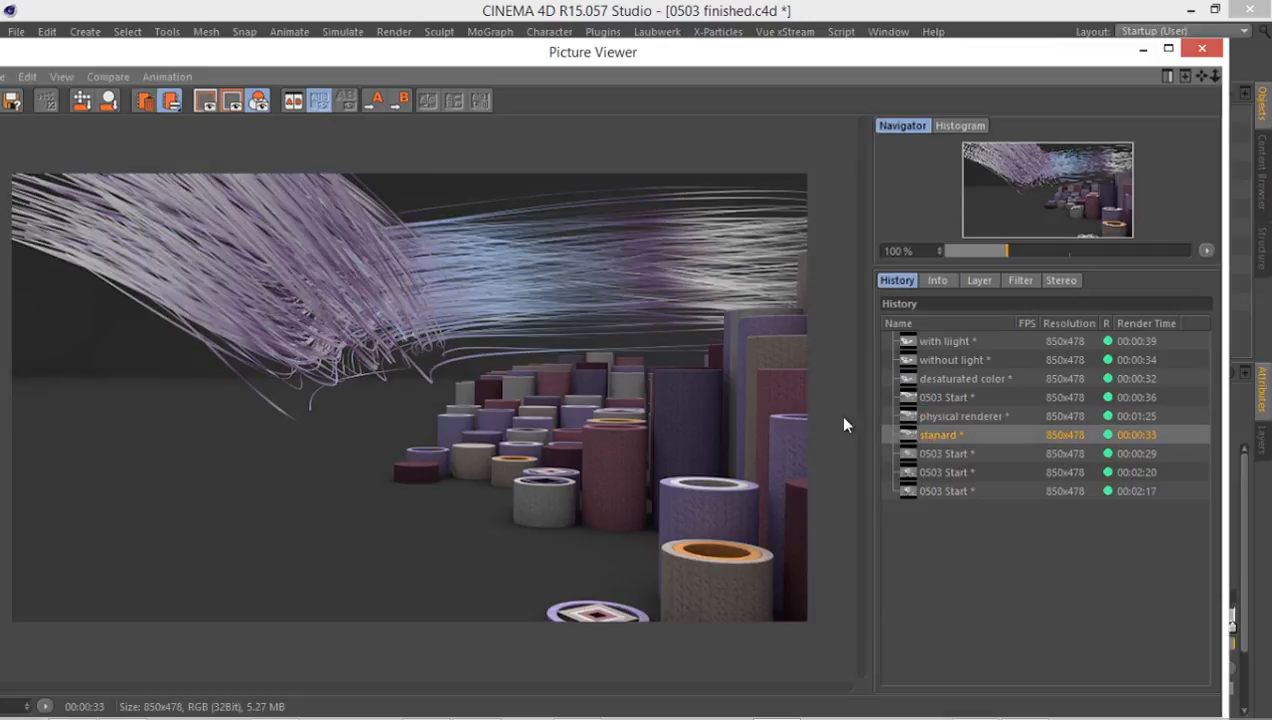
{"action": "mouse_move", "coordinate": [475, 430]}
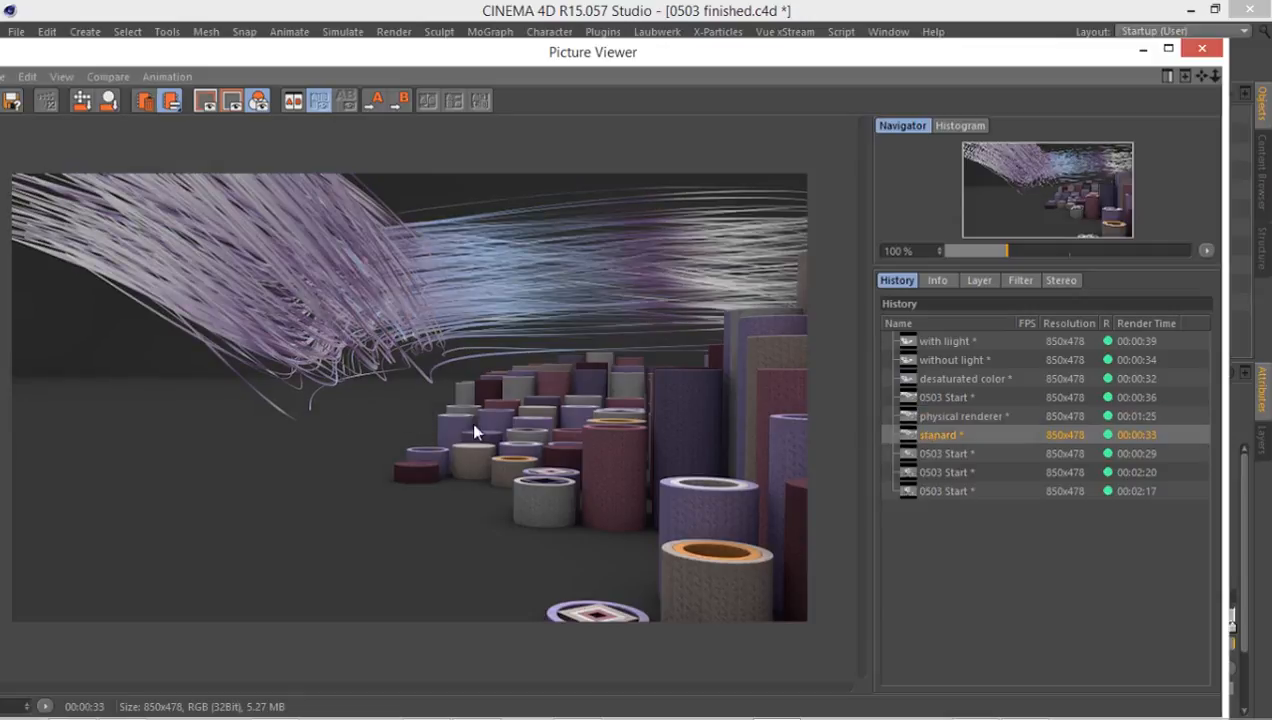
{"action": "mouse_move", "coordinate": [935, 460]}
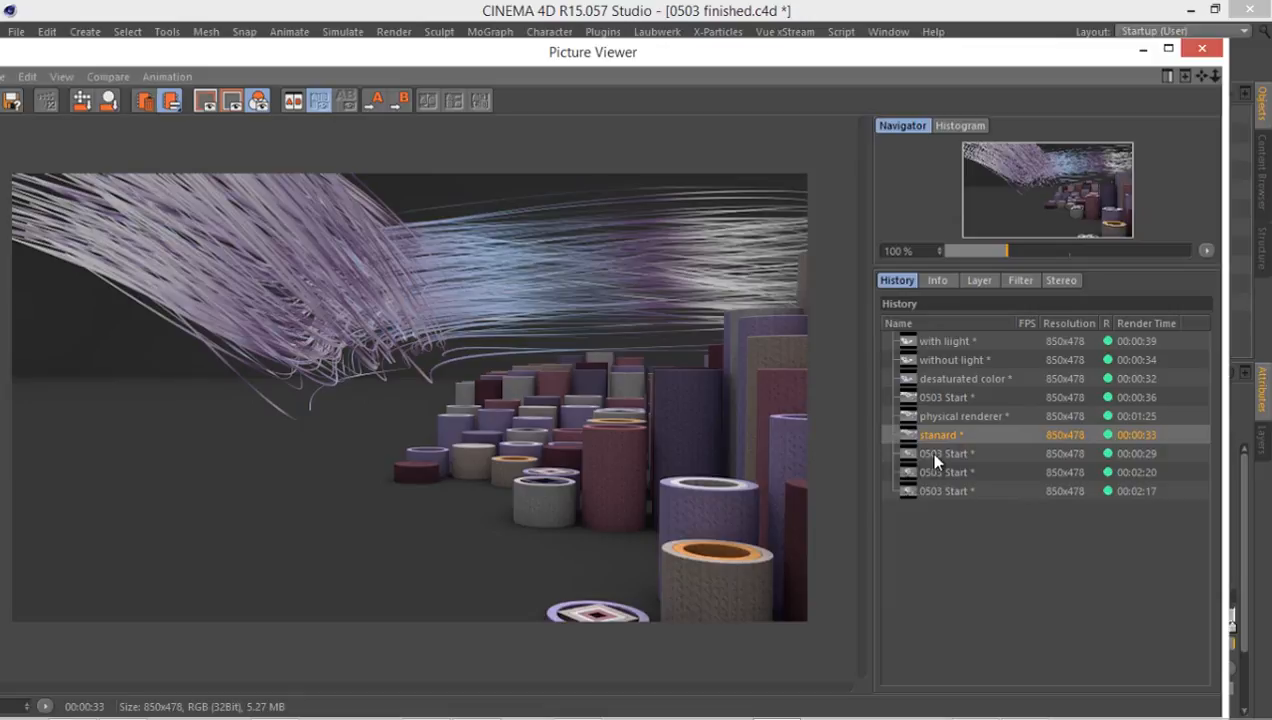
{"action": "left_click", "coordinate": [945, 453]}
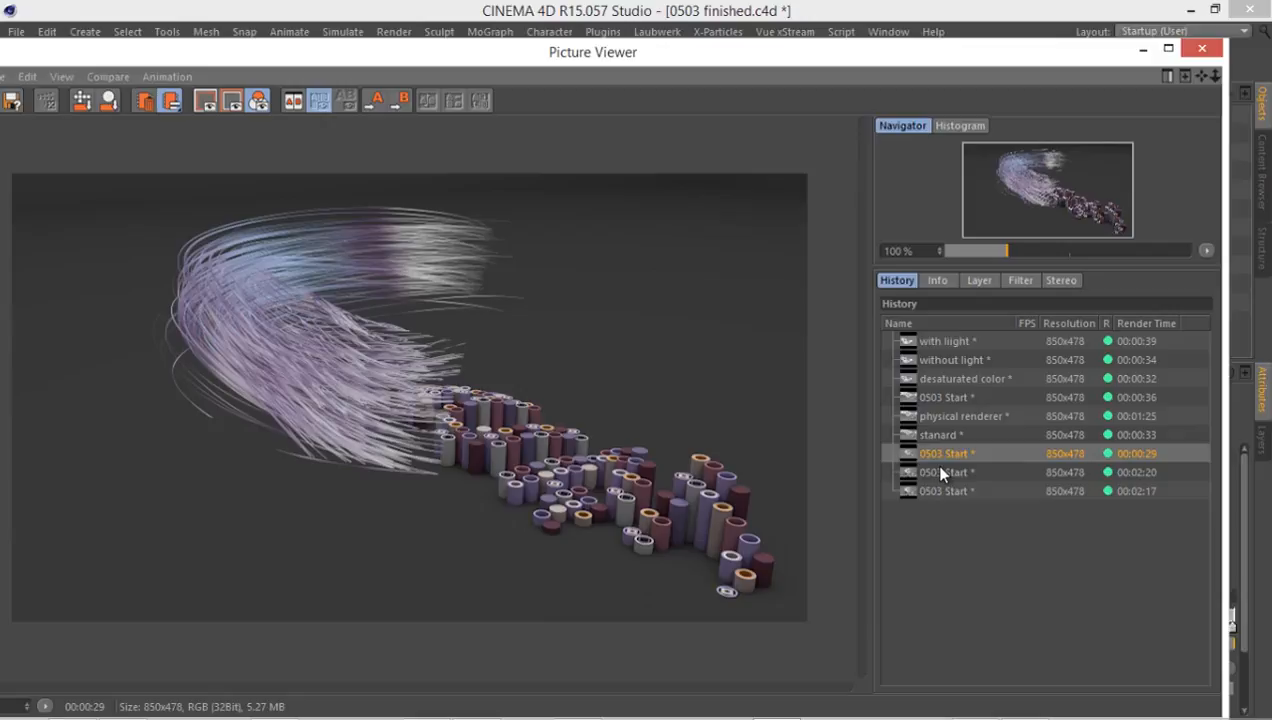
{"action": "left_click", "coordinate": [945, 472]}
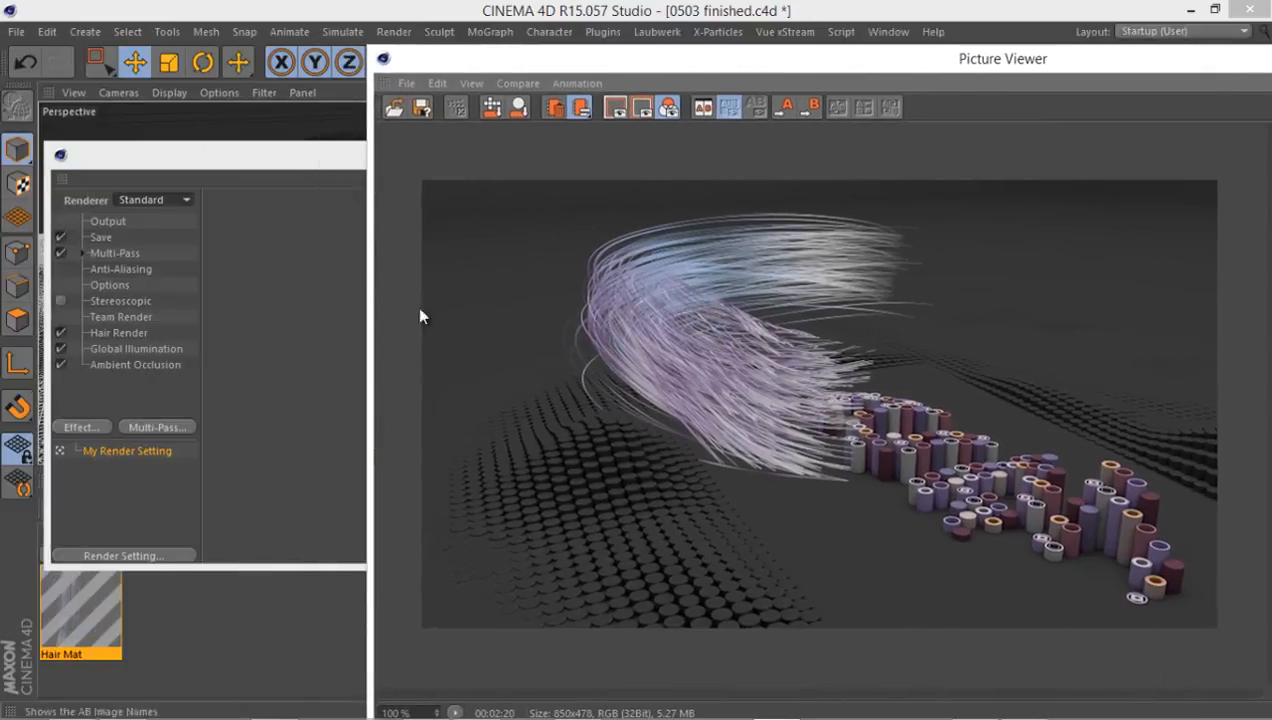
Review the Hair Mat colour gradient and display the last '0503 Start' render enlarged.
{"action": "double_click", "coordinate": [80, 610]}
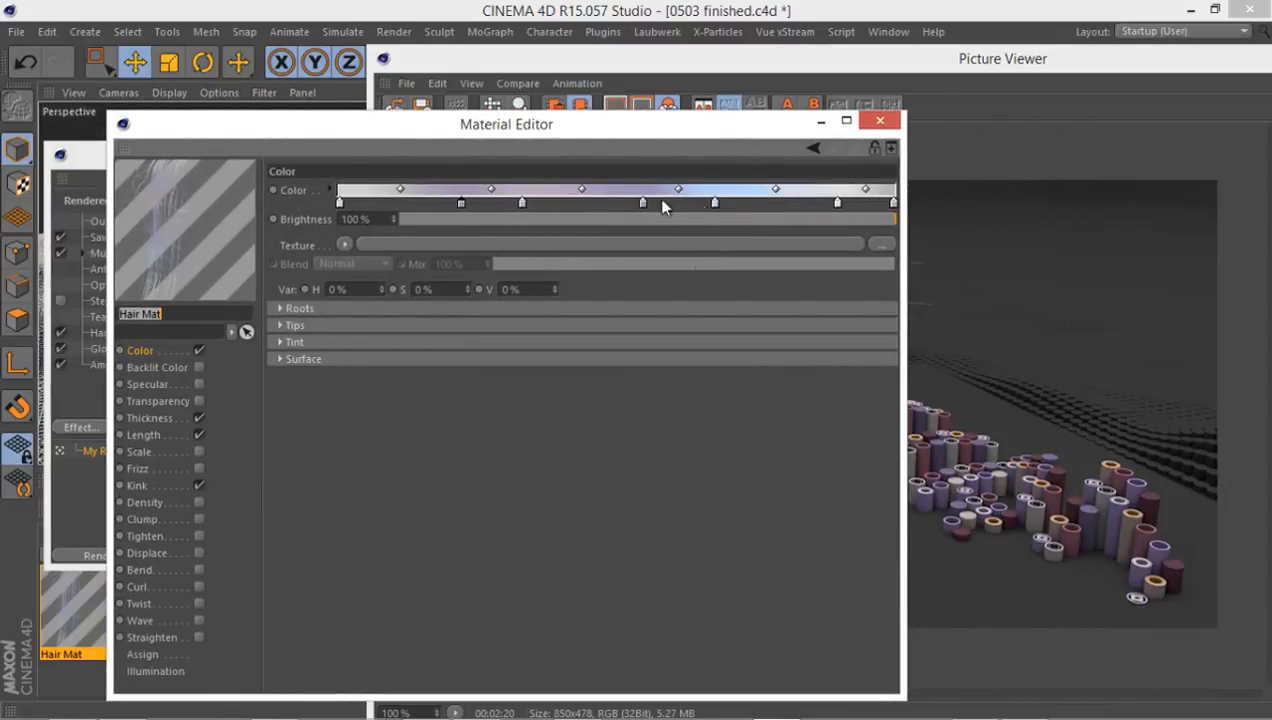
{"action": "mouse_move", "coordinate": [745, 193]}
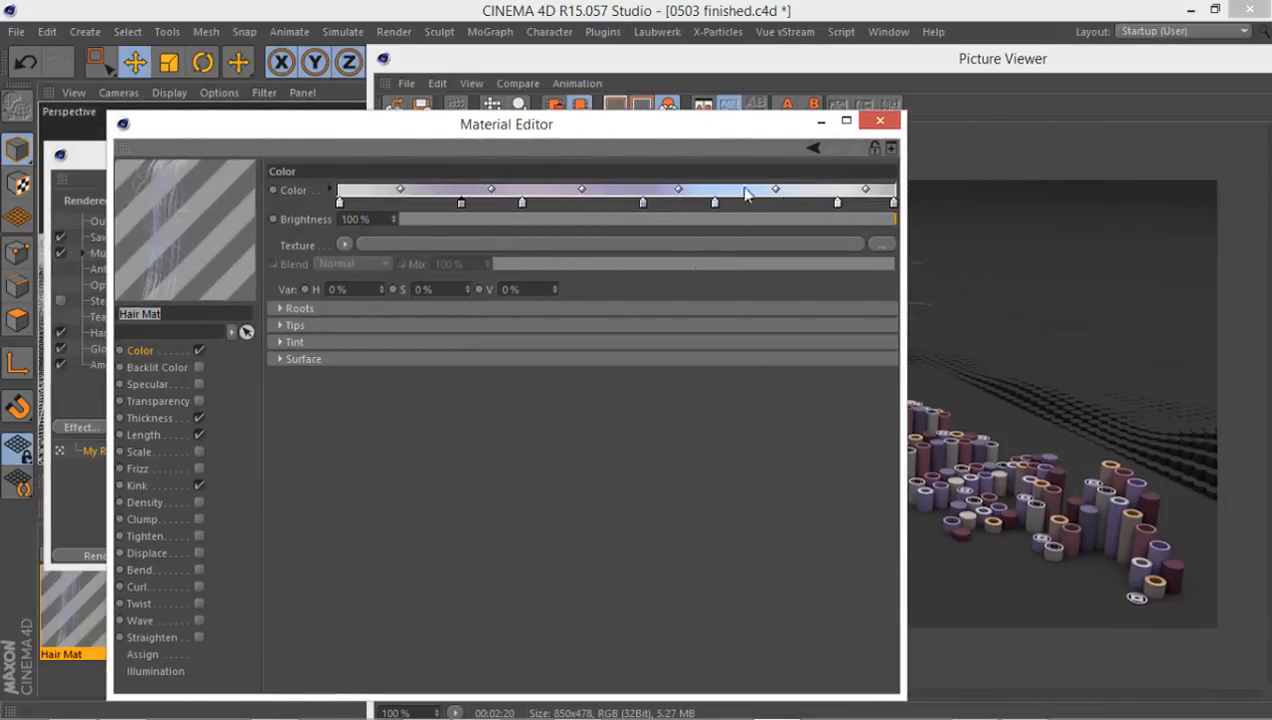
{"action": "left_click", "coordinate": [880, 120]}
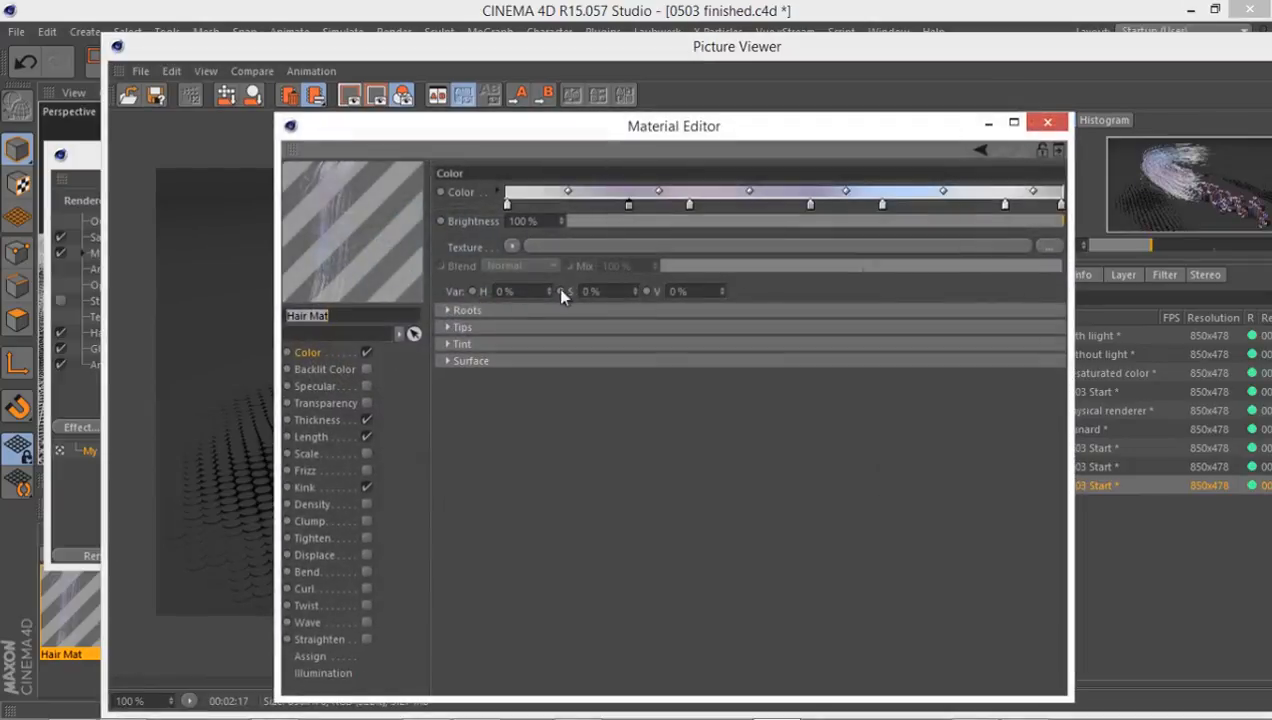
{"action": "mouse_move", "coordinate": [928, 150]}
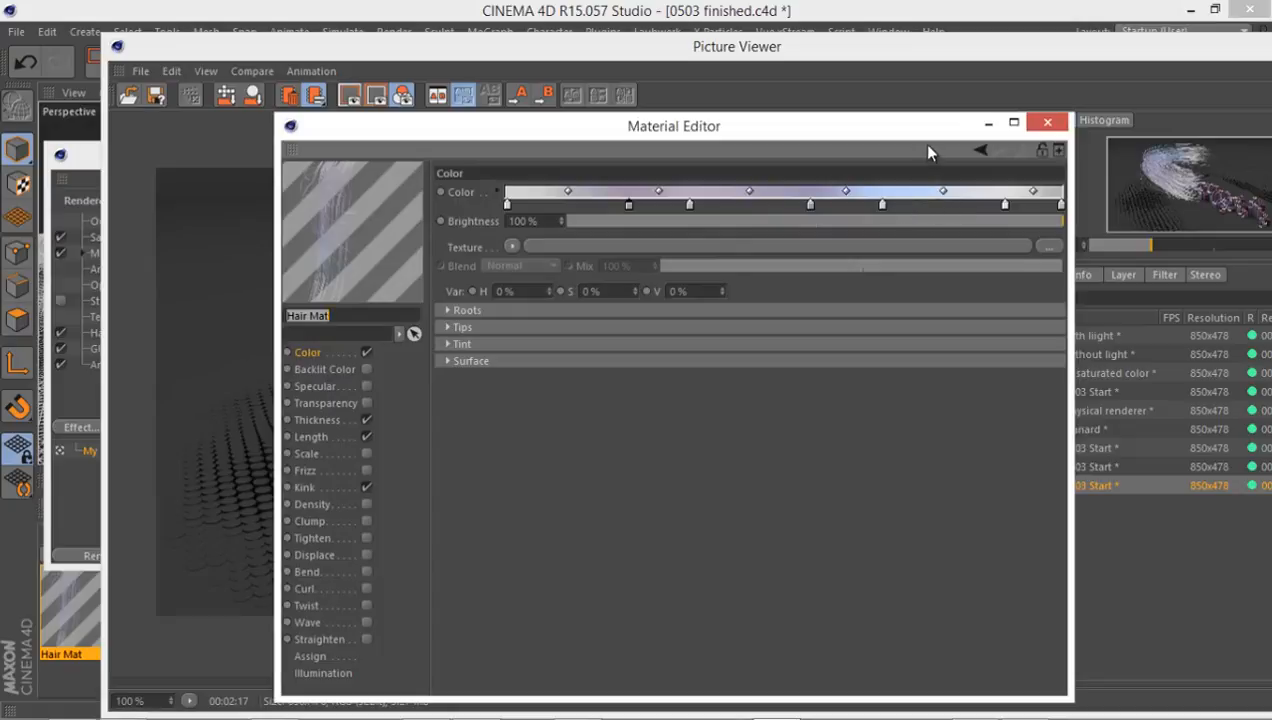
{"action": "left_click_drag", "start_coordinate": [674, 126], "coordinate": [945, 222]}
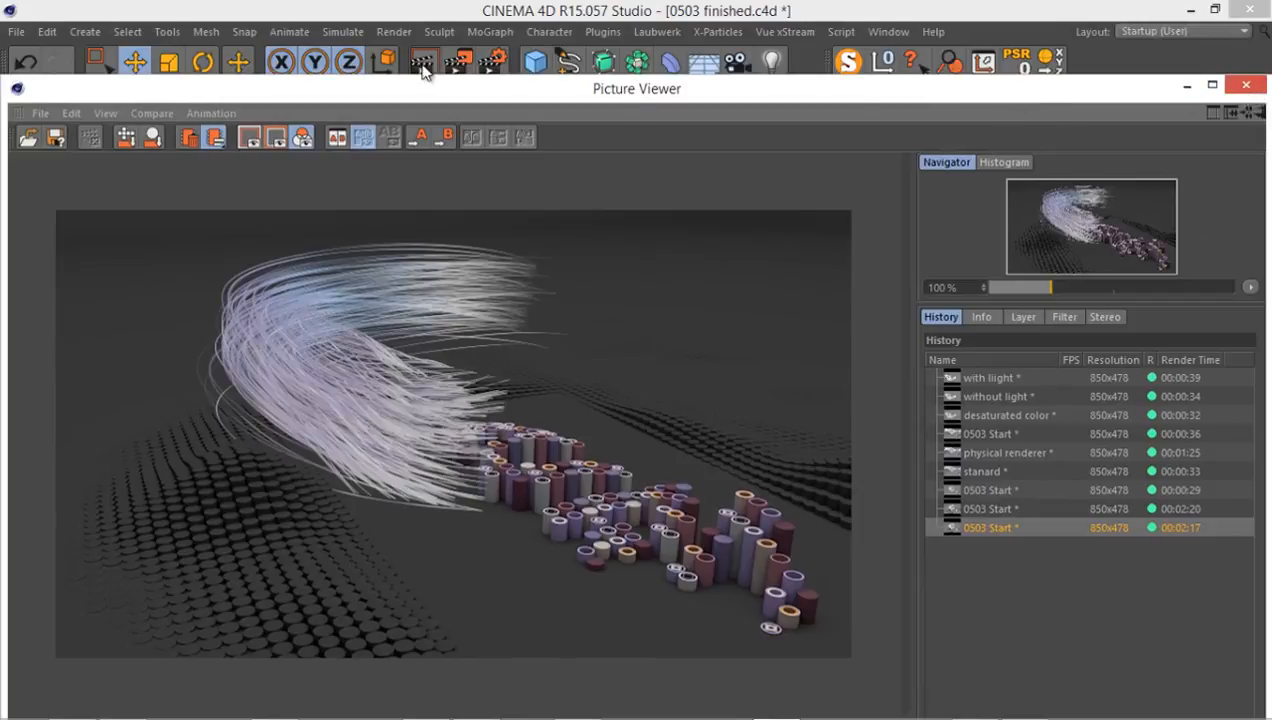
Stop the first render, re-render the scene, and view the new '0503 finished' image.
{"action": "left_click", "coordinate": [422, 62]}
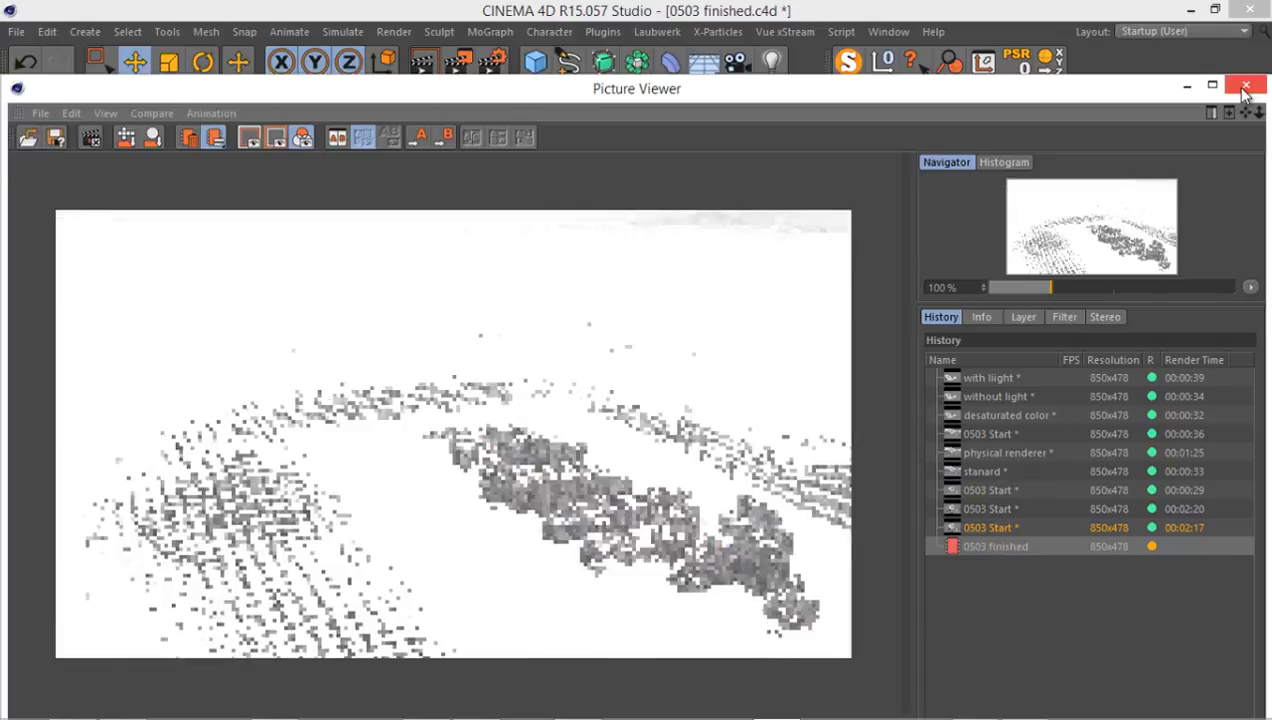
{"action": "left_click", "coordinate": [1246, 84]}
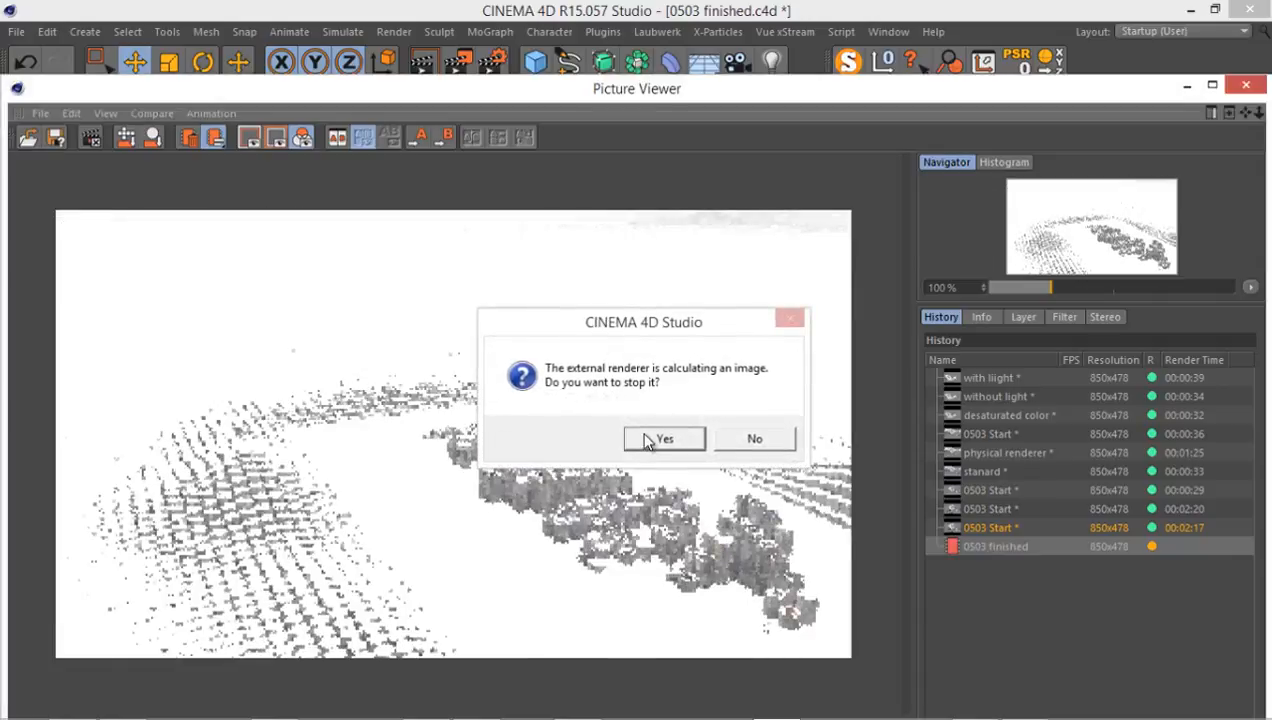
{"action": "left_click", "coordinate": [664, 438]}
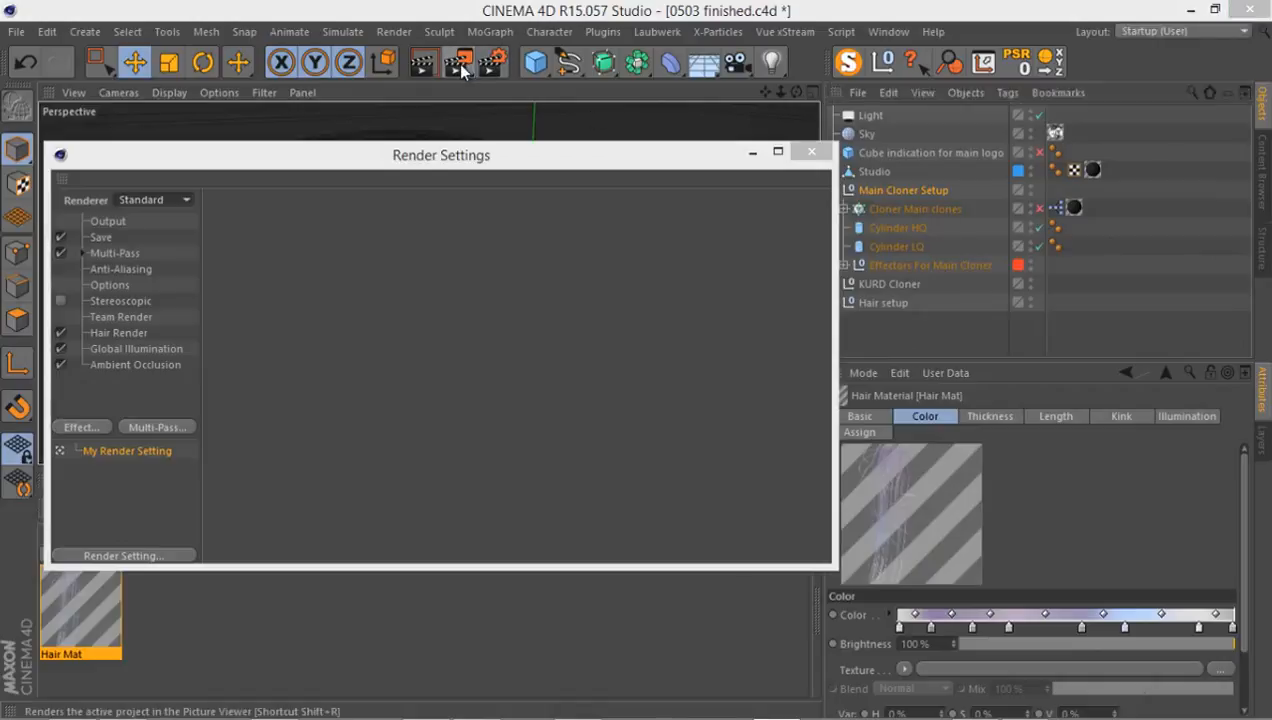
{"action": "left_click", "coordinate": [461, 63]}
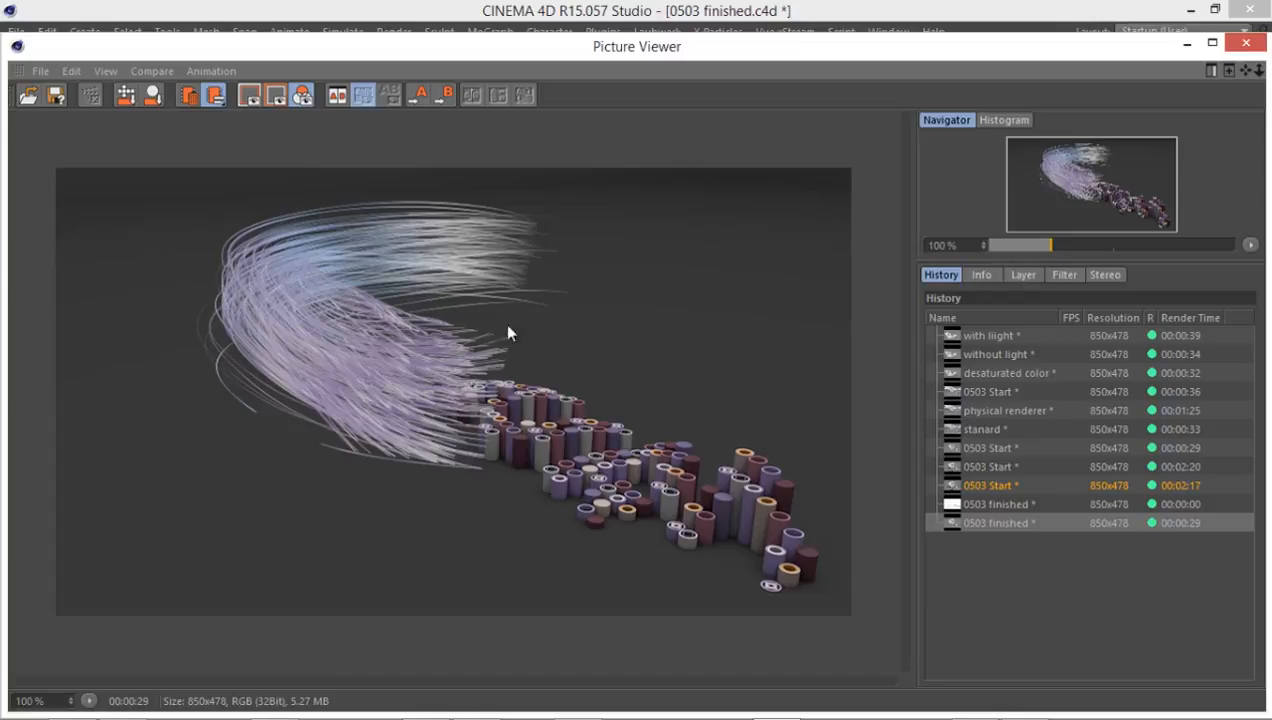
{"action": "mouse_move", "coordinate": [765, 362]}
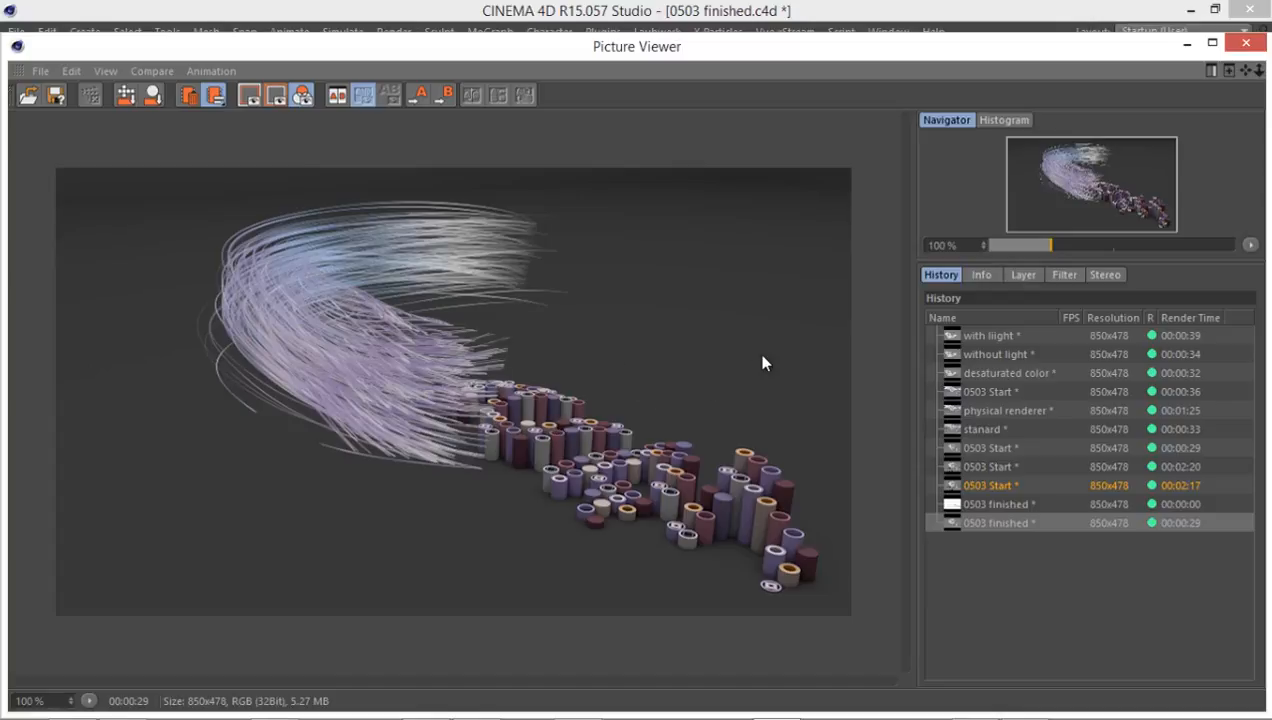
{"action": "mouse_move", "coordinate": [649, 362]}
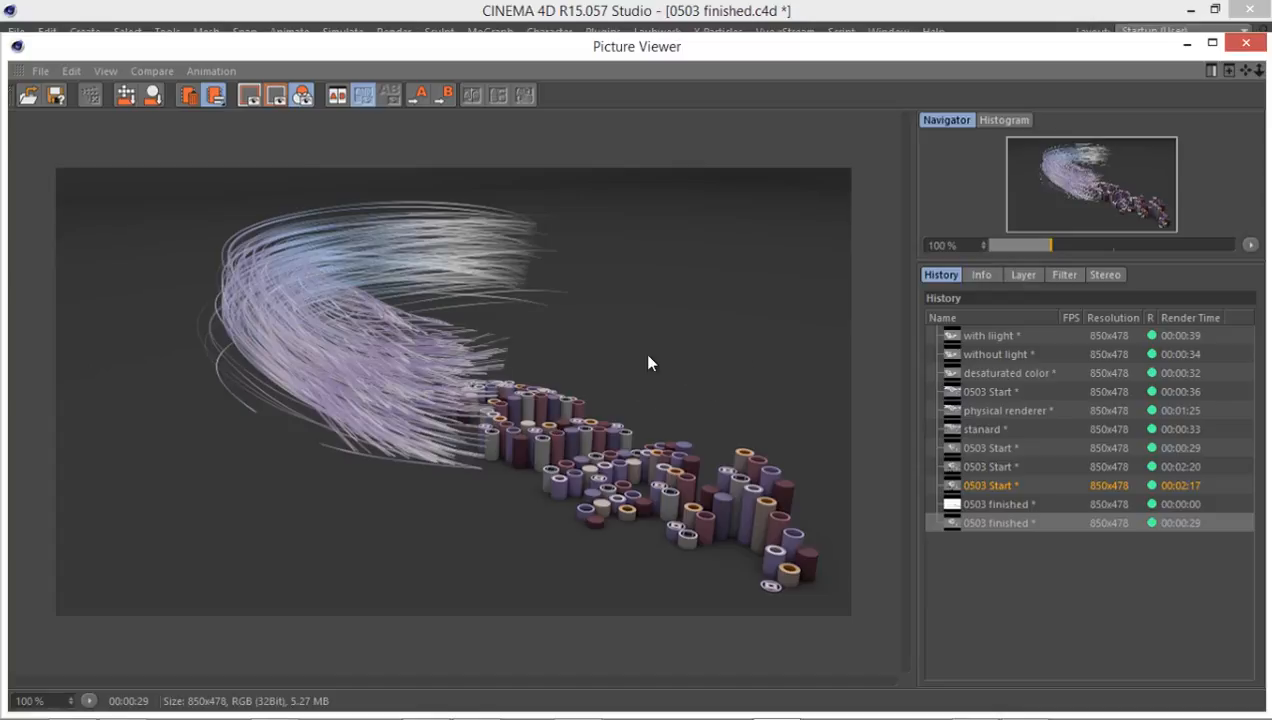
{"action": "left_click", "coordinate": [995, 523]}
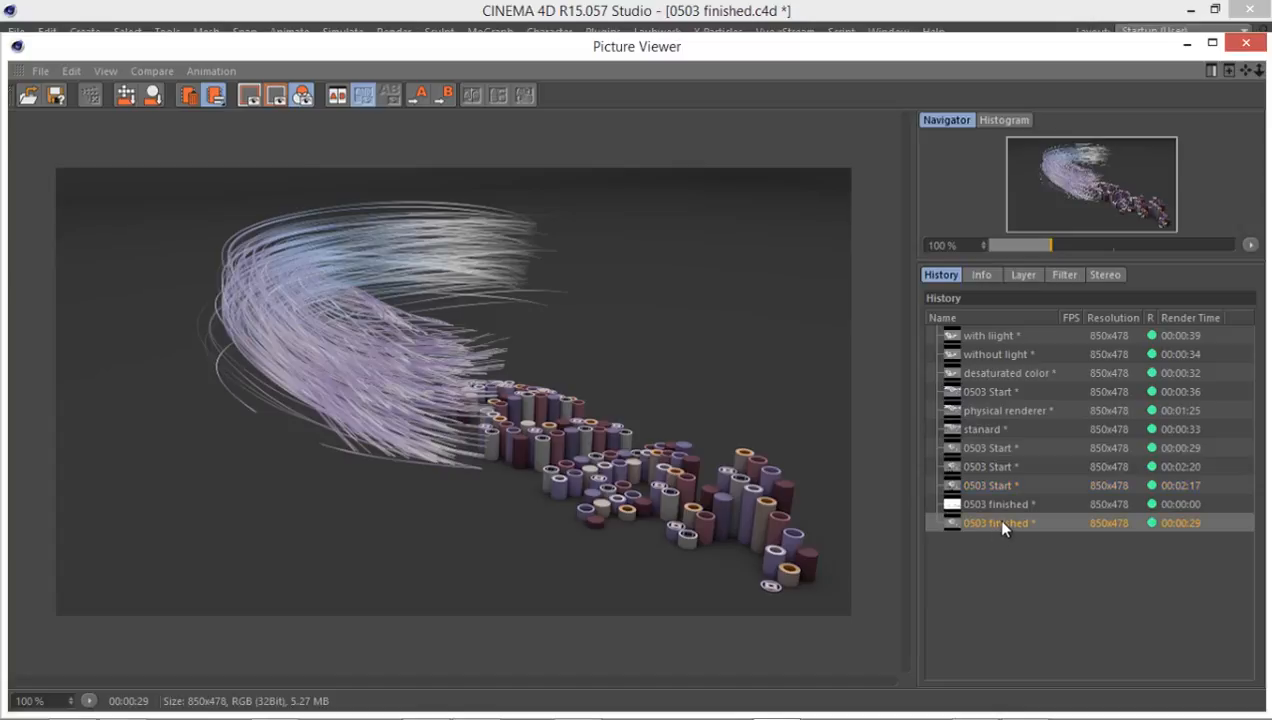